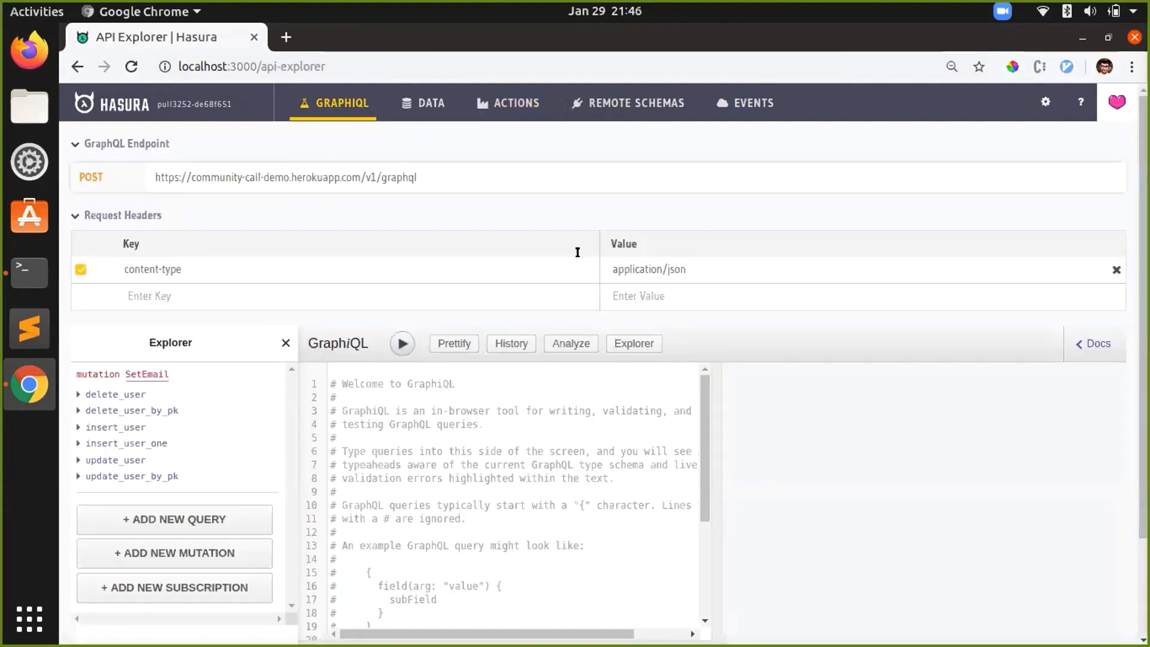
mouse_move(516, 102)
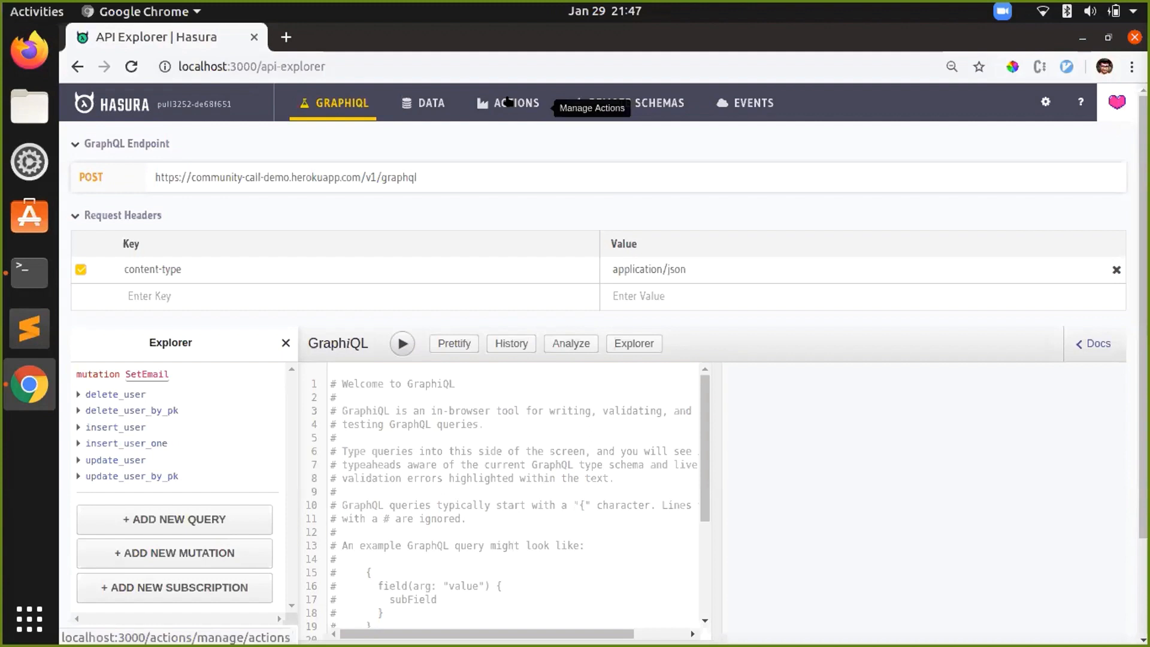
- Start a new action with an add mutation taking numbers: [Int!]
click(516, 102)
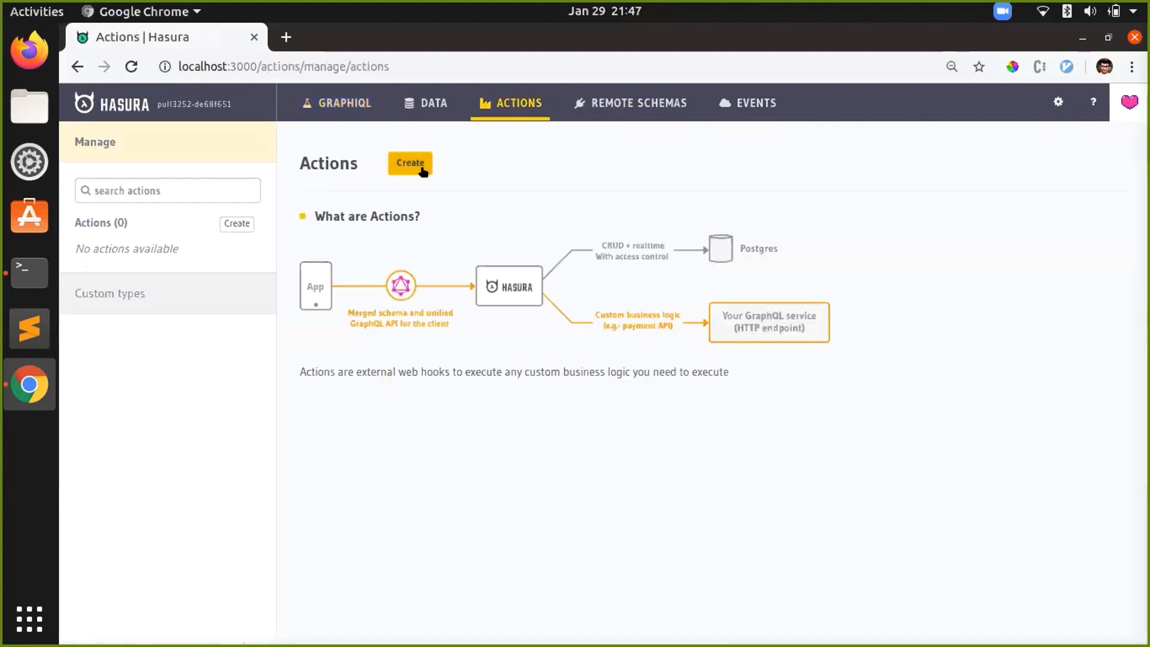
click(409, 163)
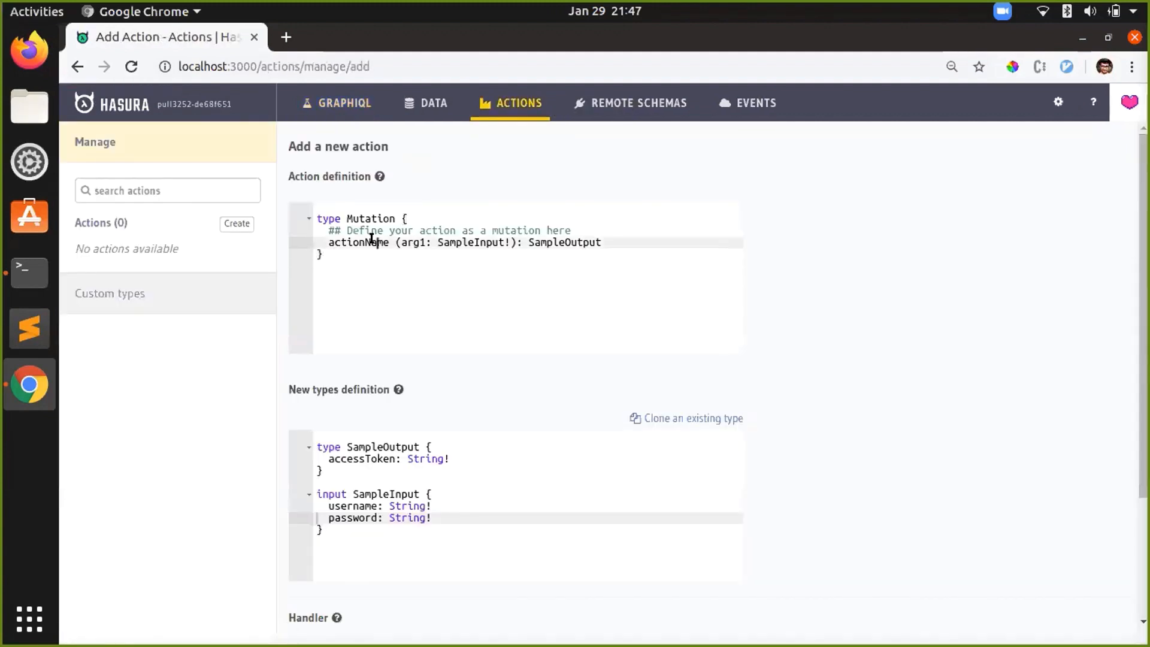
text(add)
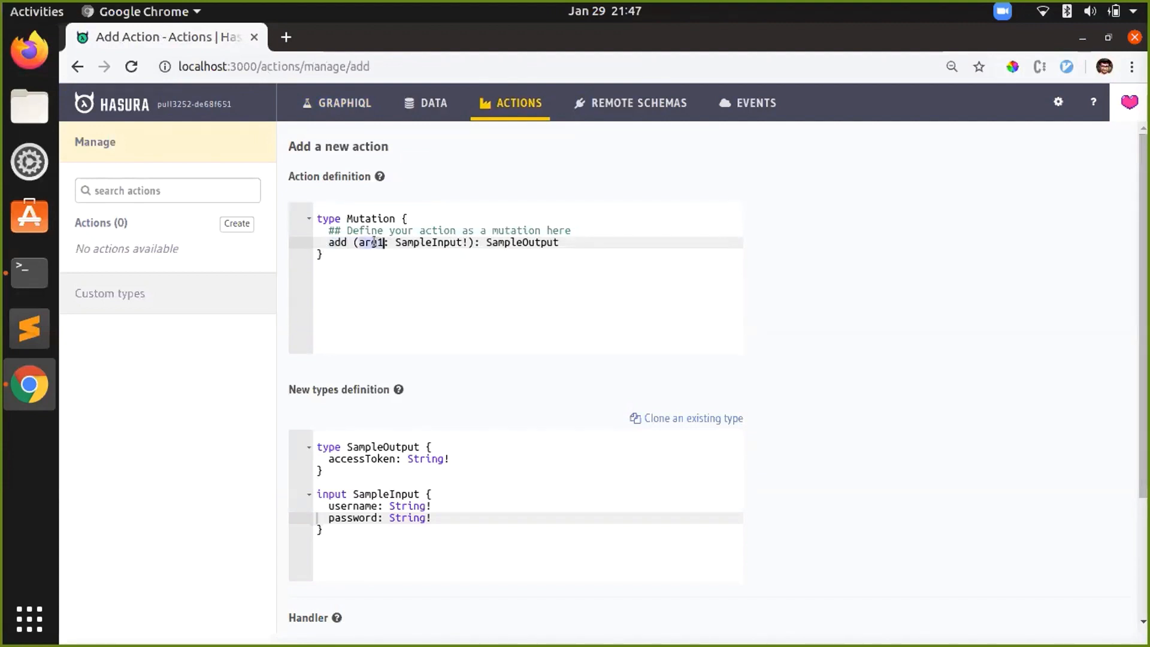
text(numbers)
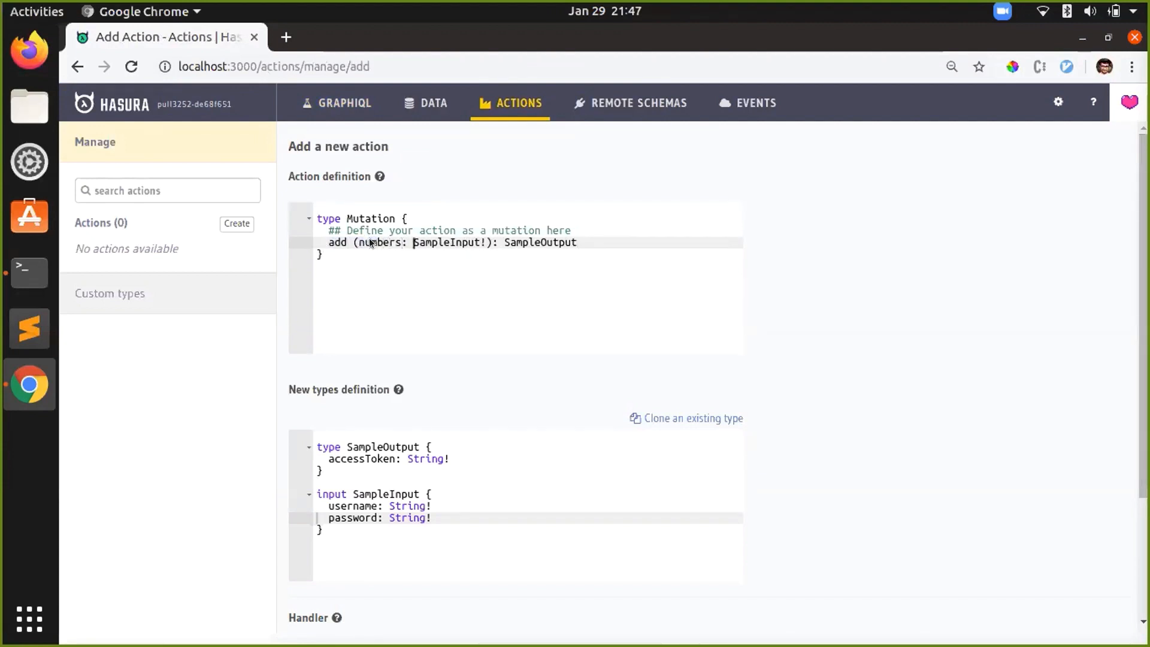
text([Int!])
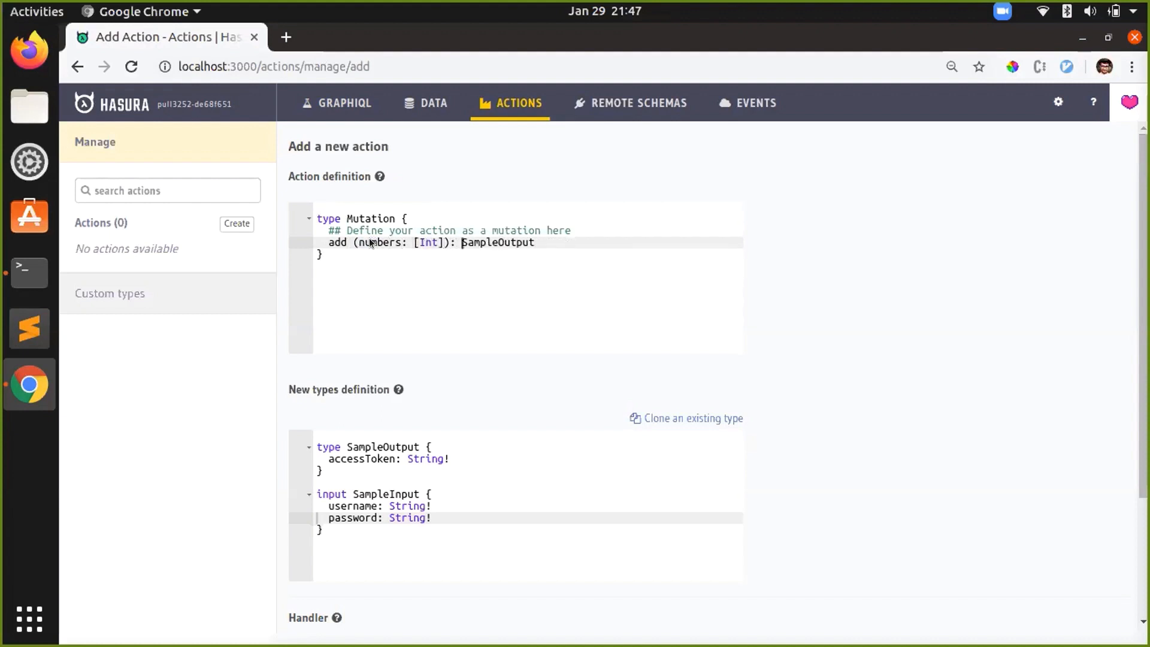
- Make add return AddResult and define type AddResult with an Int sum field
text(Add)
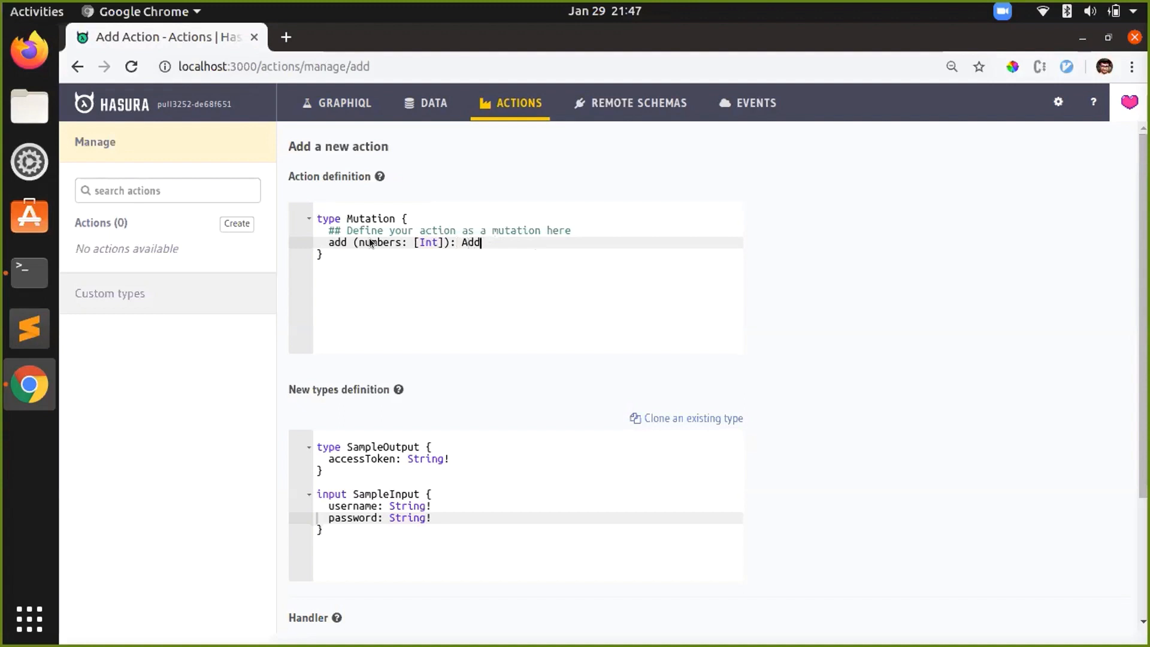
text(Result)
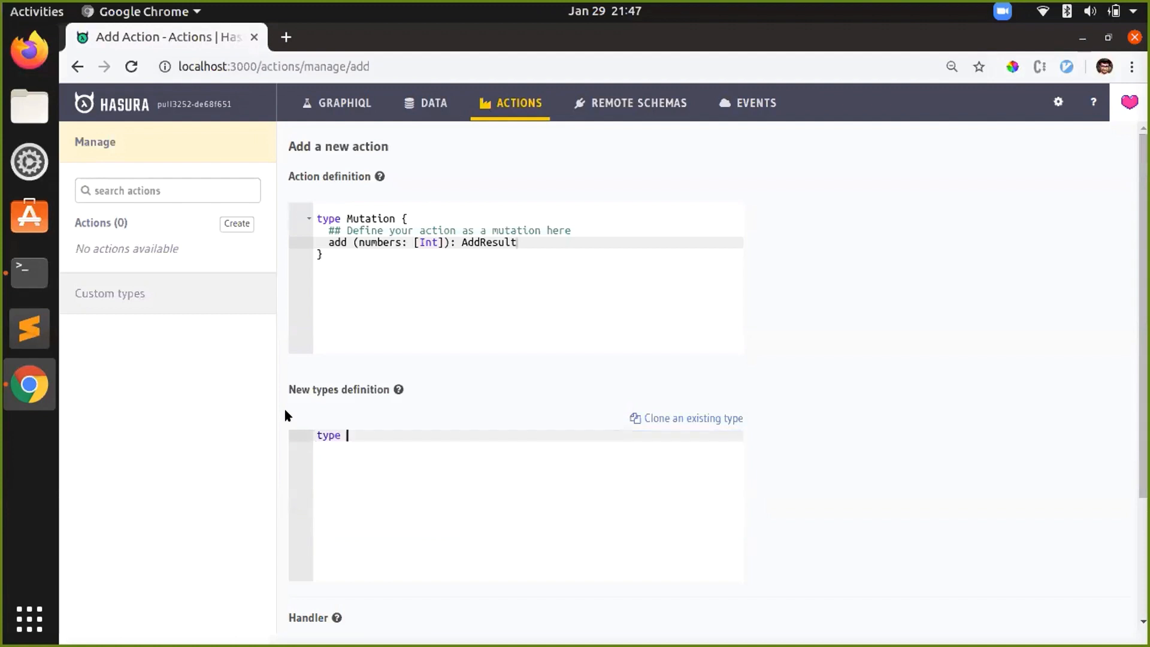
text(AddResult {)
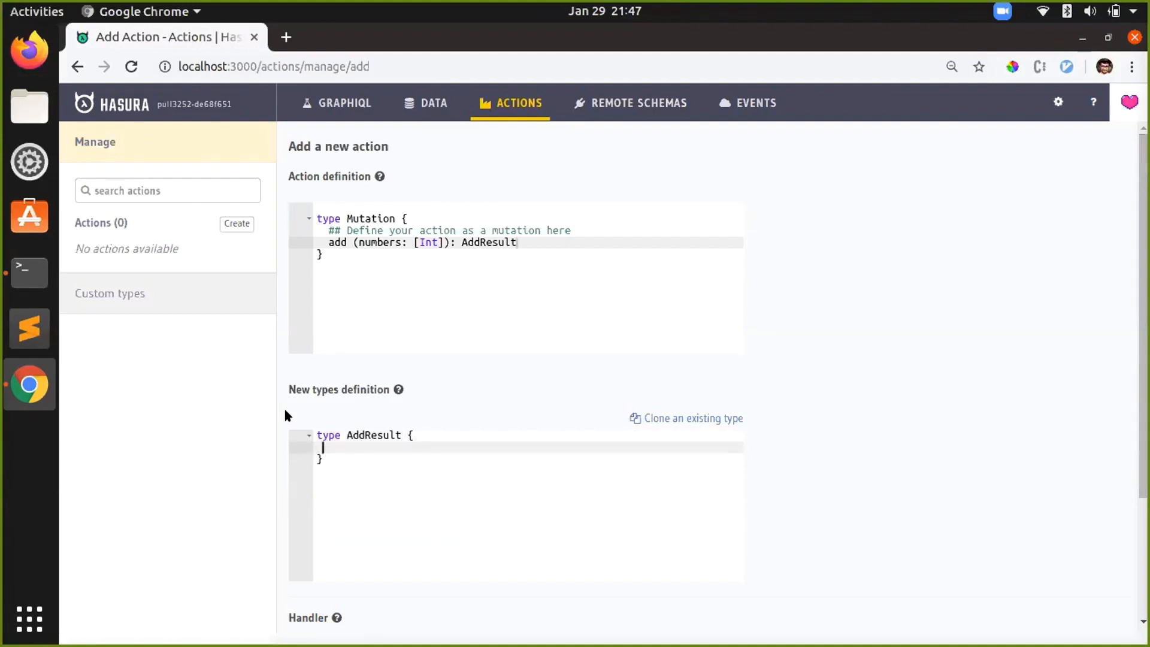
text(sum: Int)
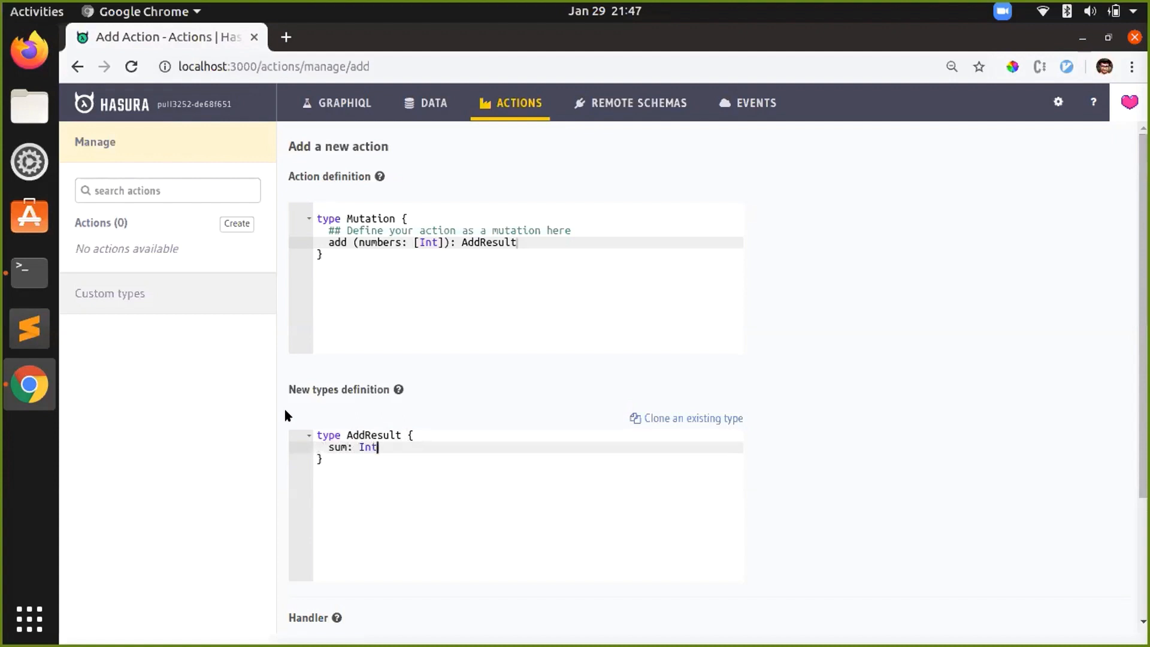
scroll(down, 3)
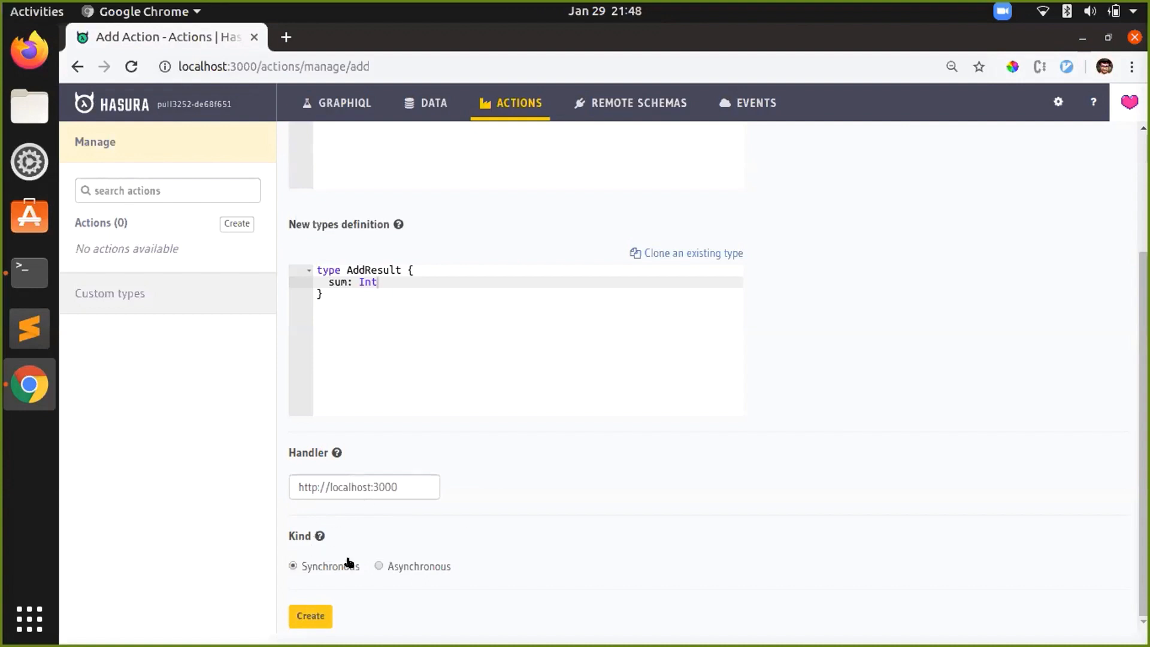
mouse_move(321, 564)
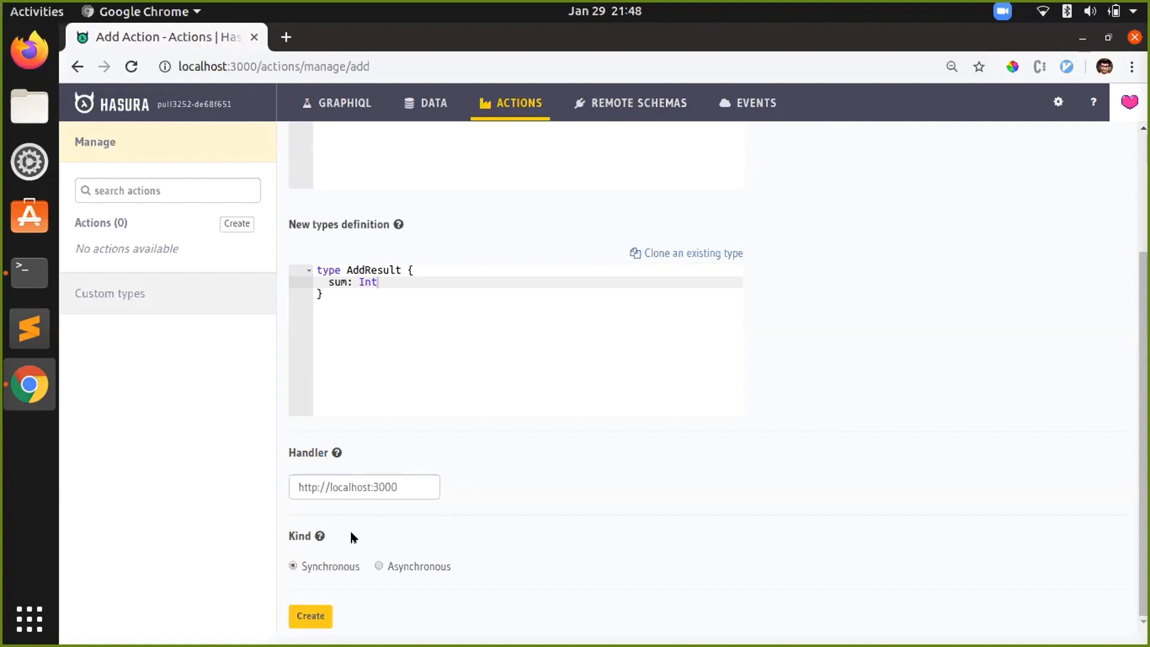
mouse_move(386, 441)
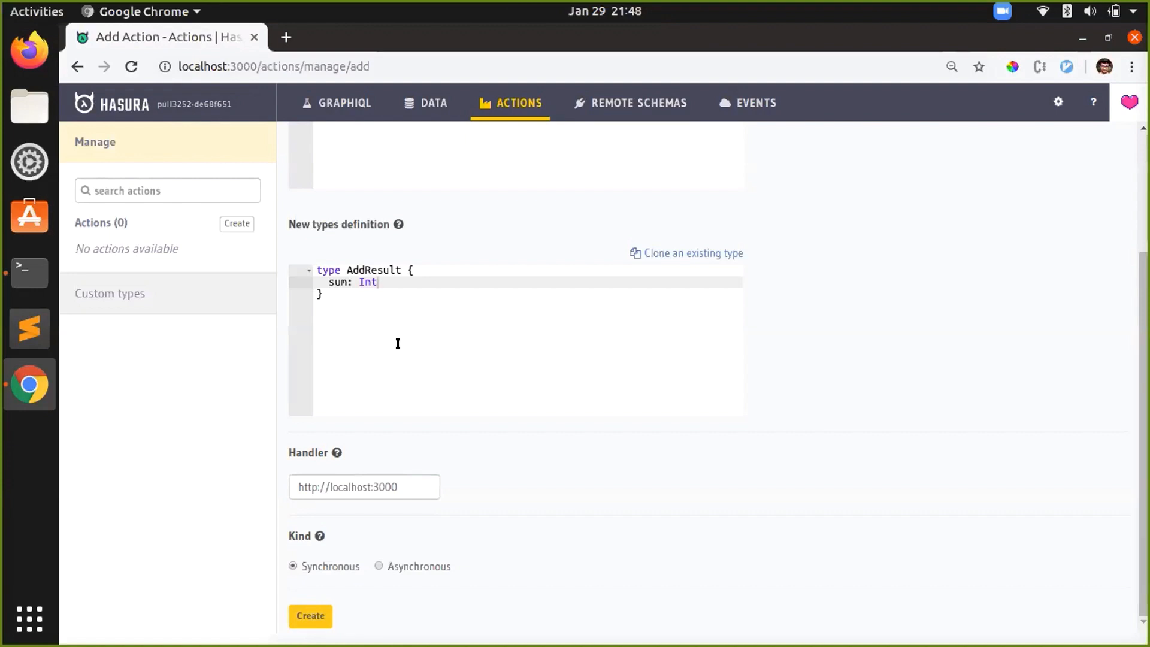
mouse_move(437, 298)
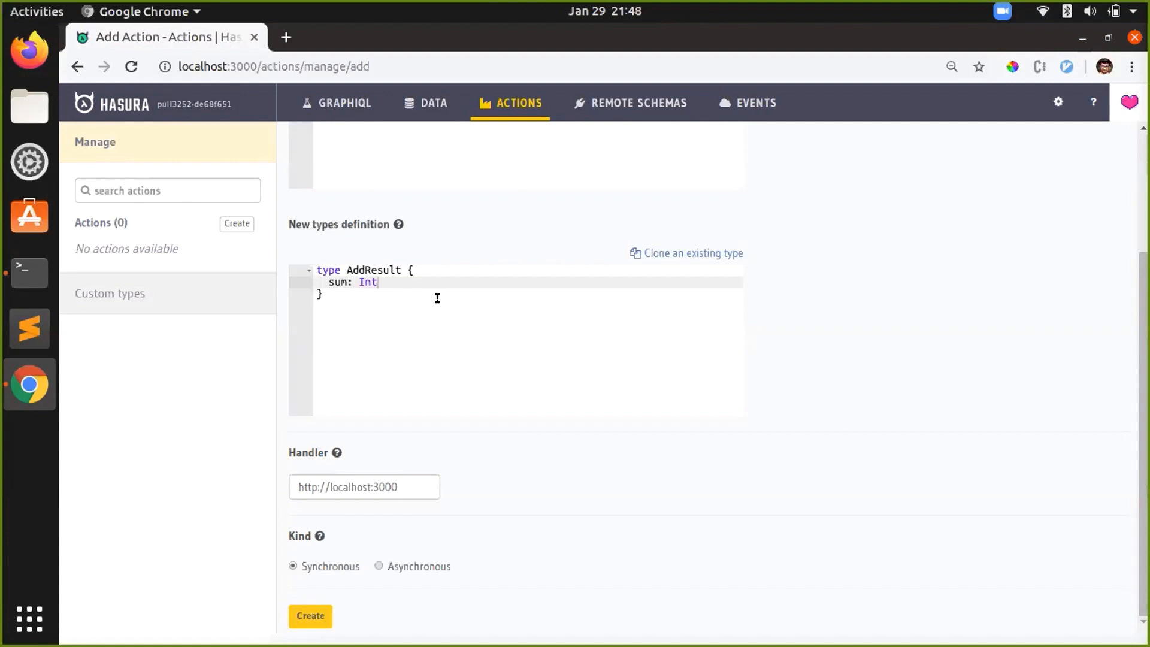
mouse_move(425, 574)
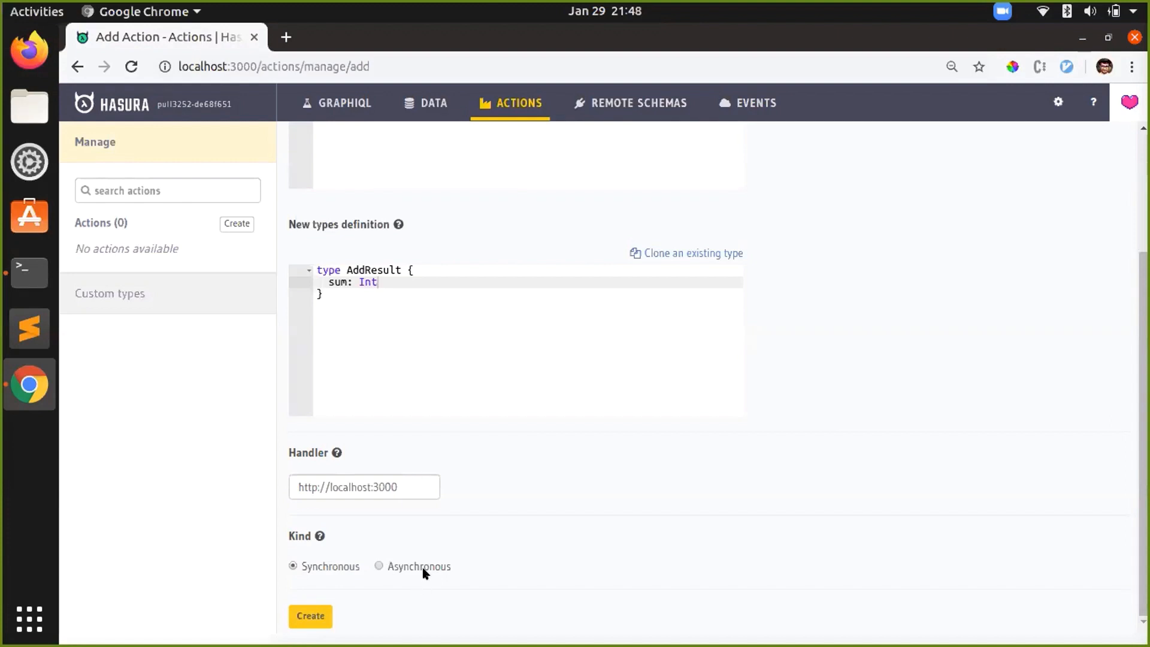
mouse_move(439, 304)
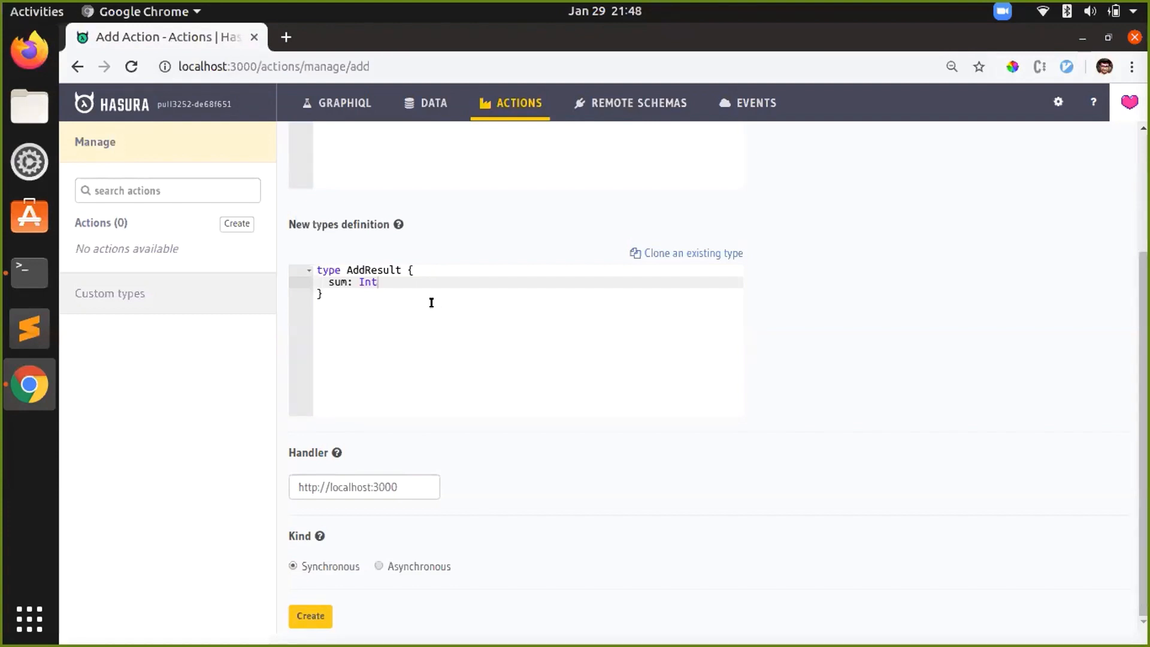
click(404, 293)
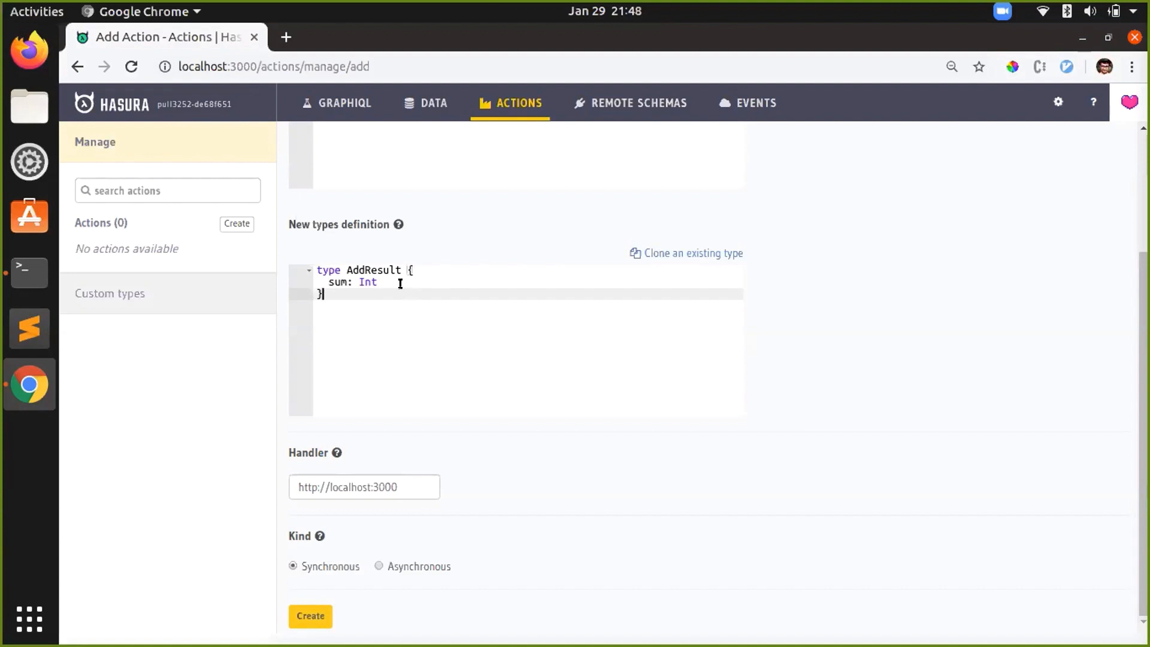
mouse_move(411, 506)
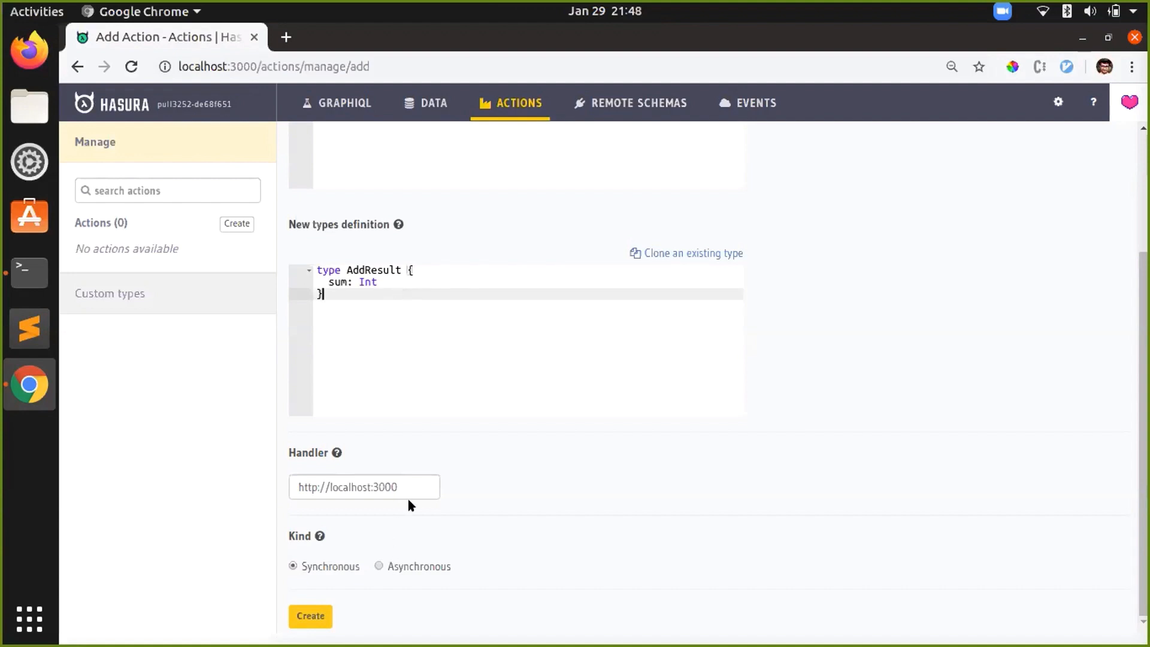
mouse_move(436, 517)
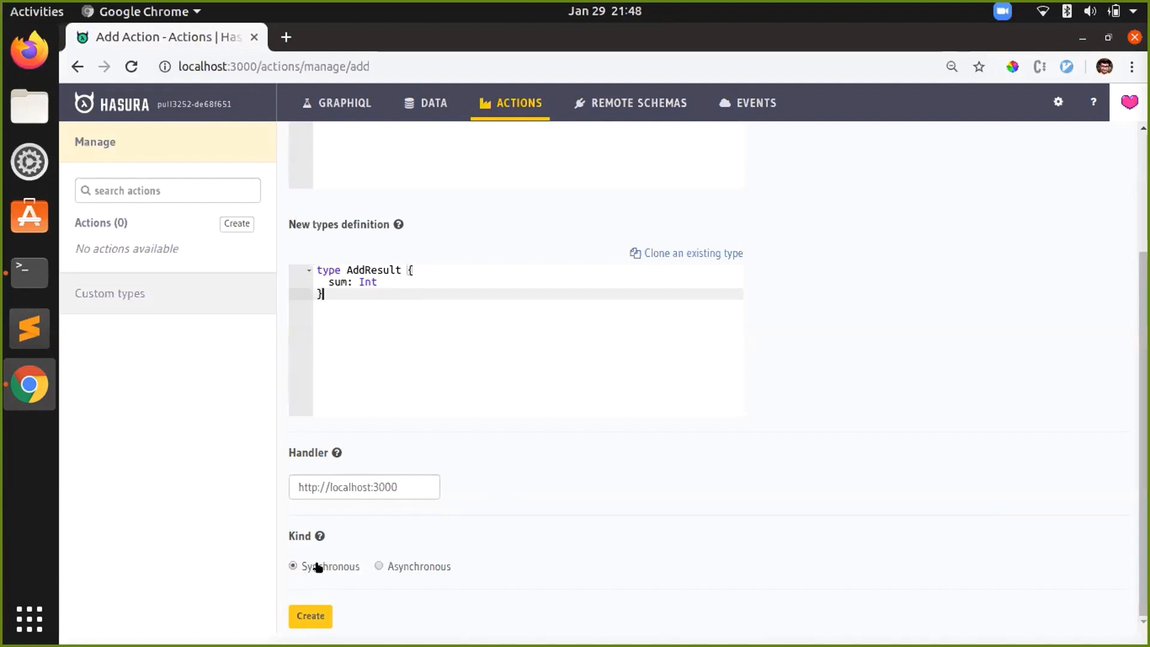
scroll(up, 3)
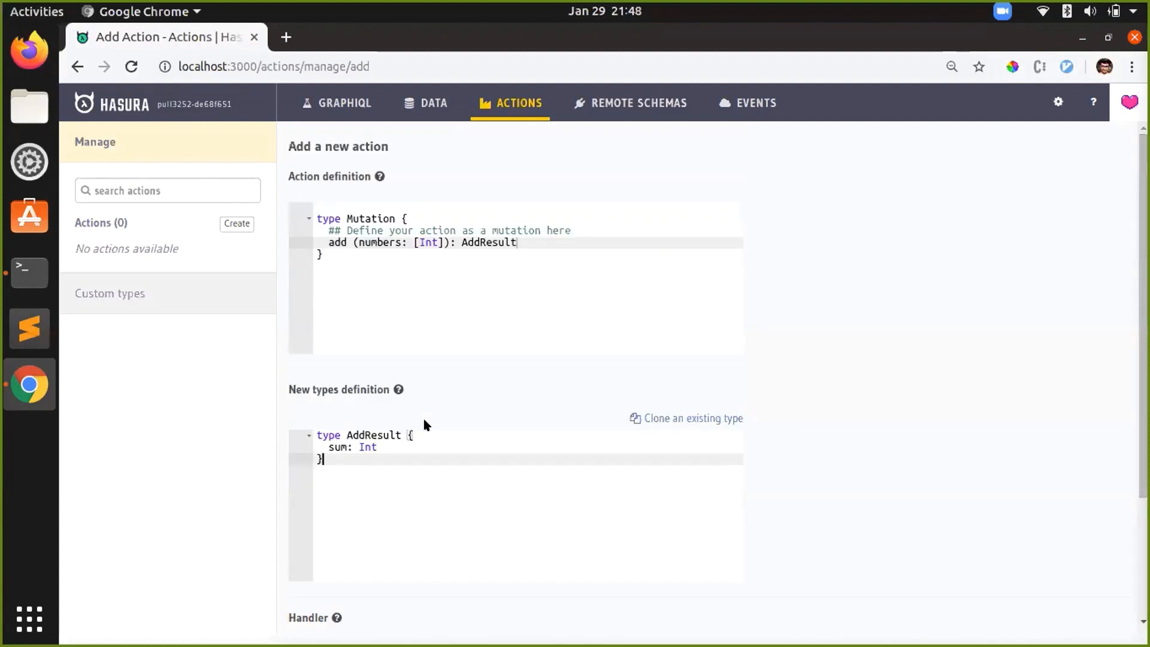
- Create the add action
click(310, 617)
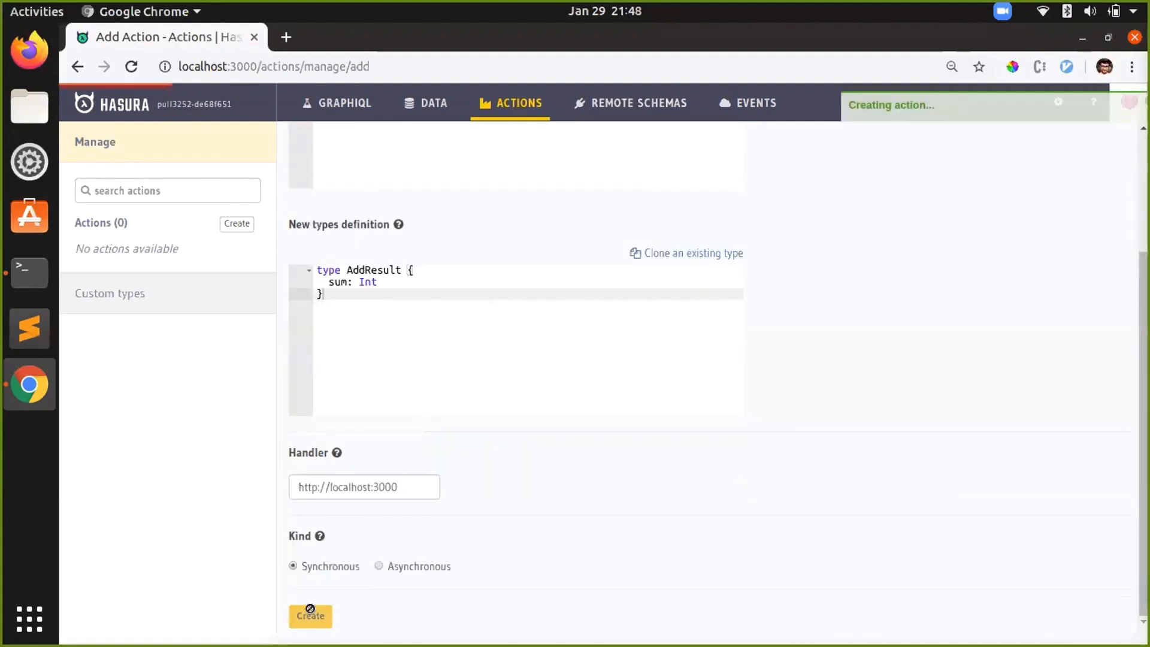
click(310, 617)
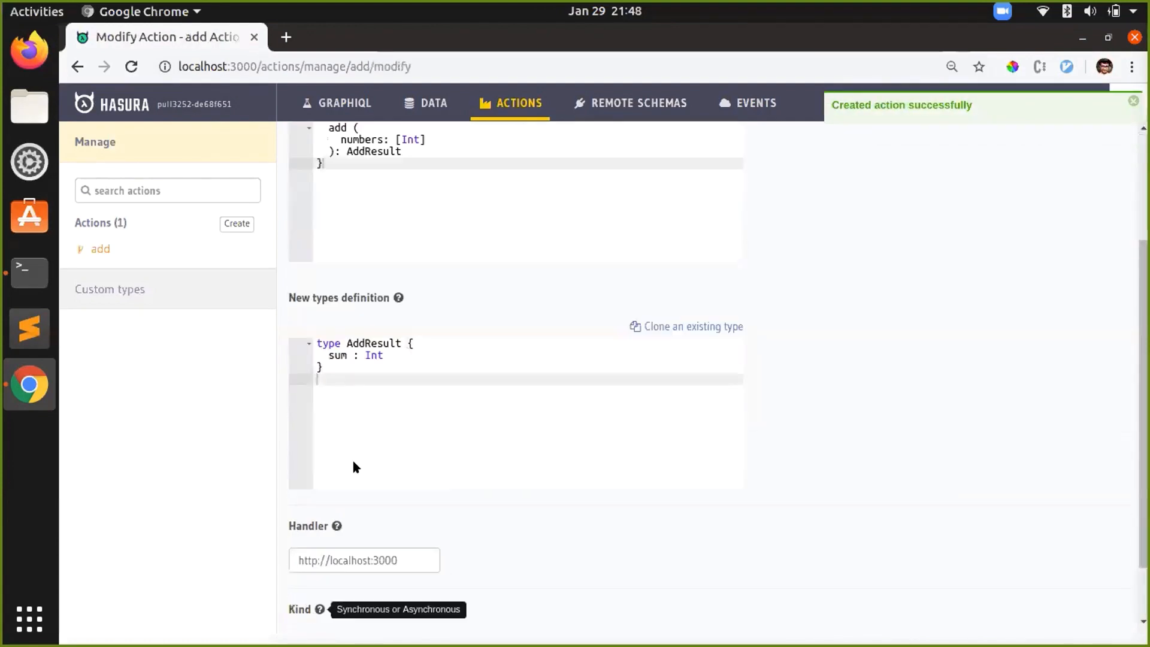
scroll(up, 3)
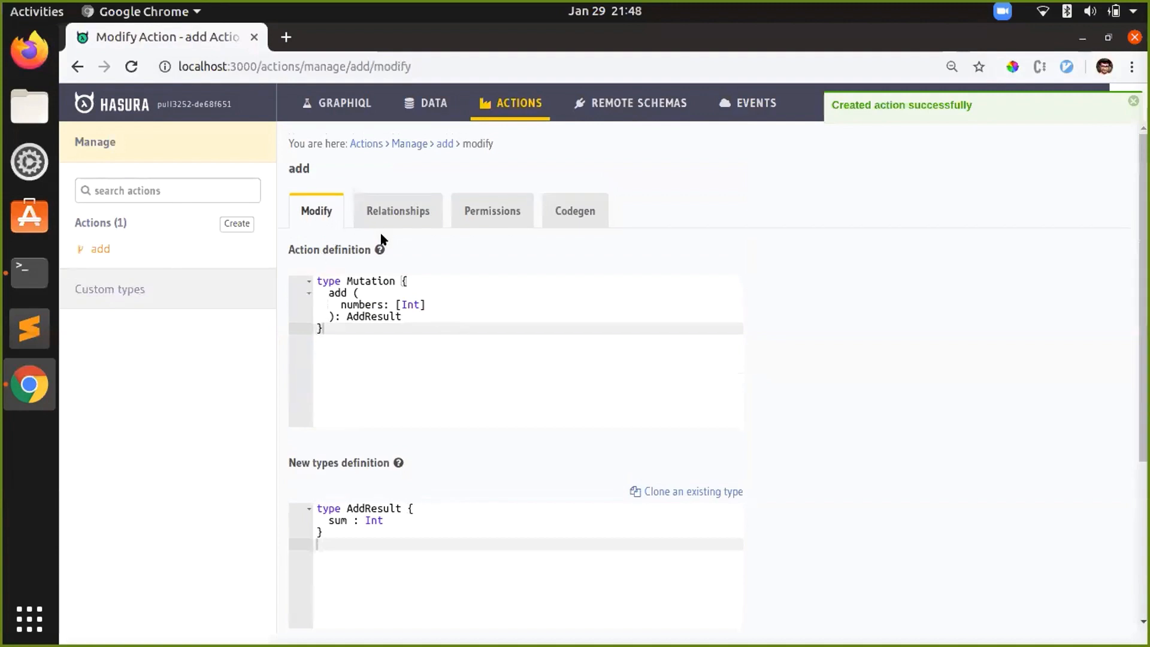
- Review the add action's relationships, permissions and generated handler code
click(396, 210)
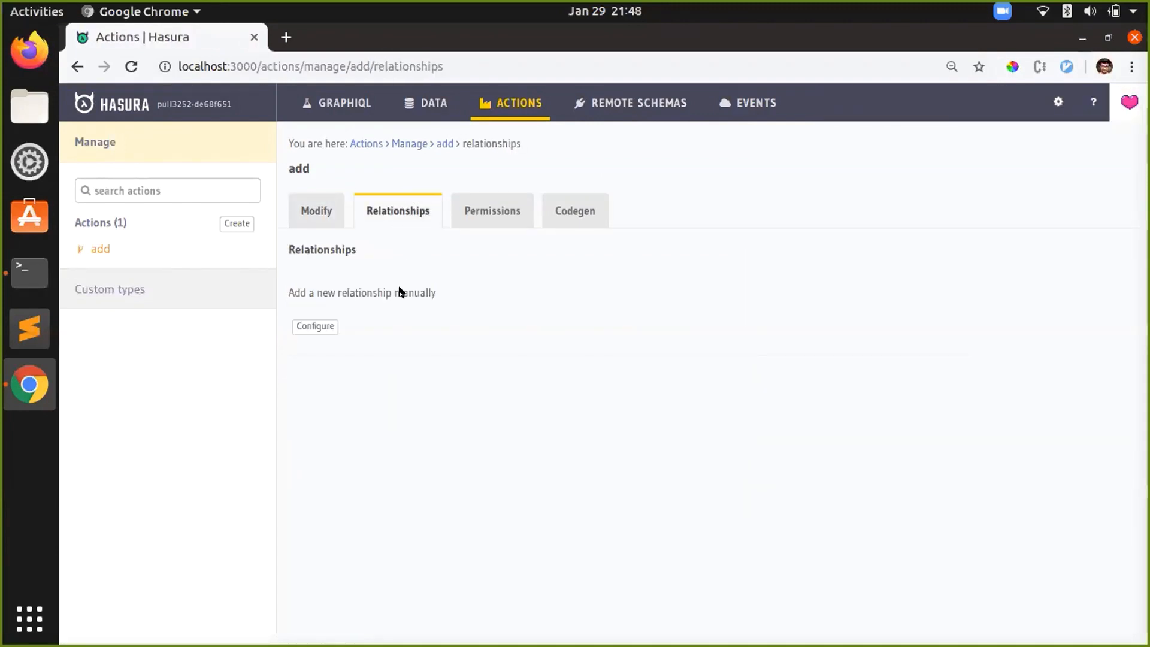
mouse_move(493, 210)
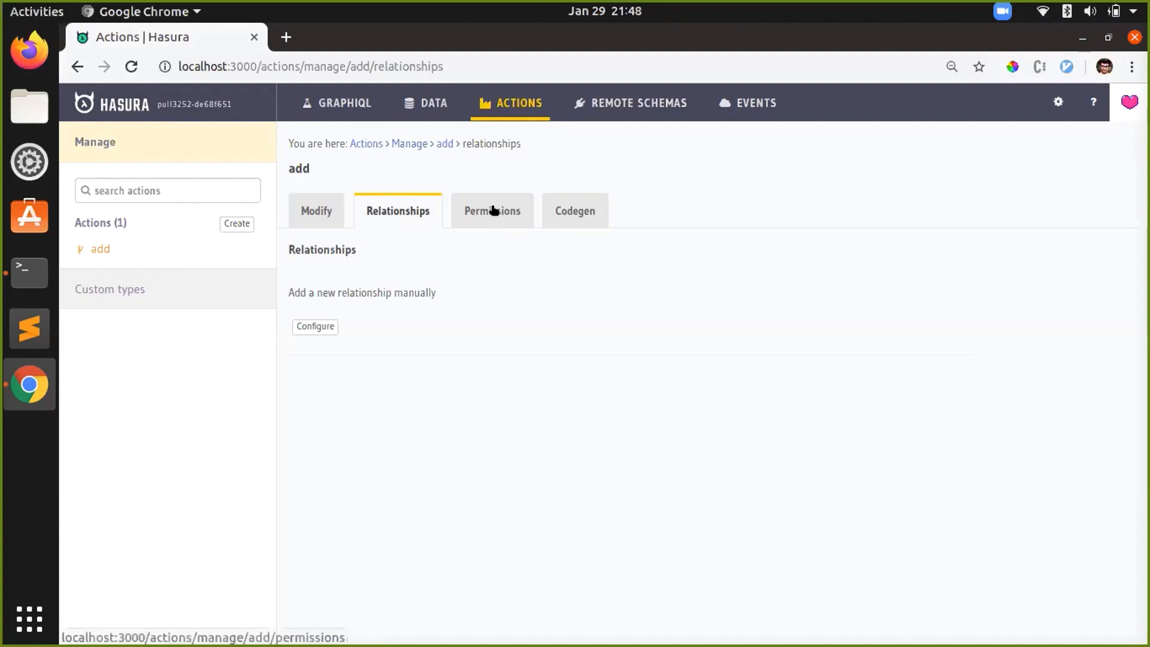
click(491, 210)
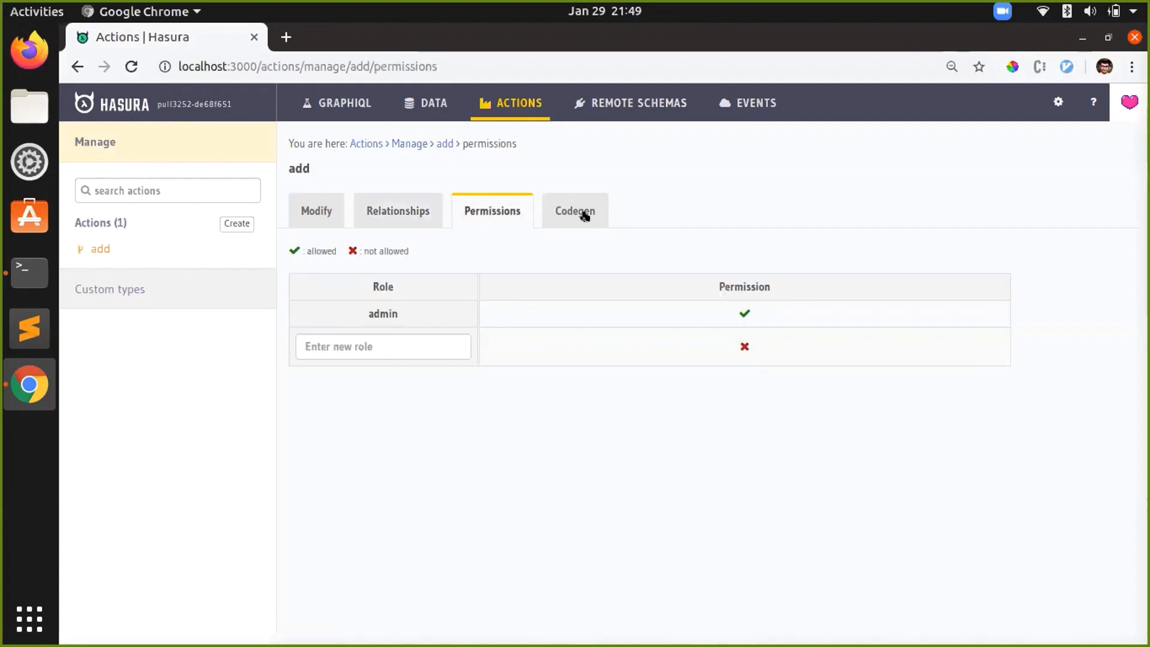
click(575, 210)
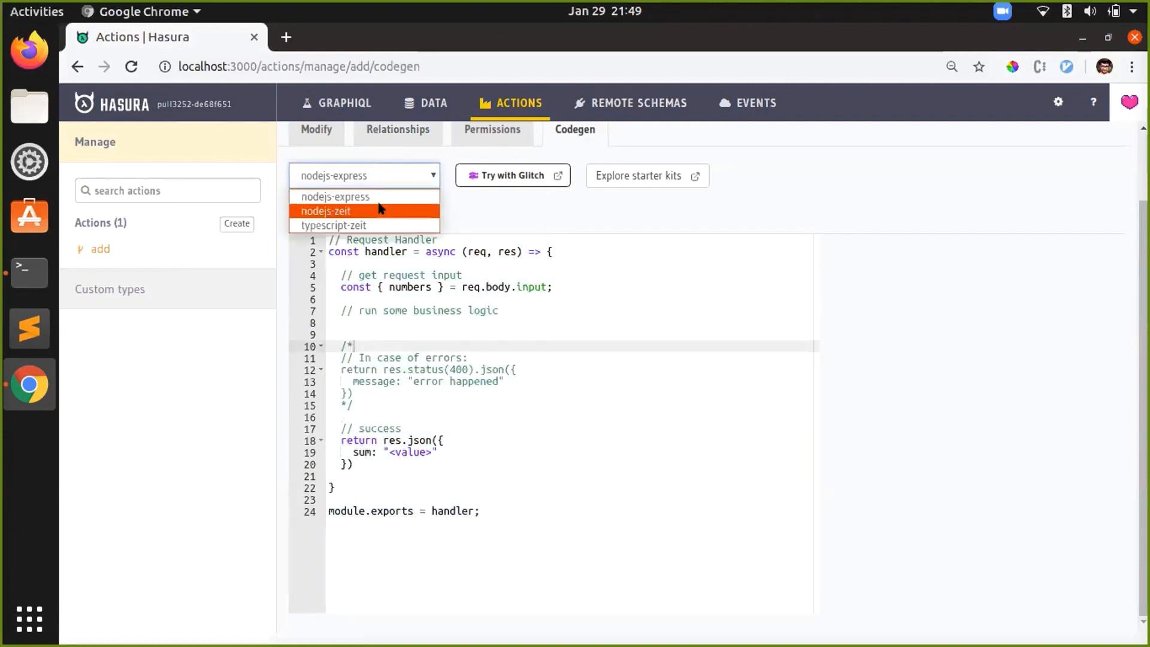
mouse_move(364, 226)
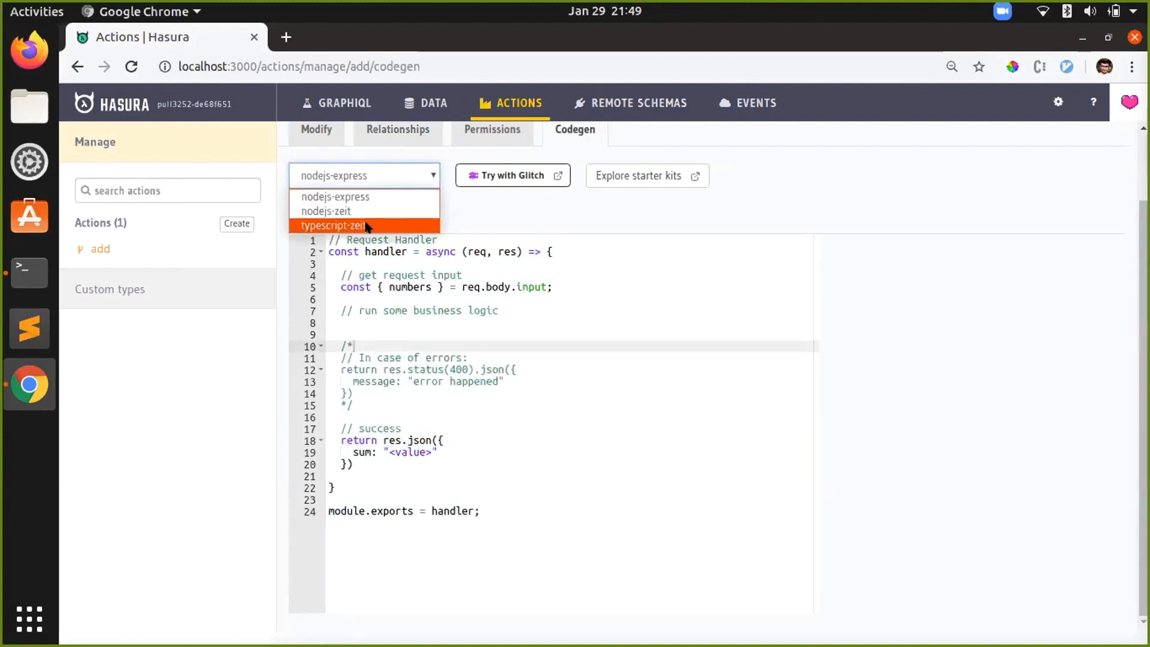
- Preview the add handler code as nodejs-zeit and typescript-zeit, then choose nodejs-express
click(327, 212)
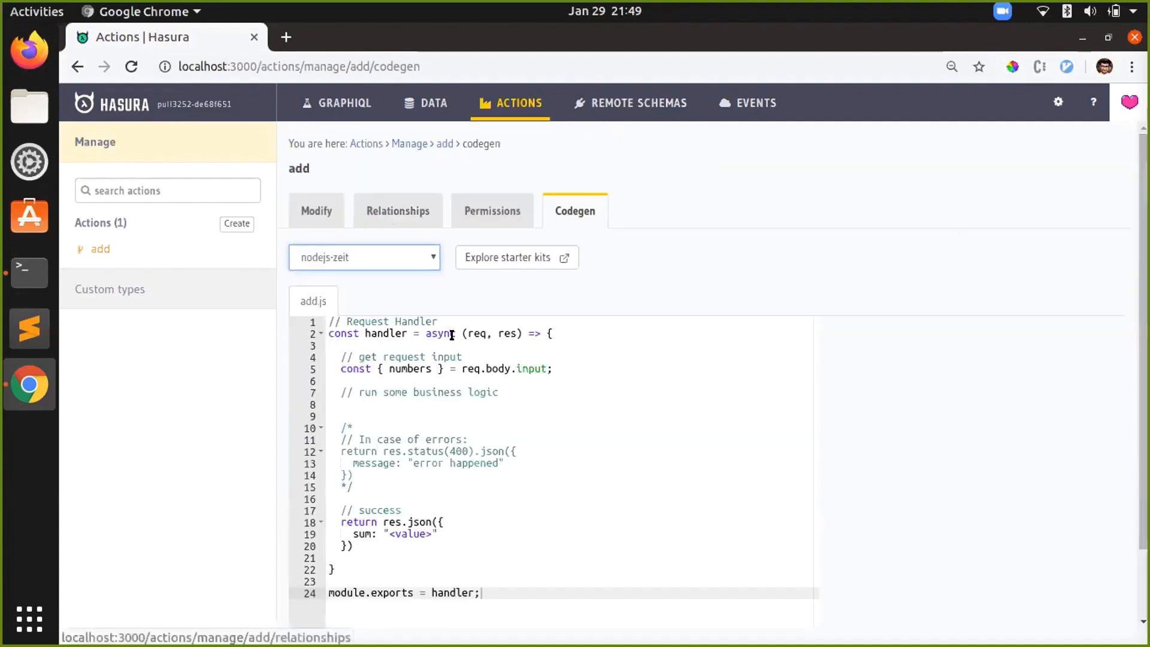
click(363, 257)
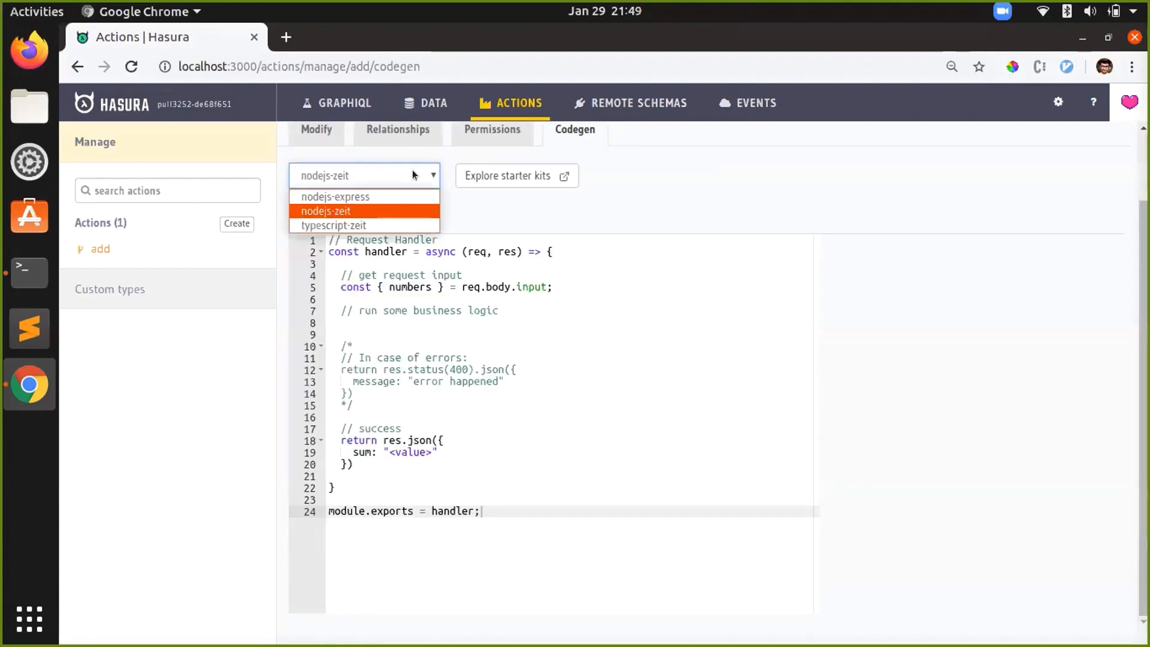
click(333, 225)
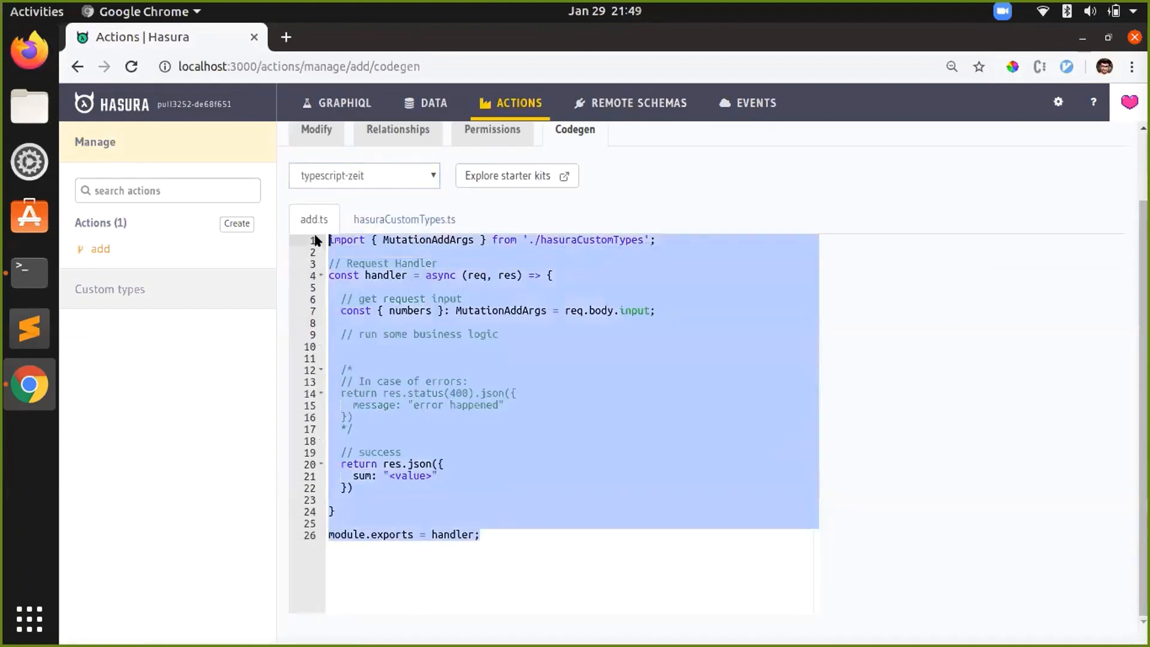
click(404, 219)
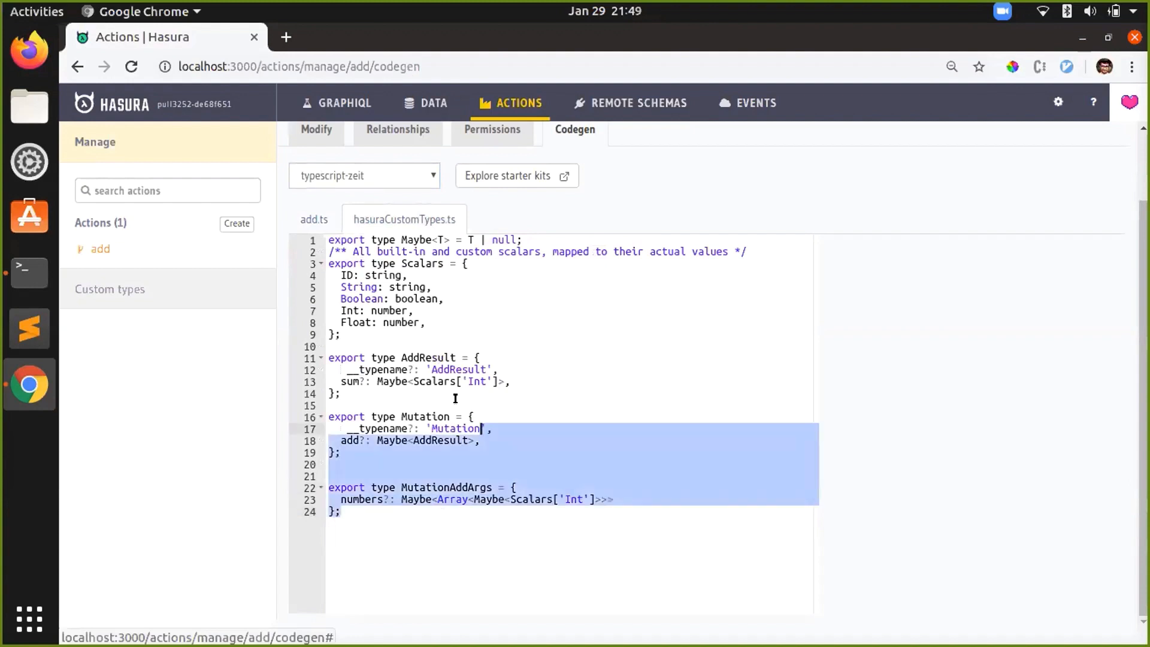
click(363, 176)
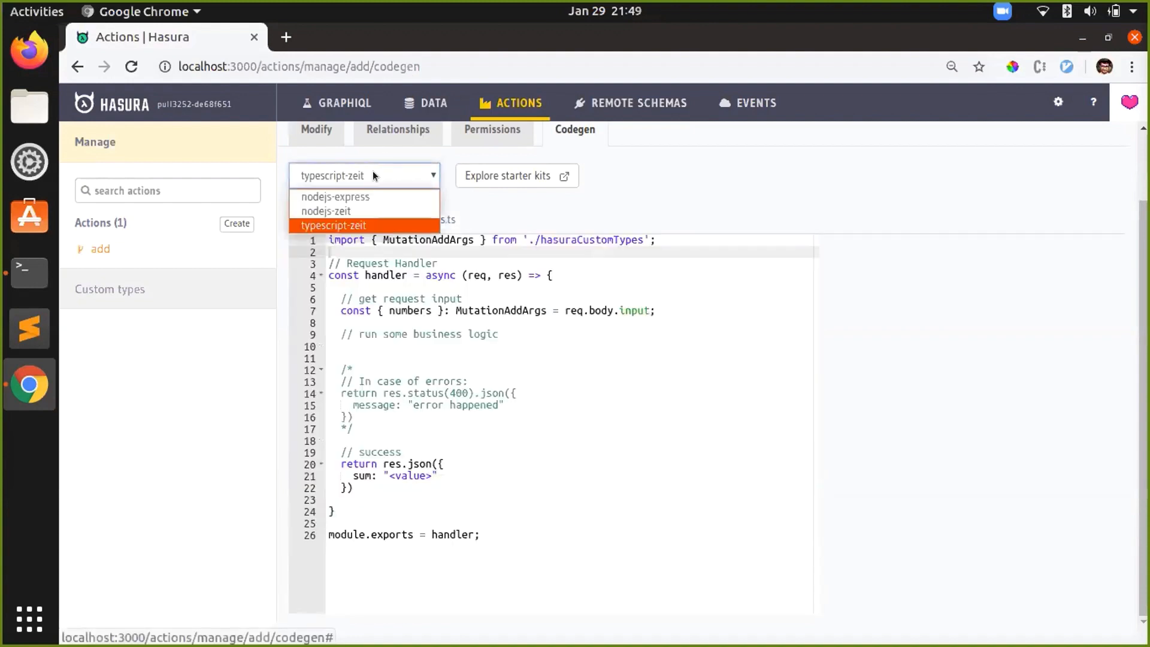
click(334, 197)
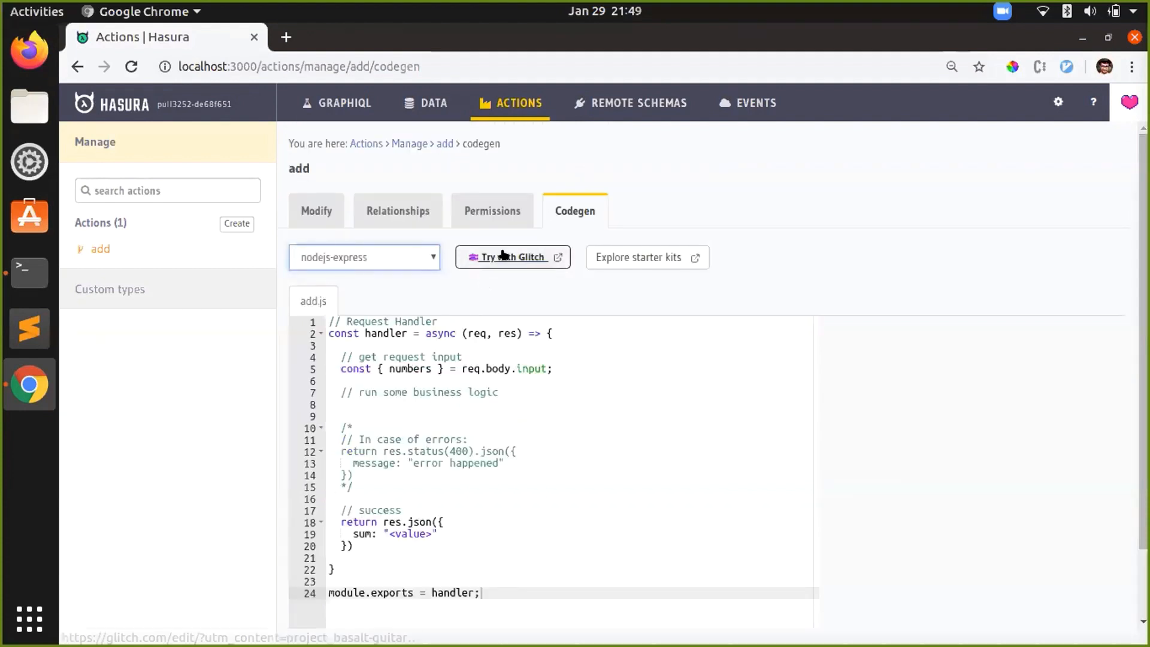
- Remix the generated code into a Glitch project and rename its server.js handler addHandler
click(511, 257)
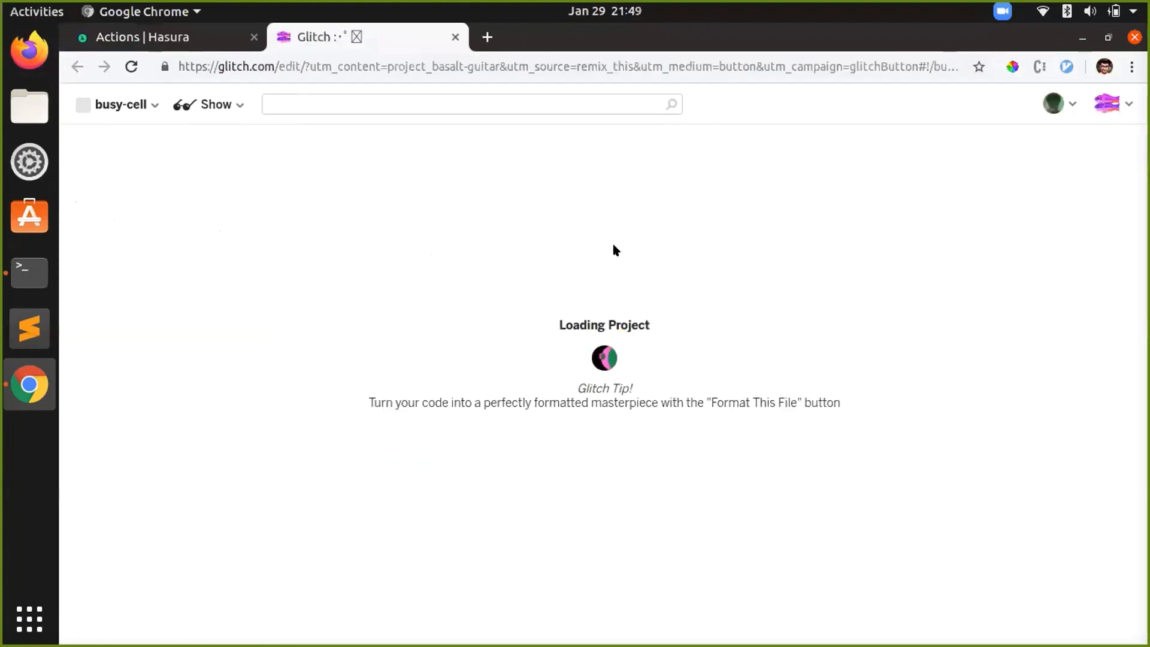
mouse_move(624, 254)
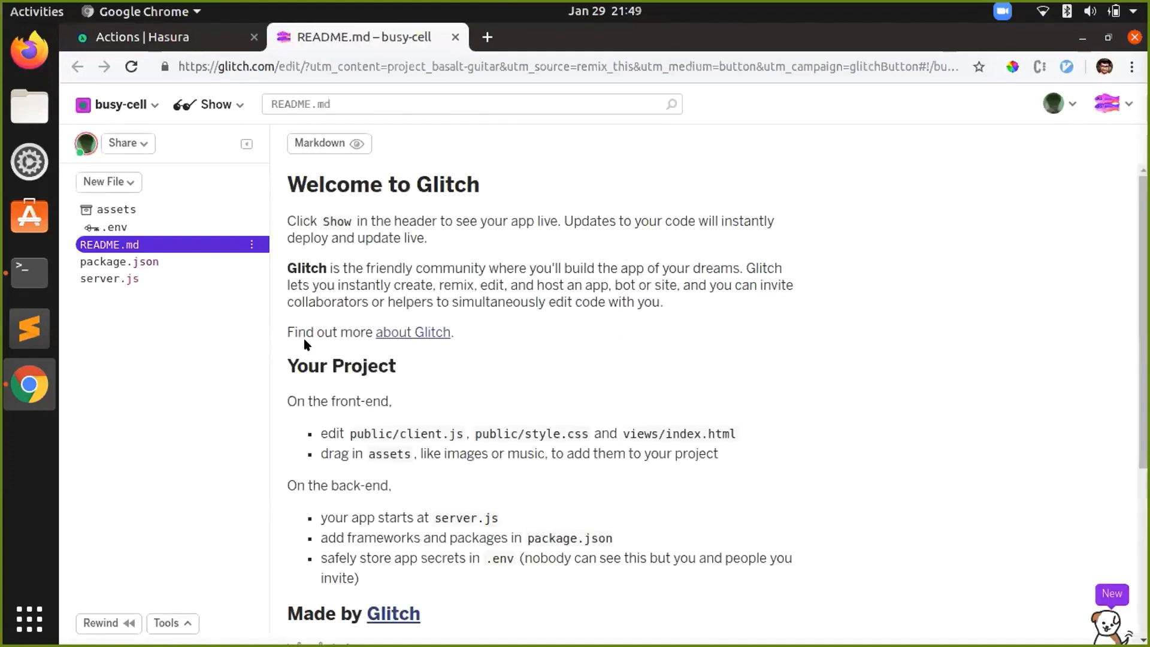
click(109, 278)
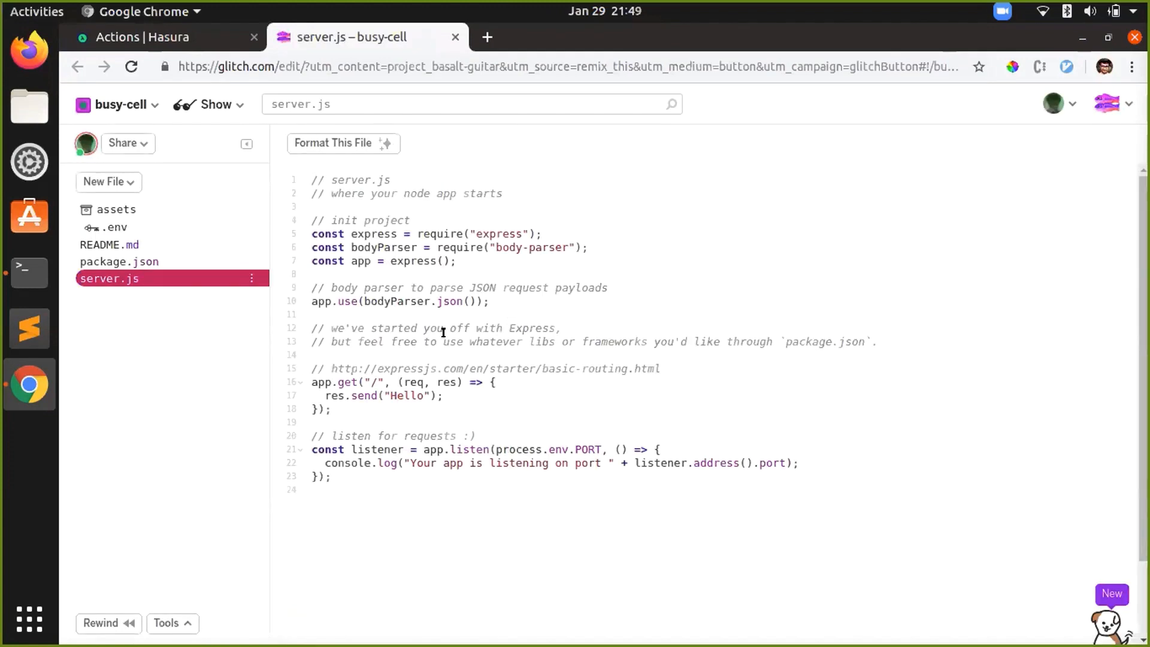
scroll(down, 3)
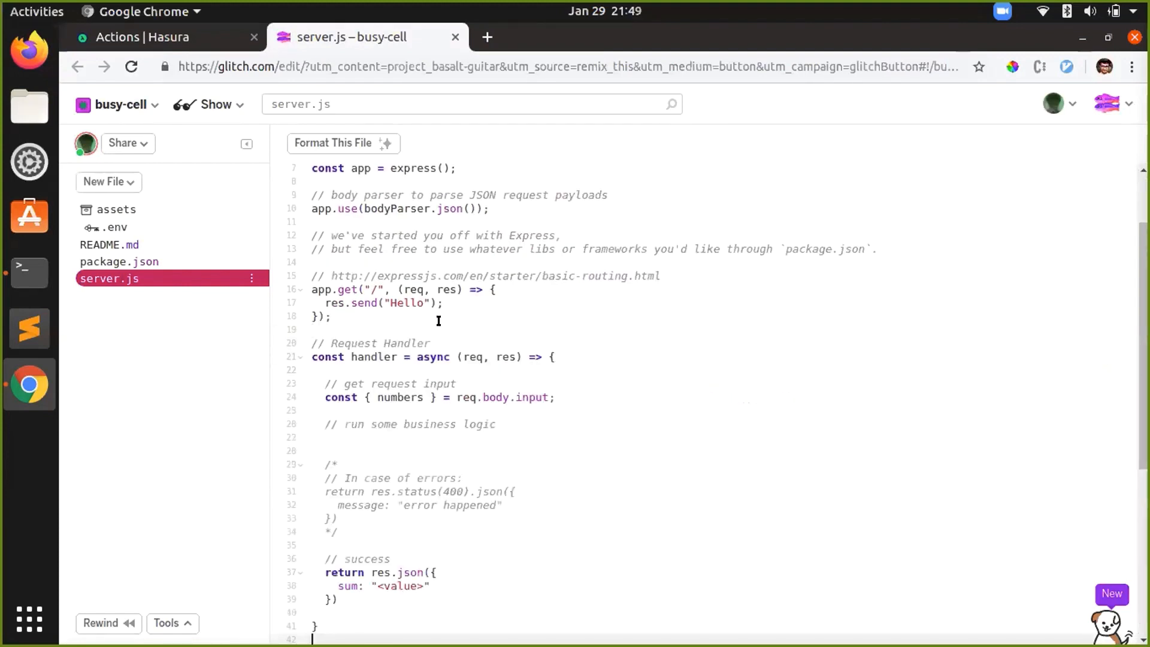
text(addHan)
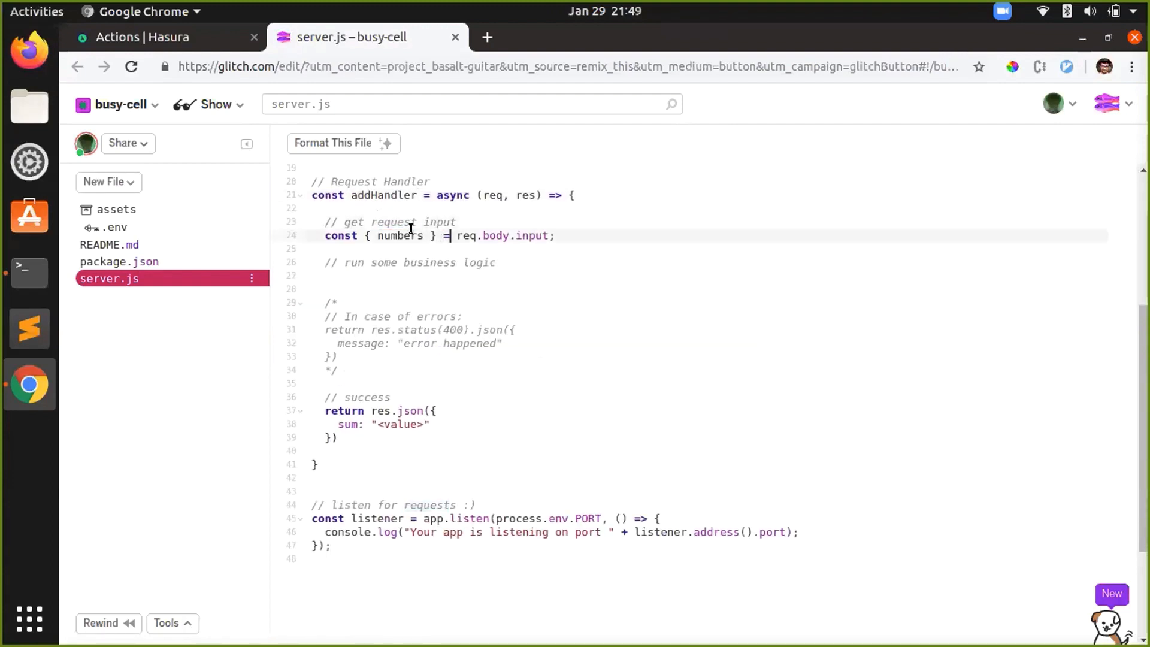
mouse_move(466, 229)
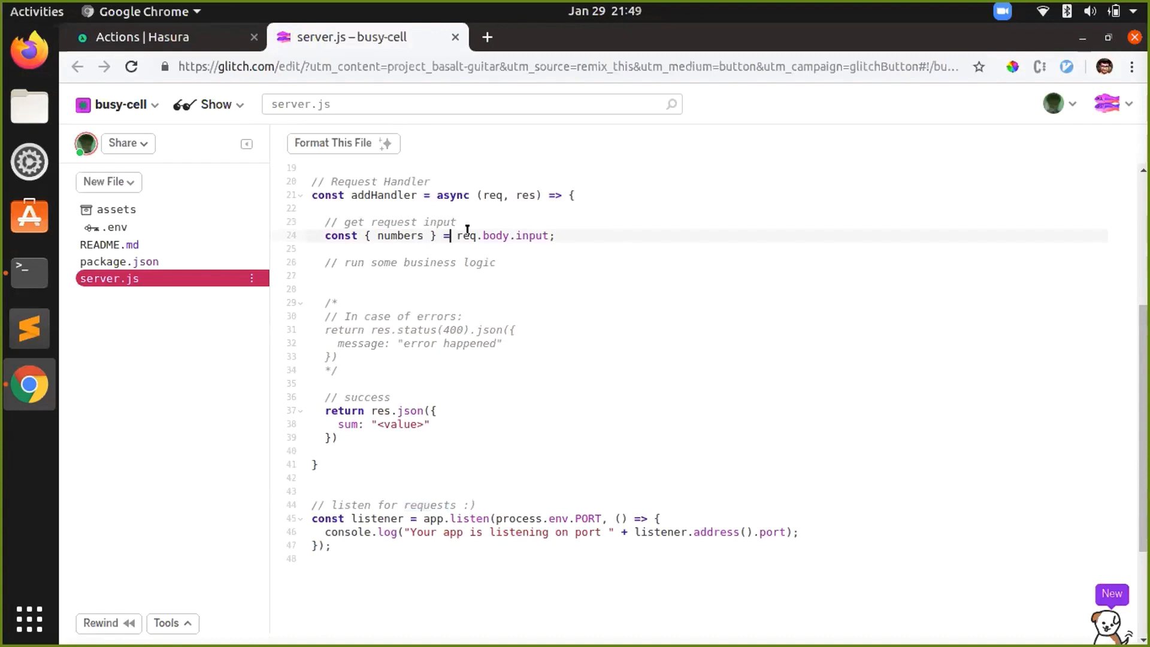
- Add let sum = 0 and a numbers.forEach loop doing sum += n, then select <value>
click(381, 276)
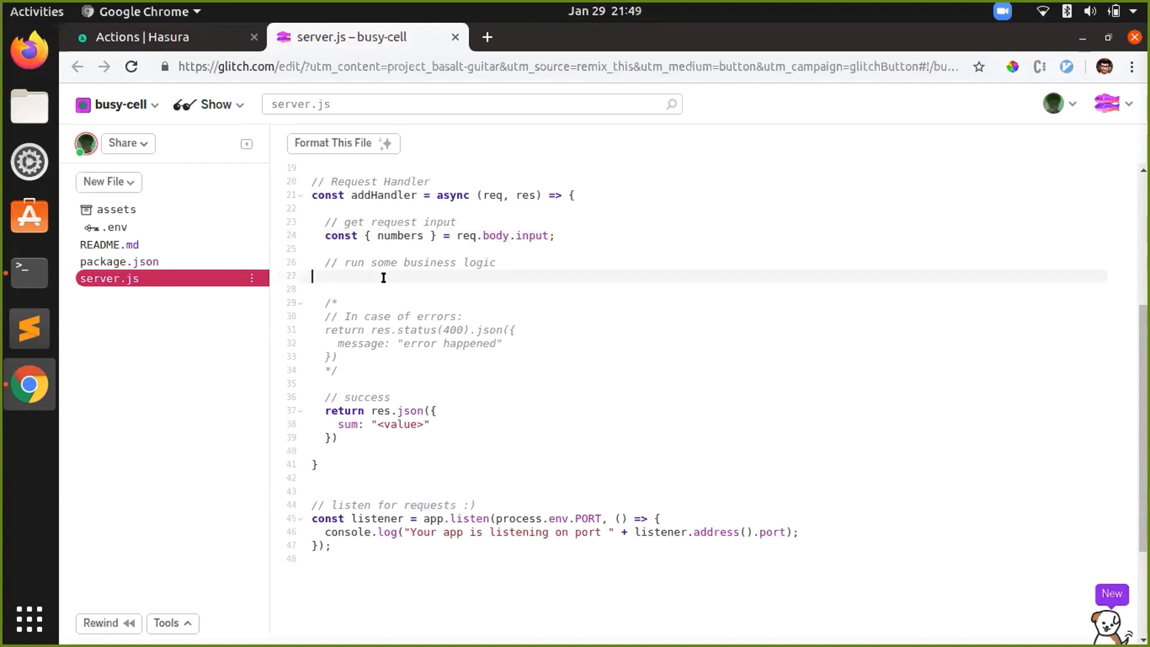
key(Return)
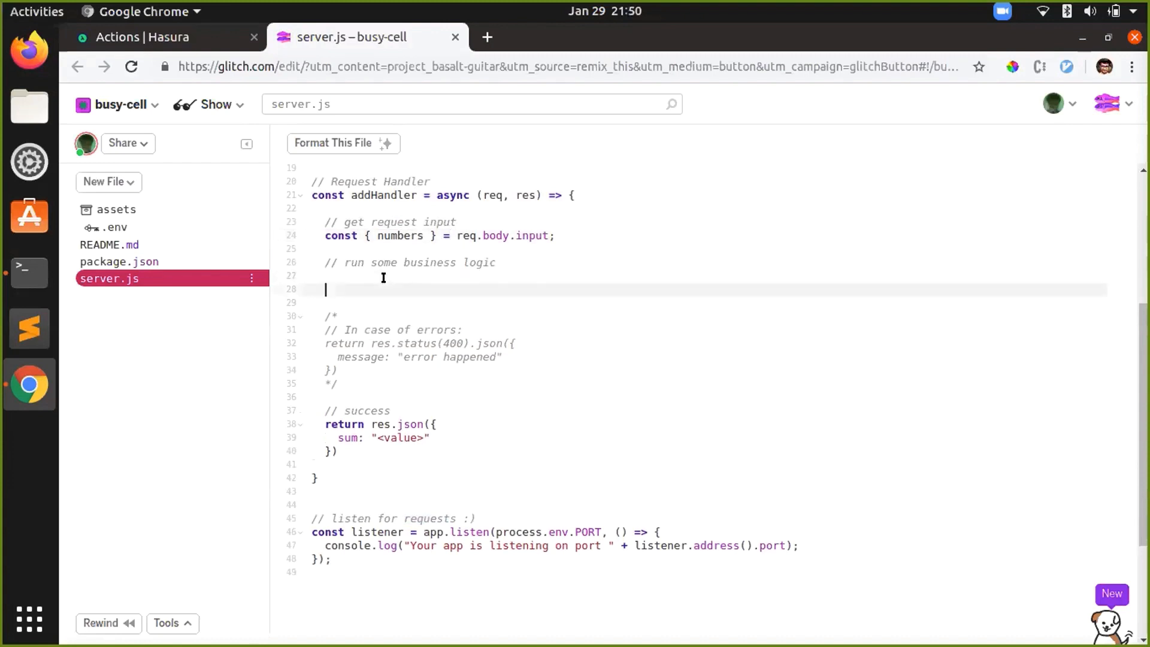
text(let sum =)
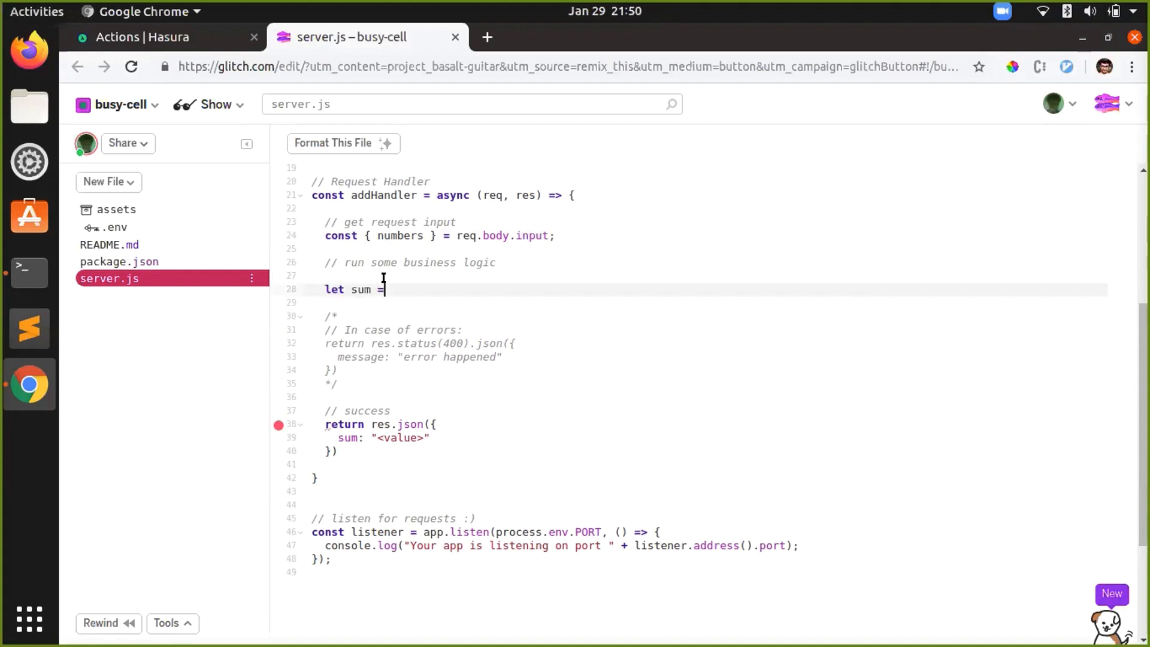
text(0;)
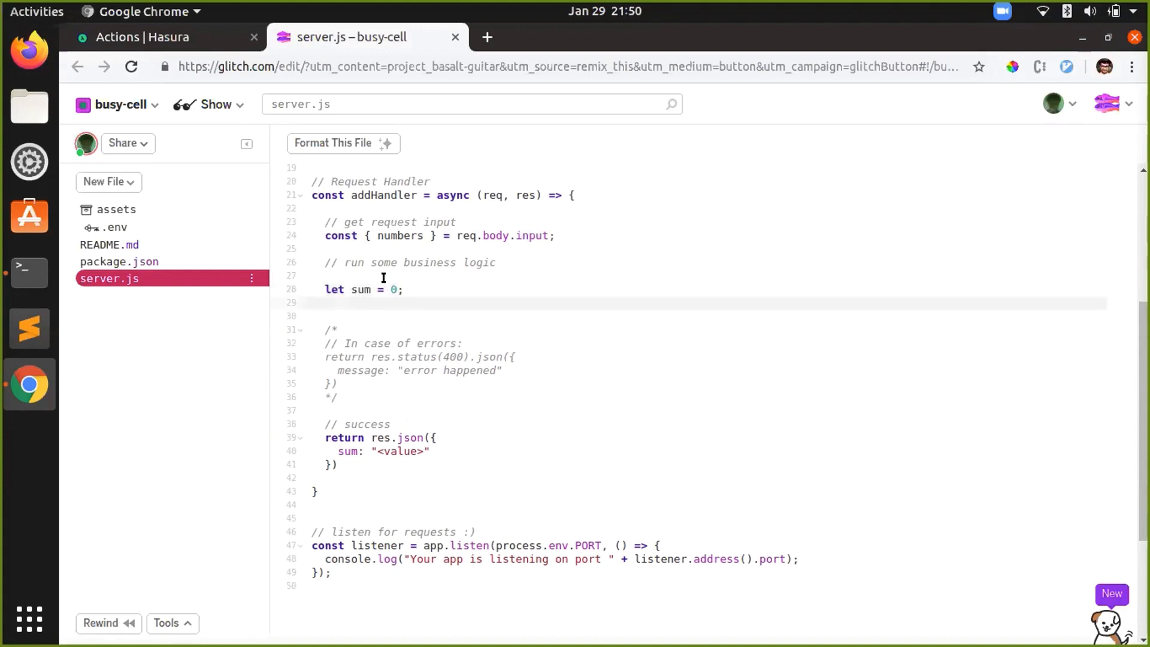
text(numbers.forEach(n => {)
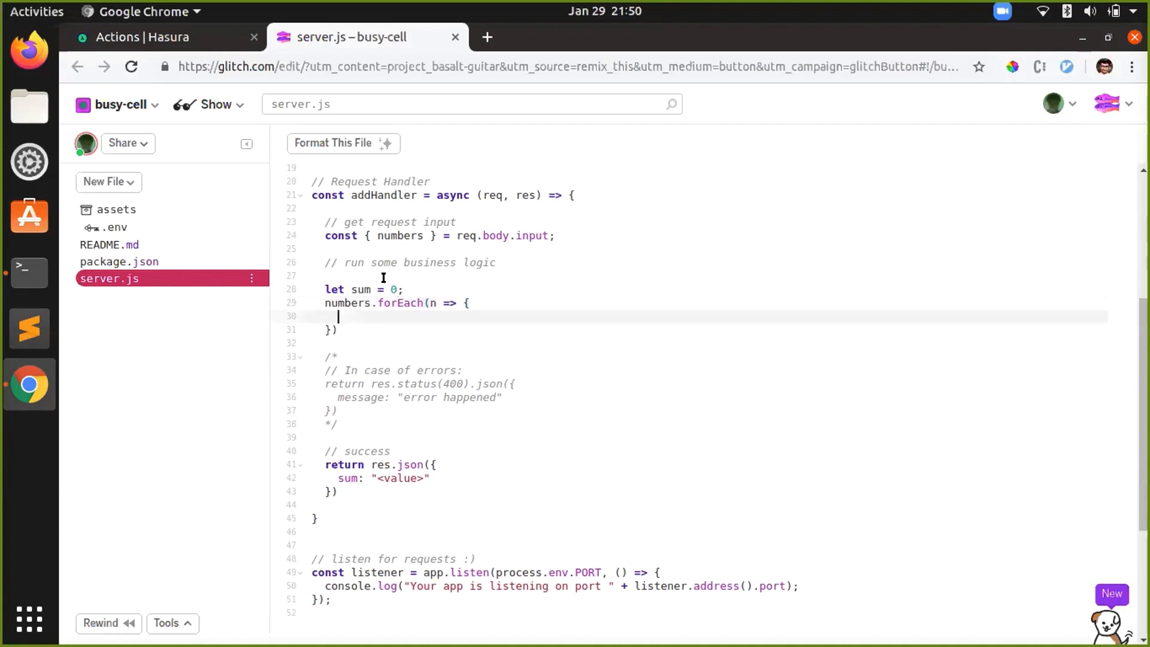
text(sum += n)
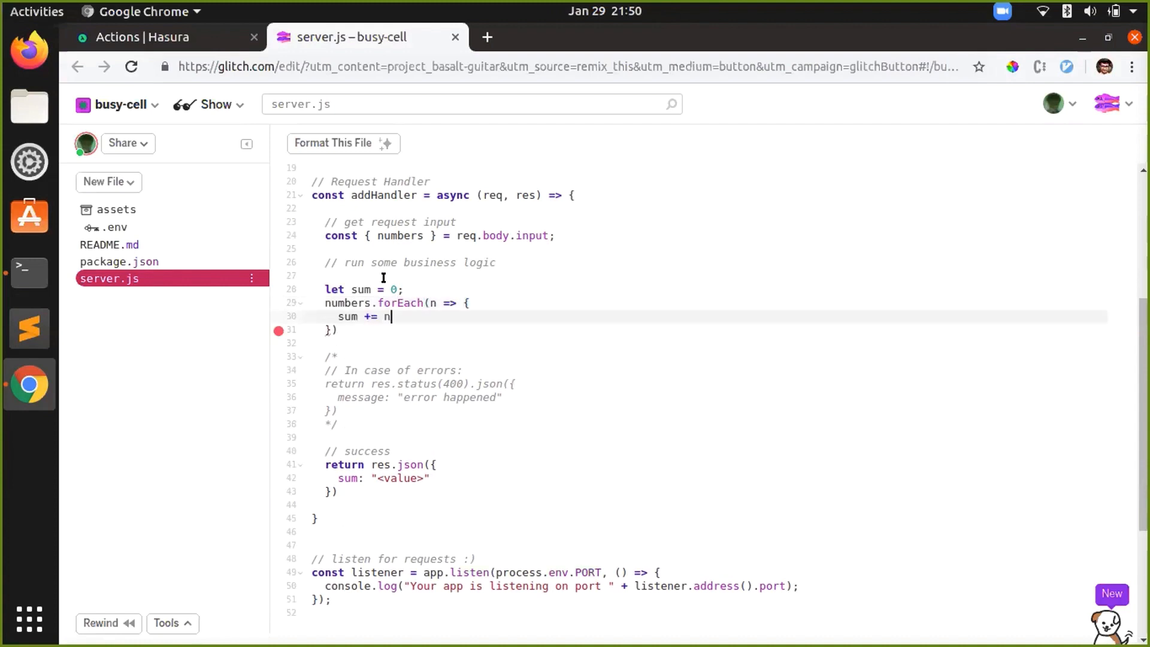
text(;)
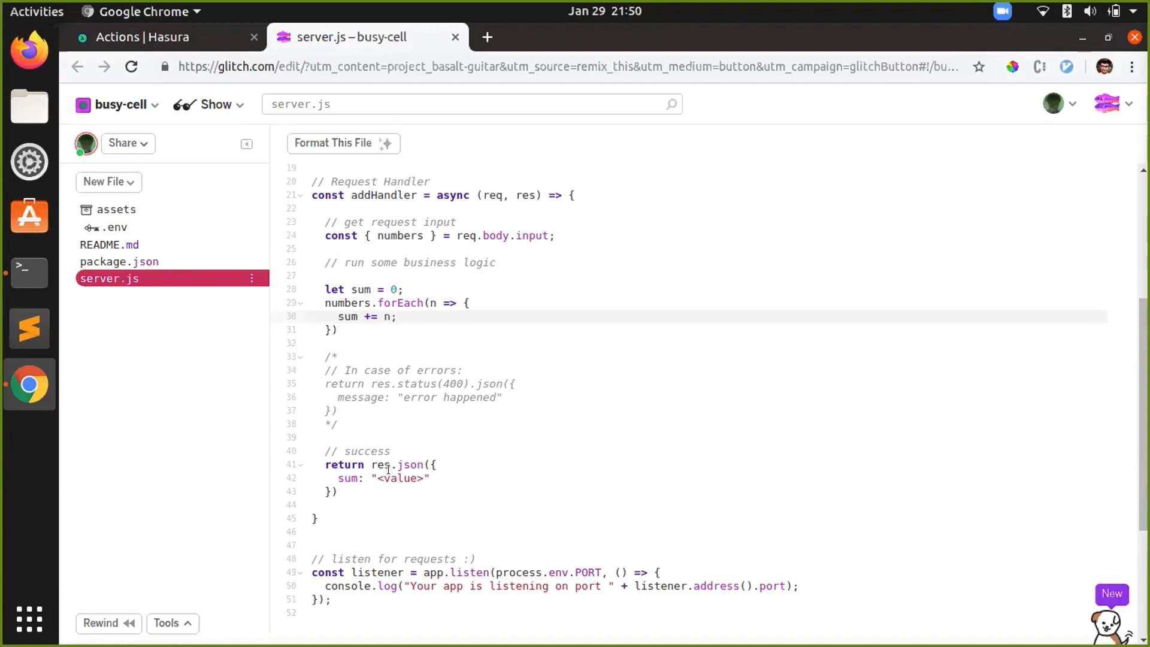
double_click(401, 478)
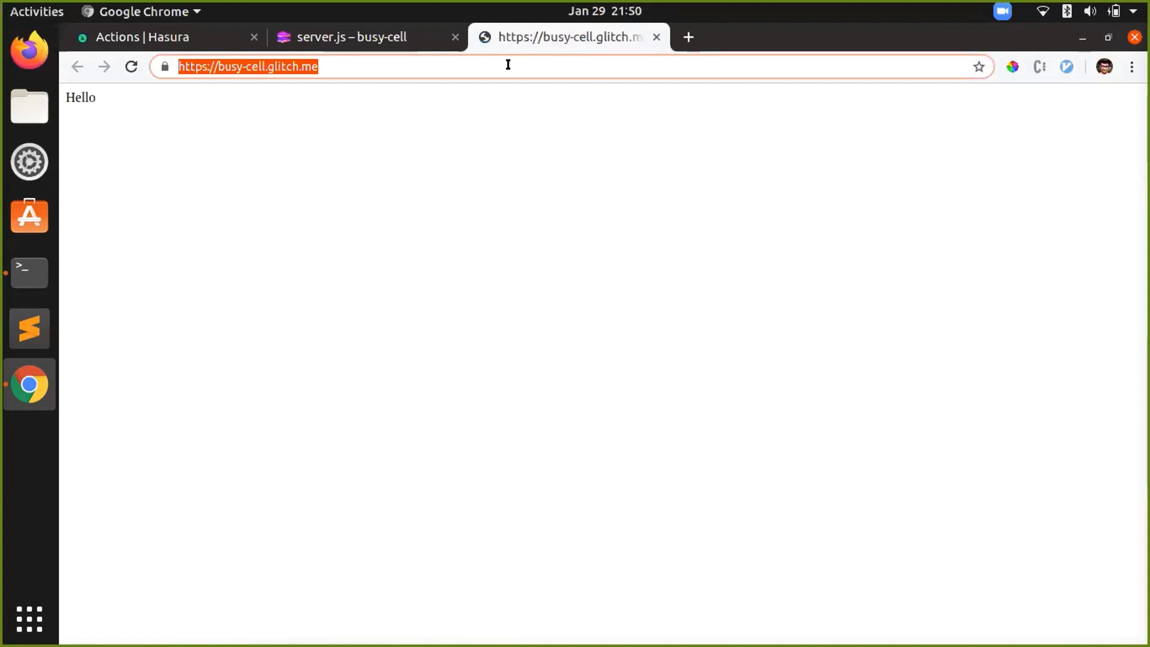
- Register app.post('/add', addHandler) in server.js before the listener
click(365, 37)
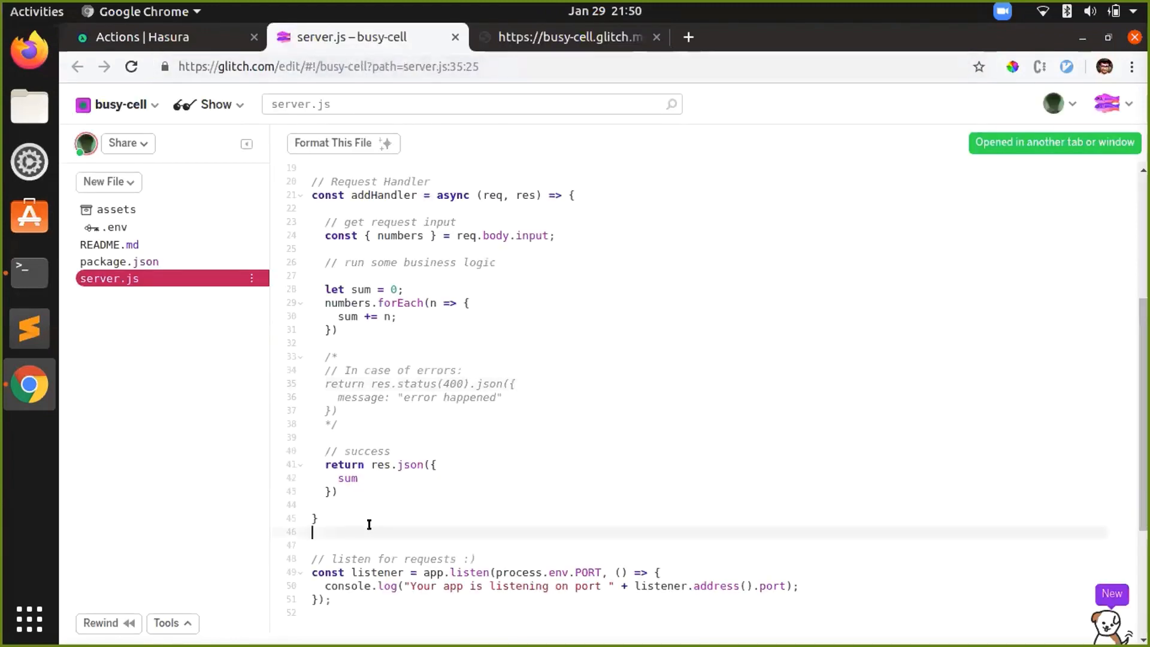
text(app.)
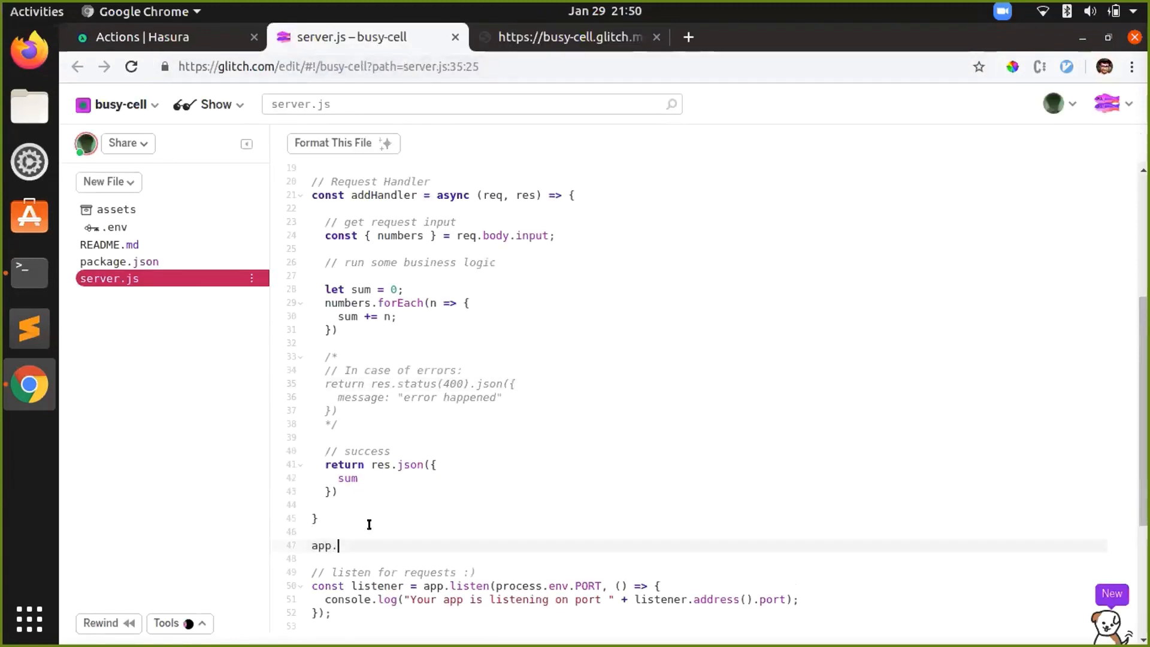
text(post)
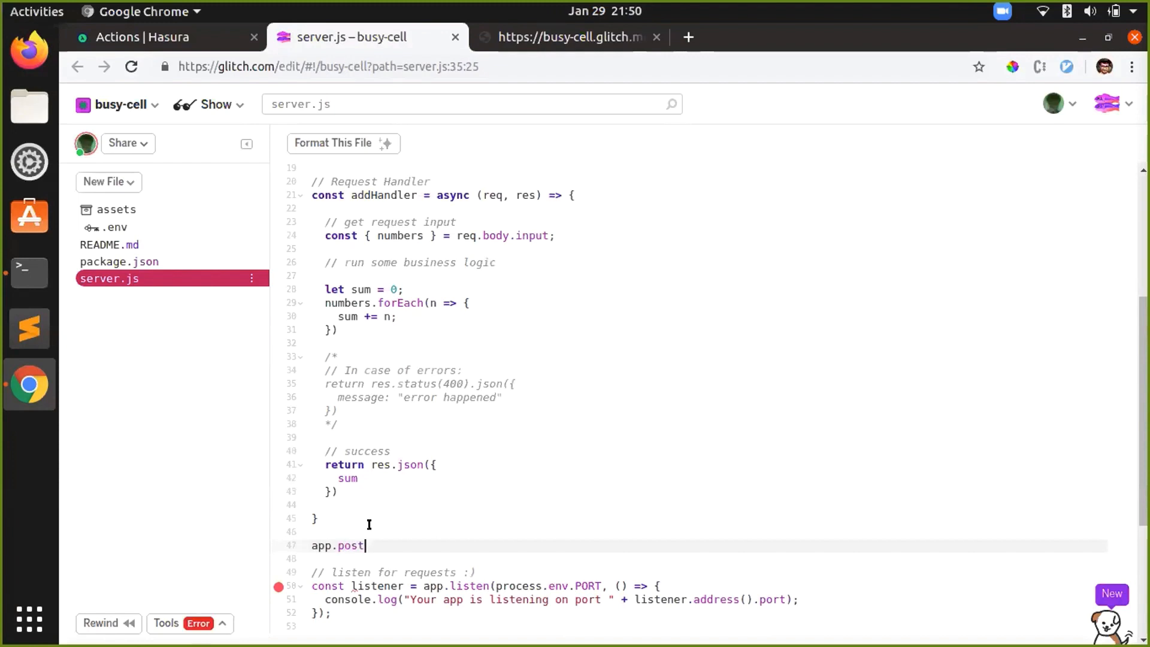
text(('/add',)
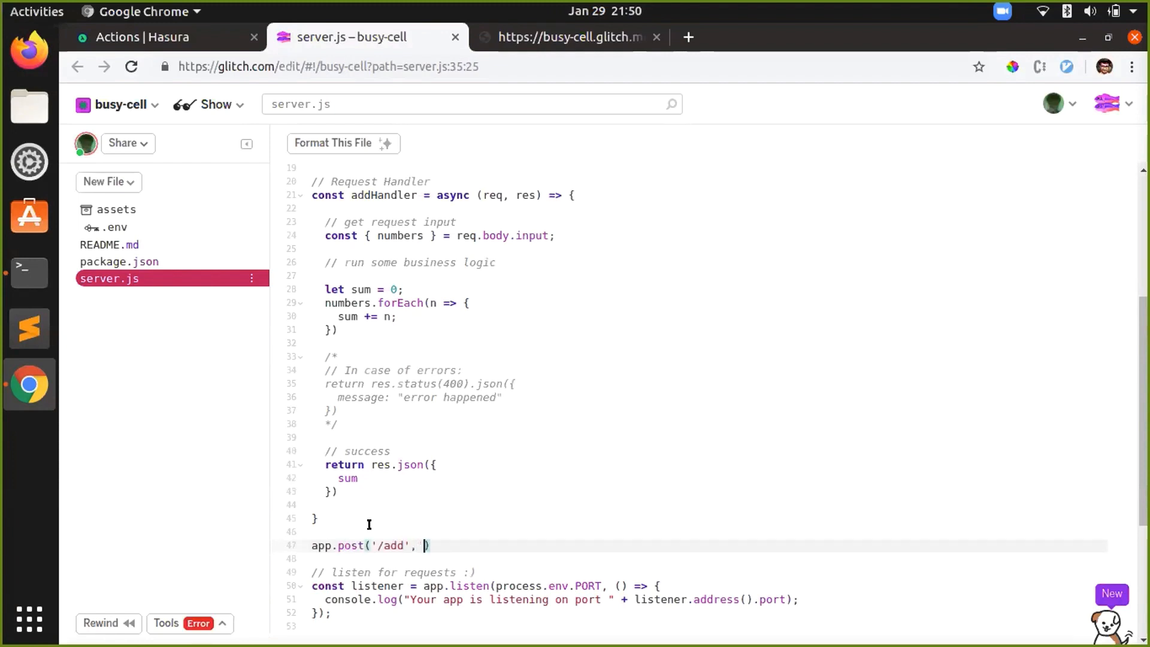
text(add)
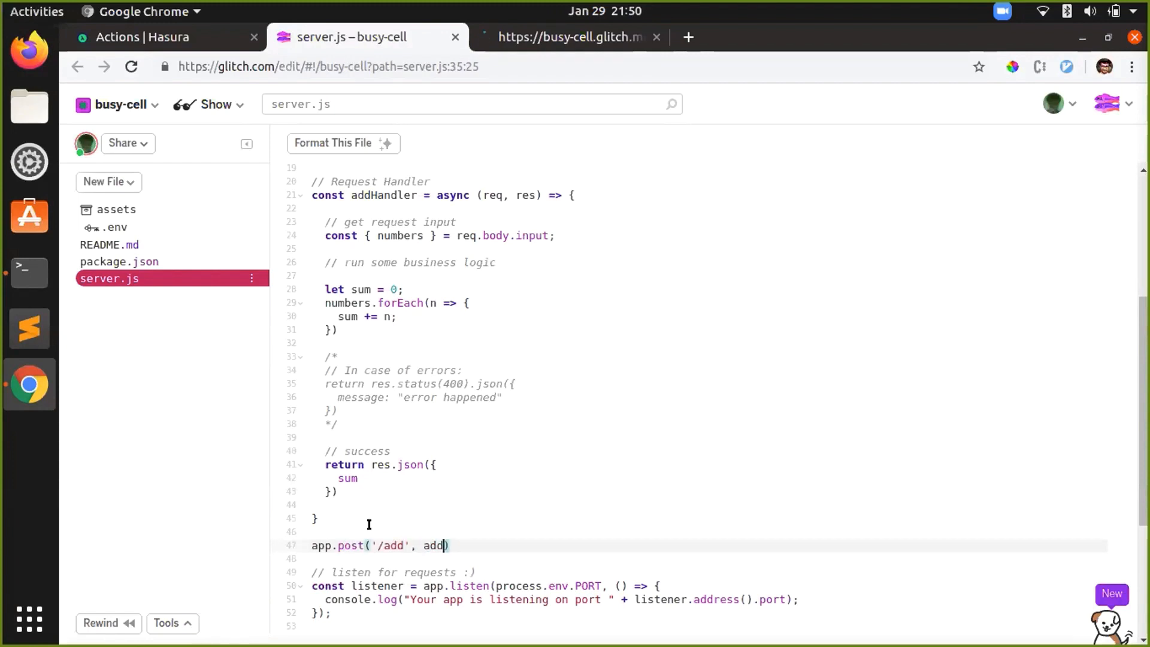
text(Handler)
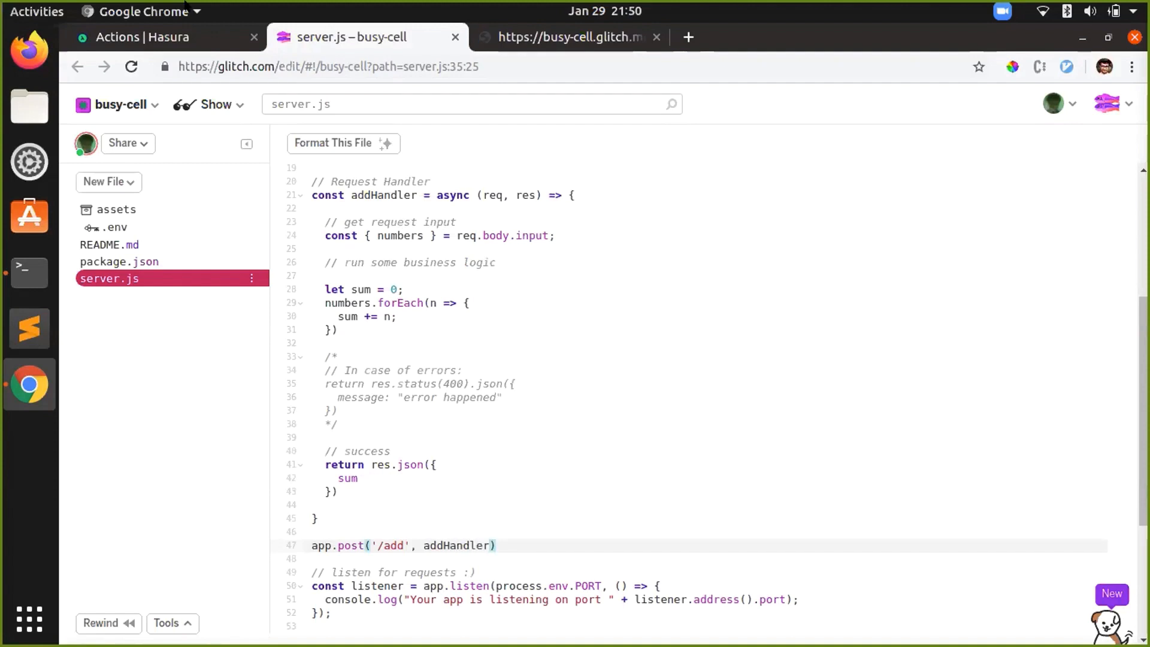
click(140, 36)
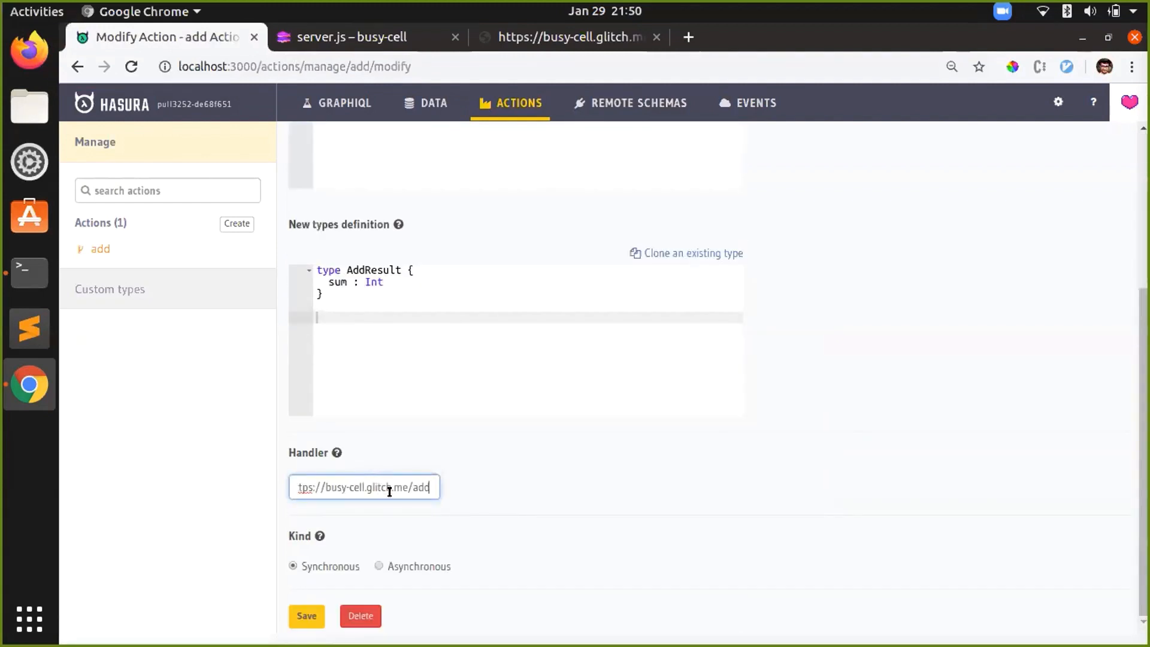
click(307, 615)
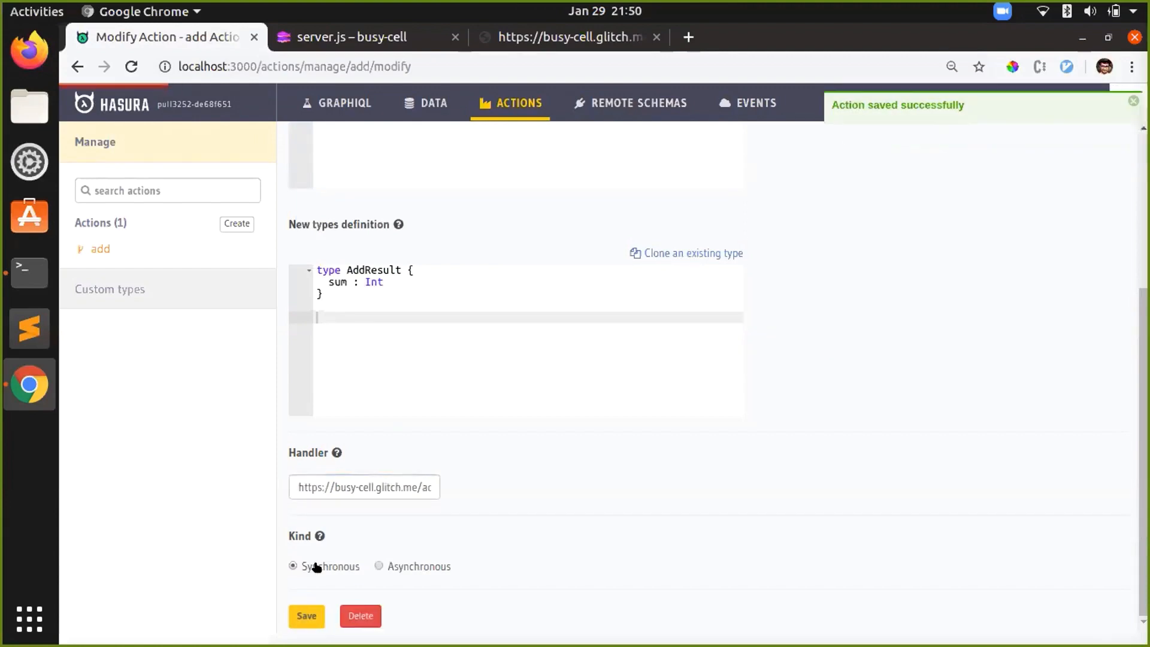
mouse_move(343, 103)
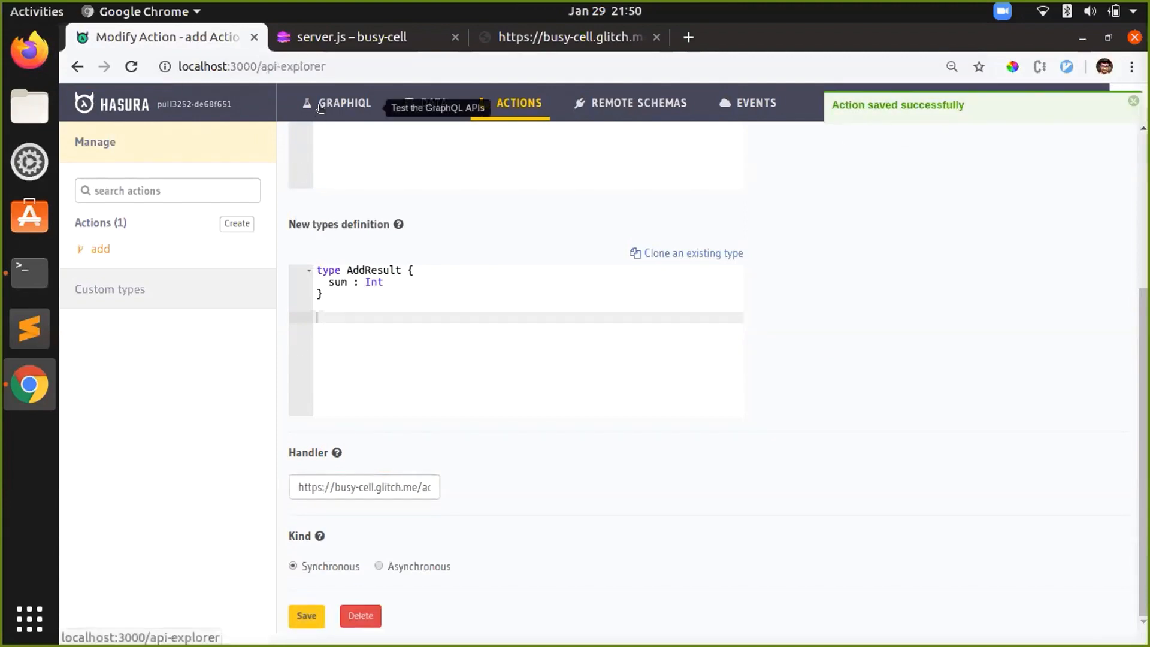
- Run an add mutation on [1, 2, 3, 4] in GraphiQL, returning sum 10
click(338, 102)
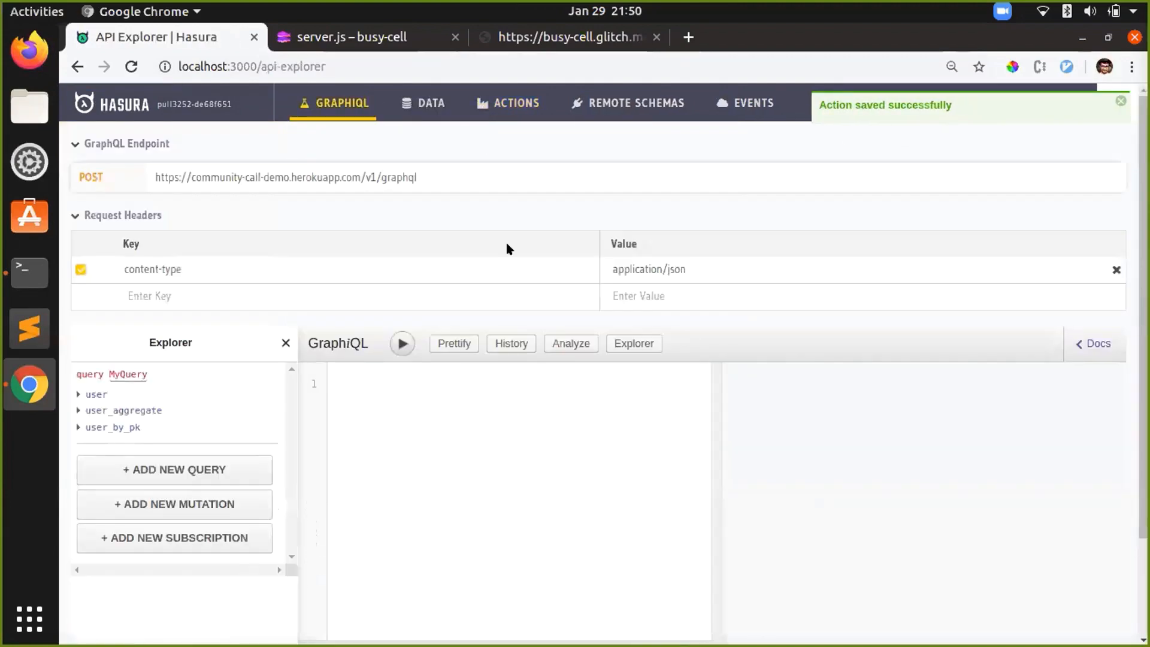
scroll(down, 3)
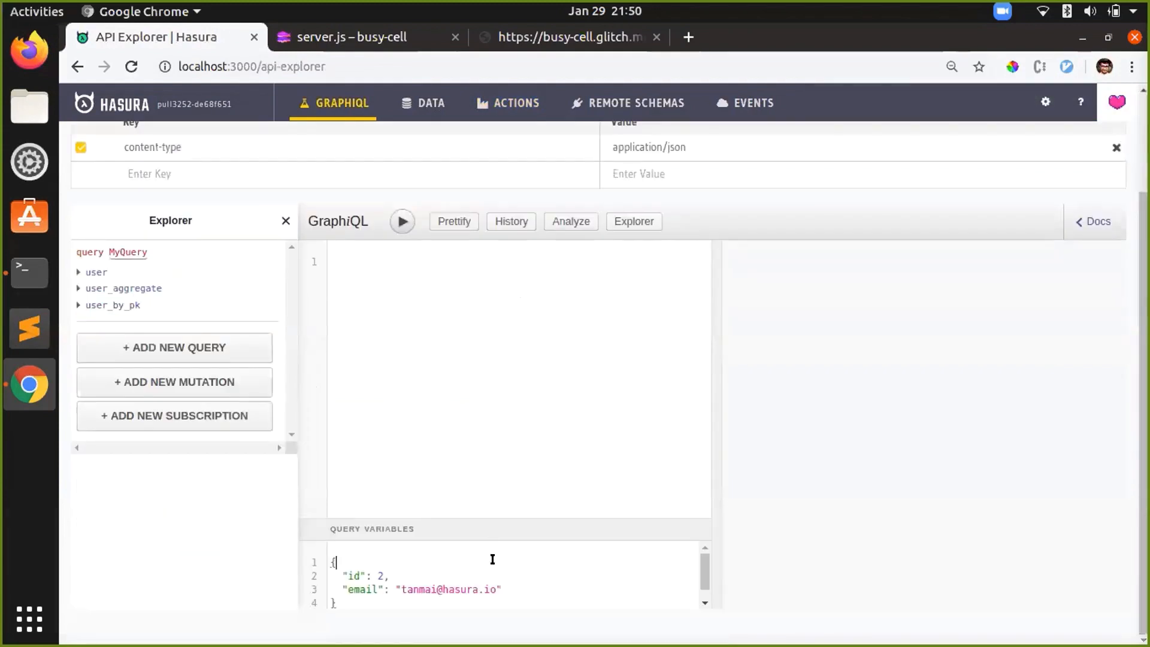
text(mutation {)
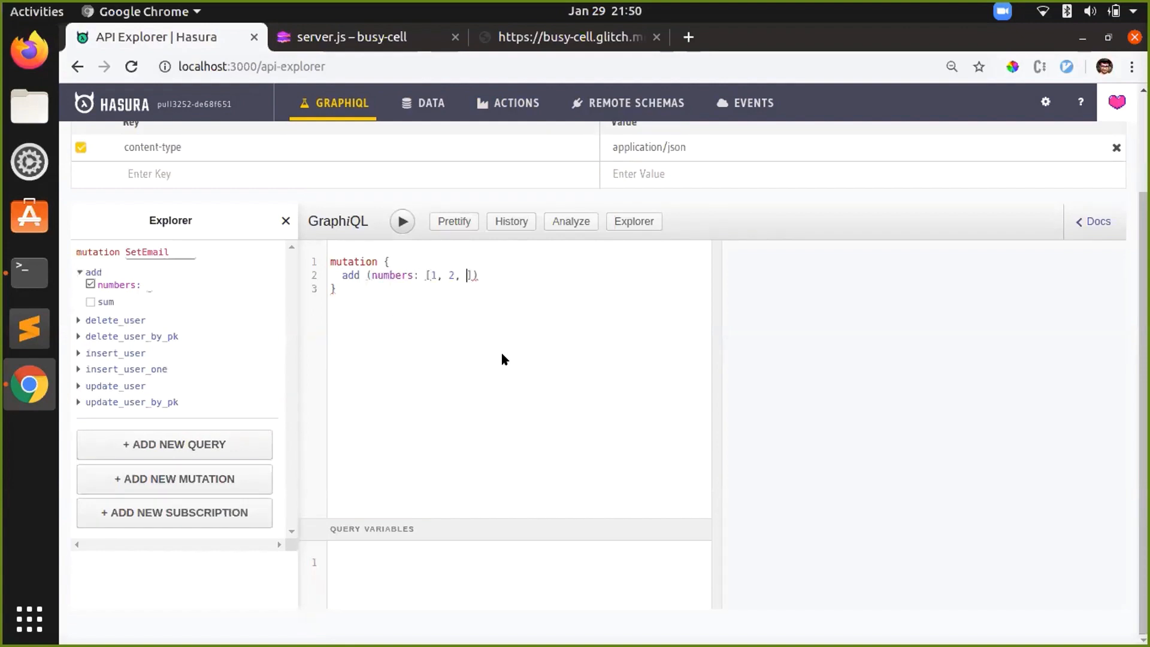
text(3, 4]) {)
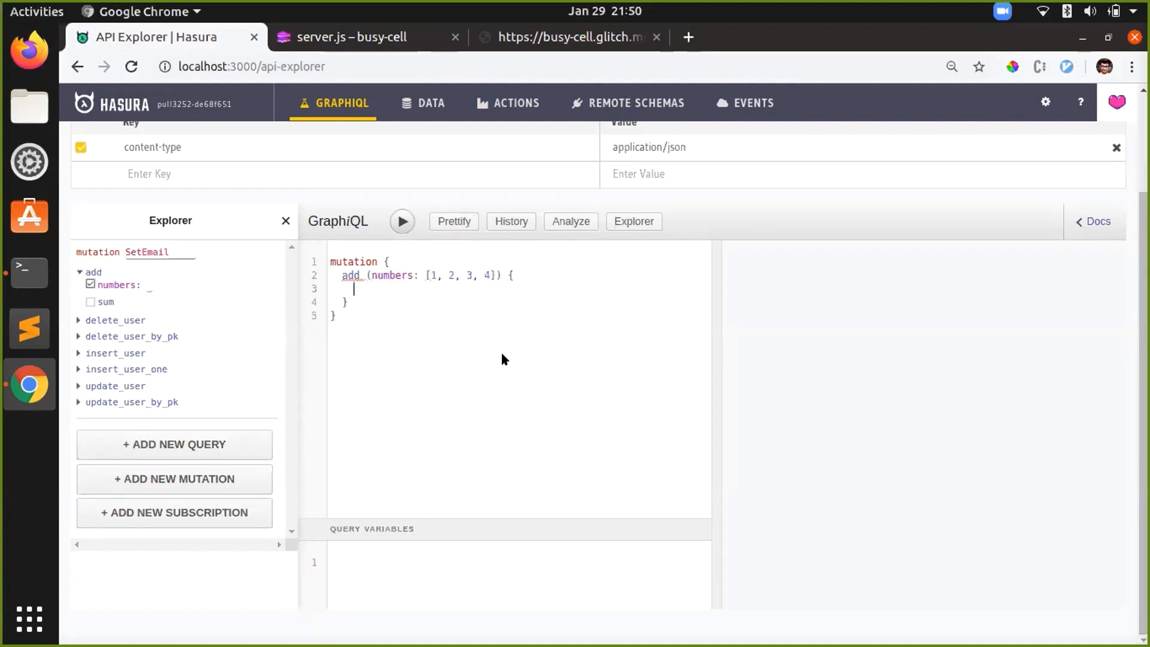
click(402, 221)
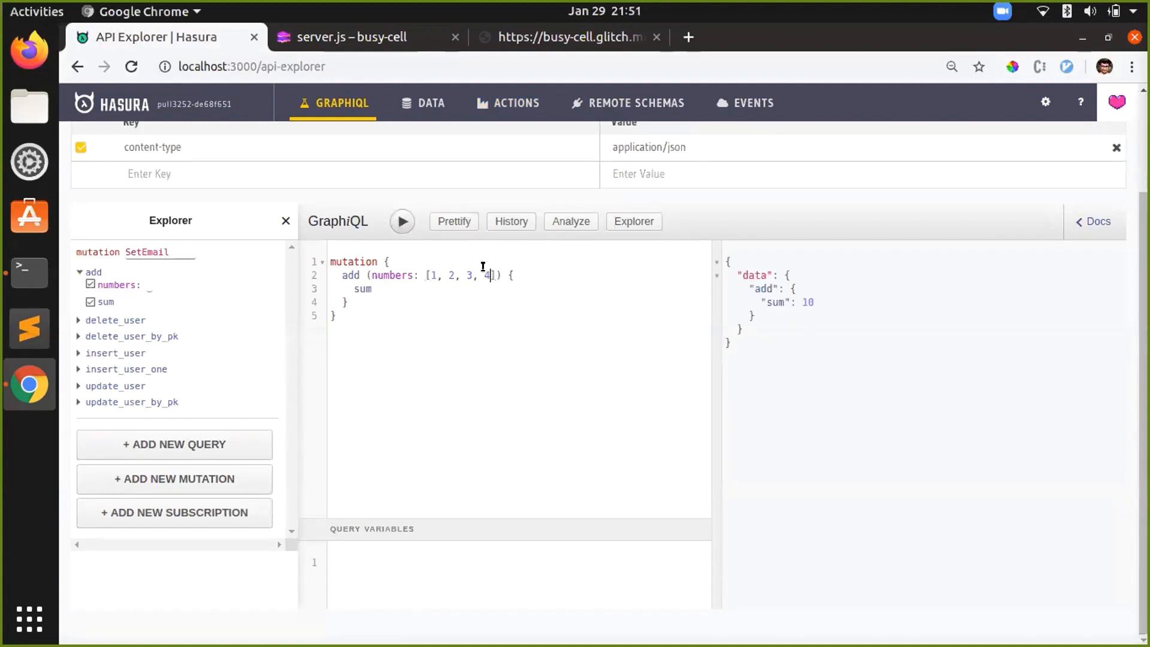
- Rerun the mutation with 51 added, getting sum 61, then select all to clear
text(, 51)
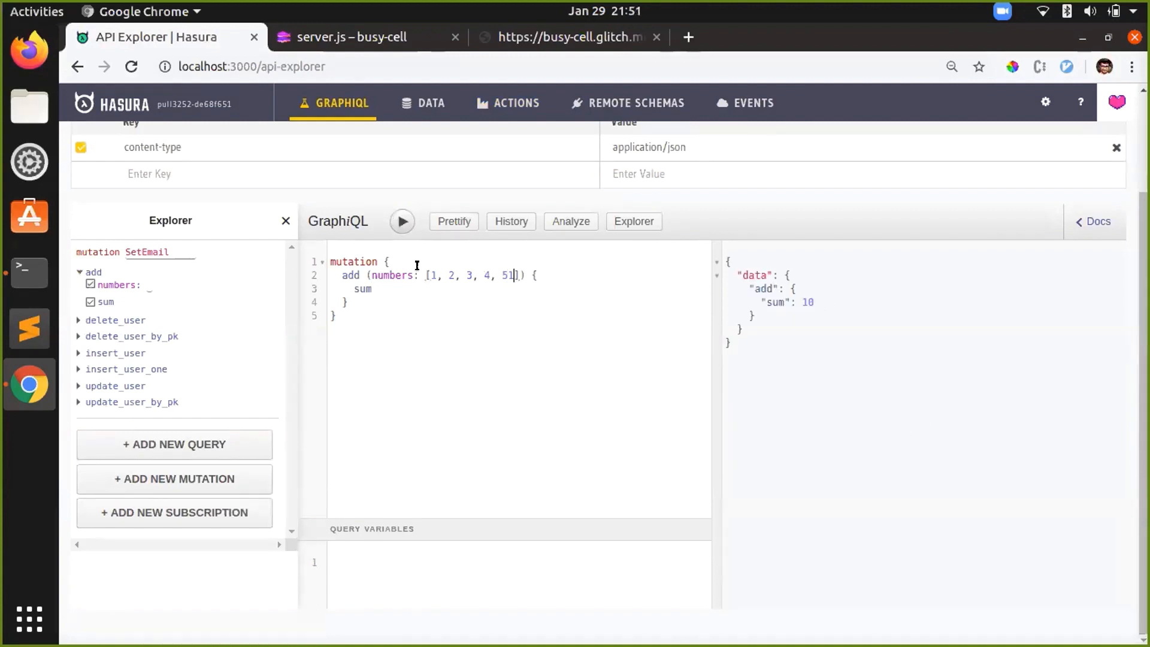
click(402, 221)
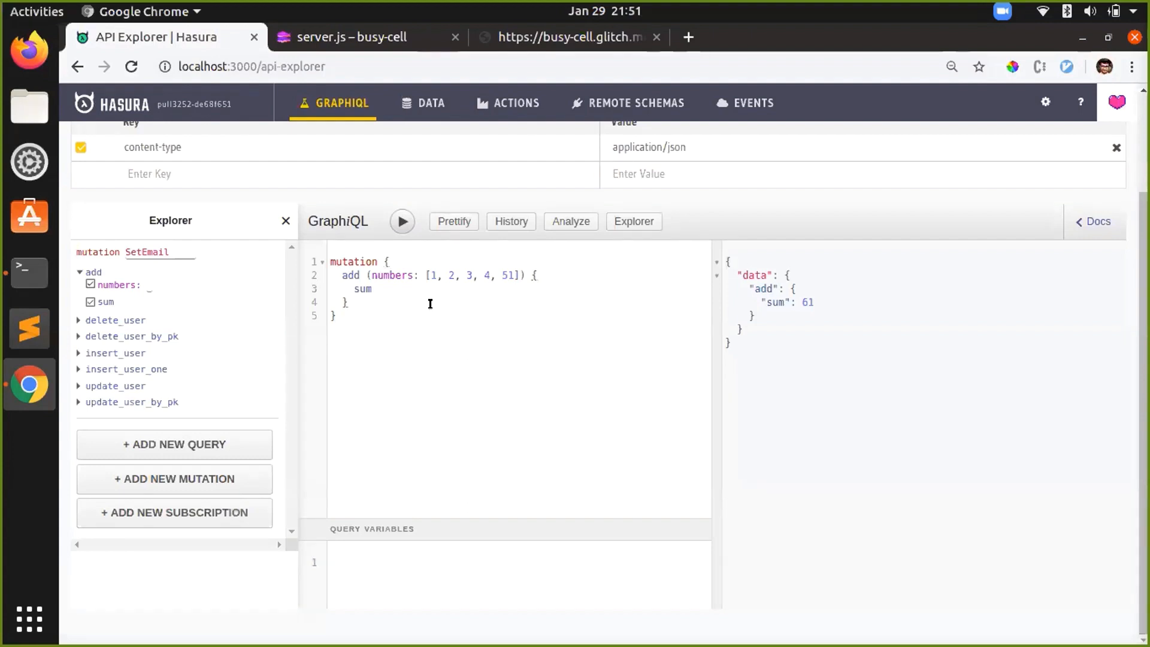
key(ctrl+a)
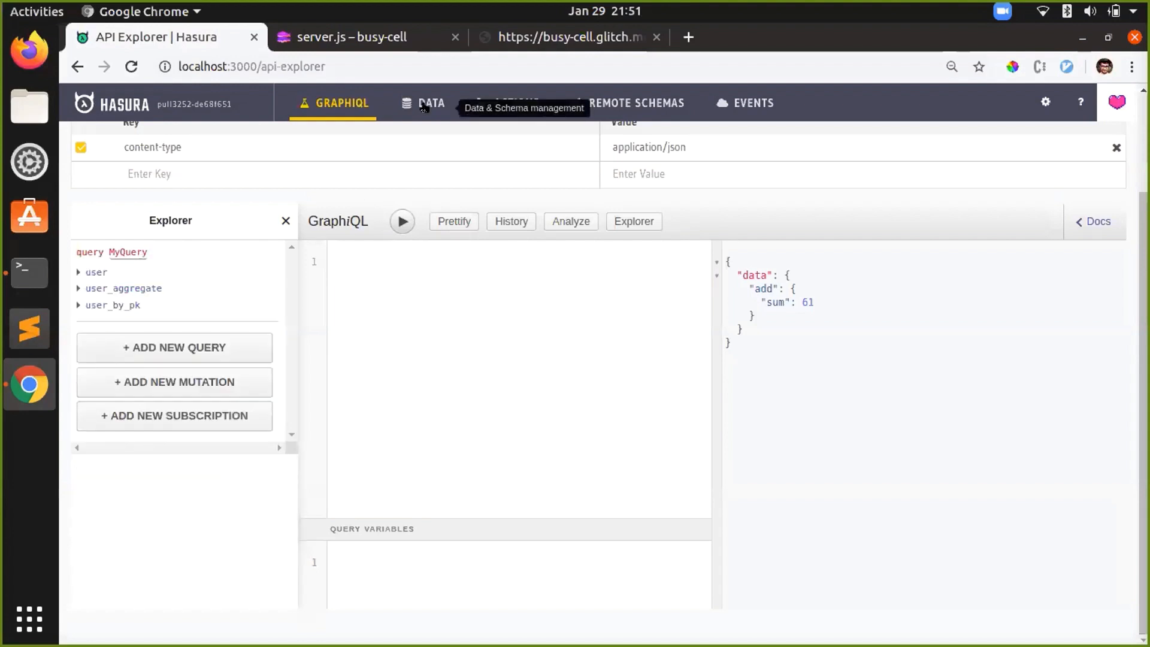
- Browse the user table rows, inspect the first user's email, then return to GraphiQL
click(432, 103)
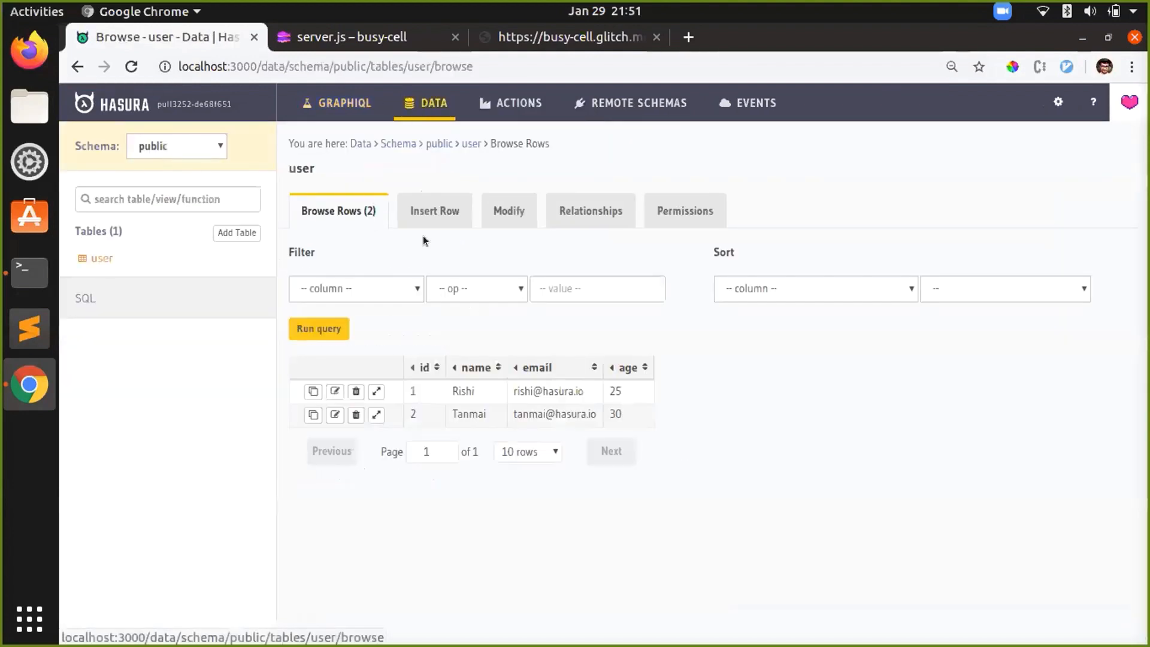
mouse_move(185, 263)
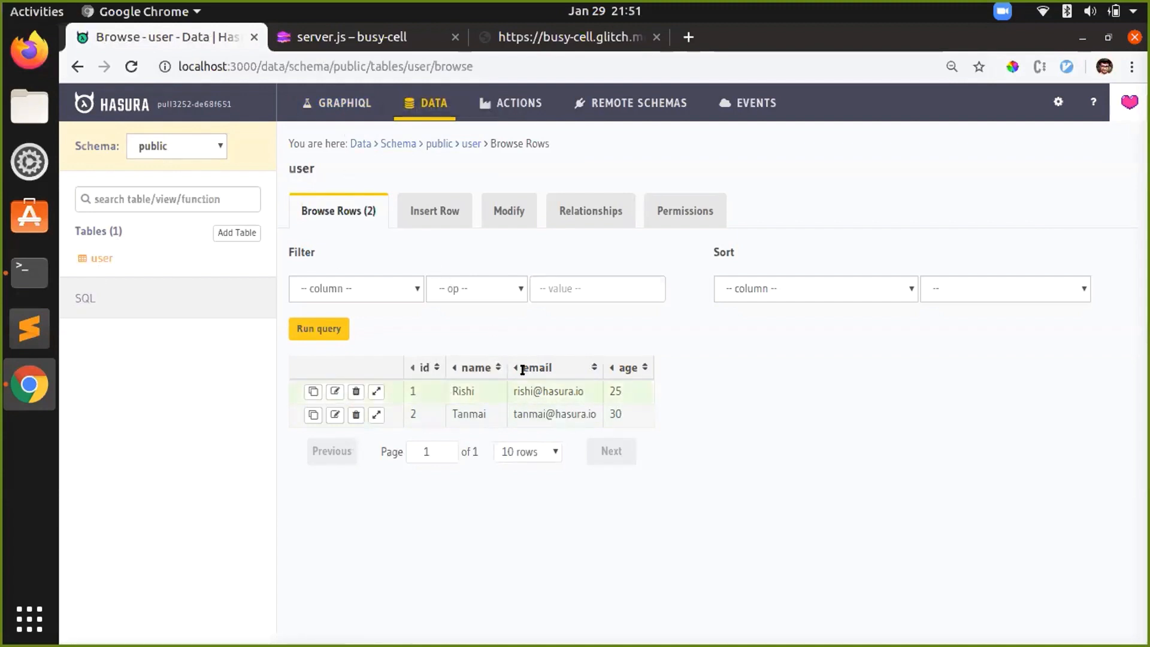
double_click(523, 391)
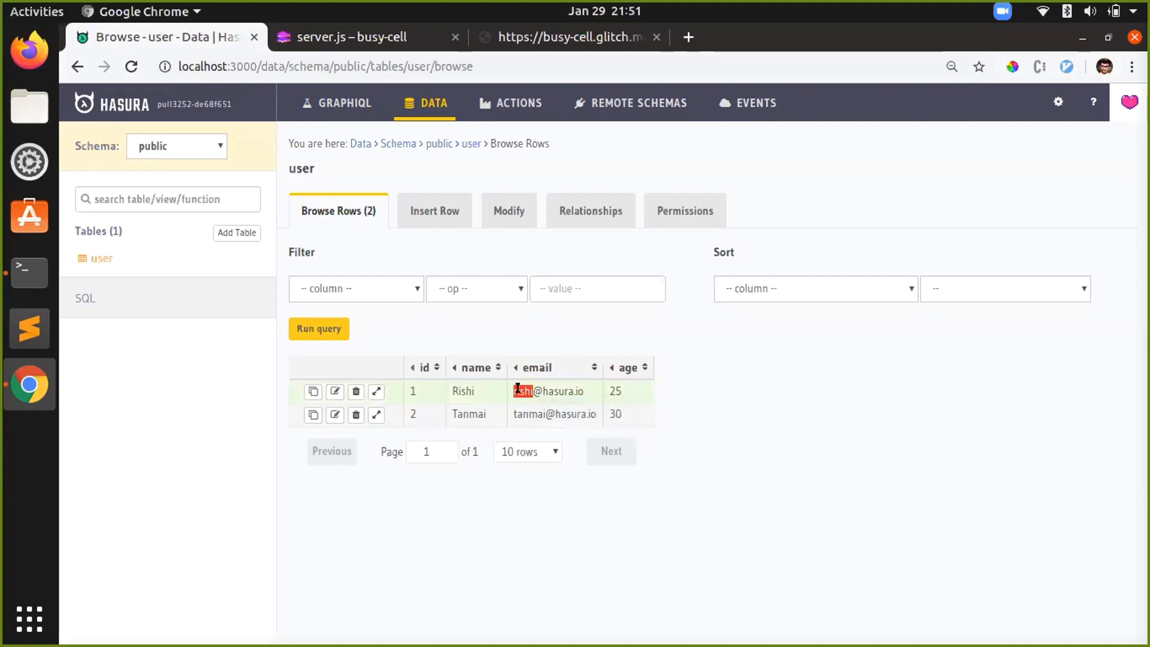
click(343, 103)
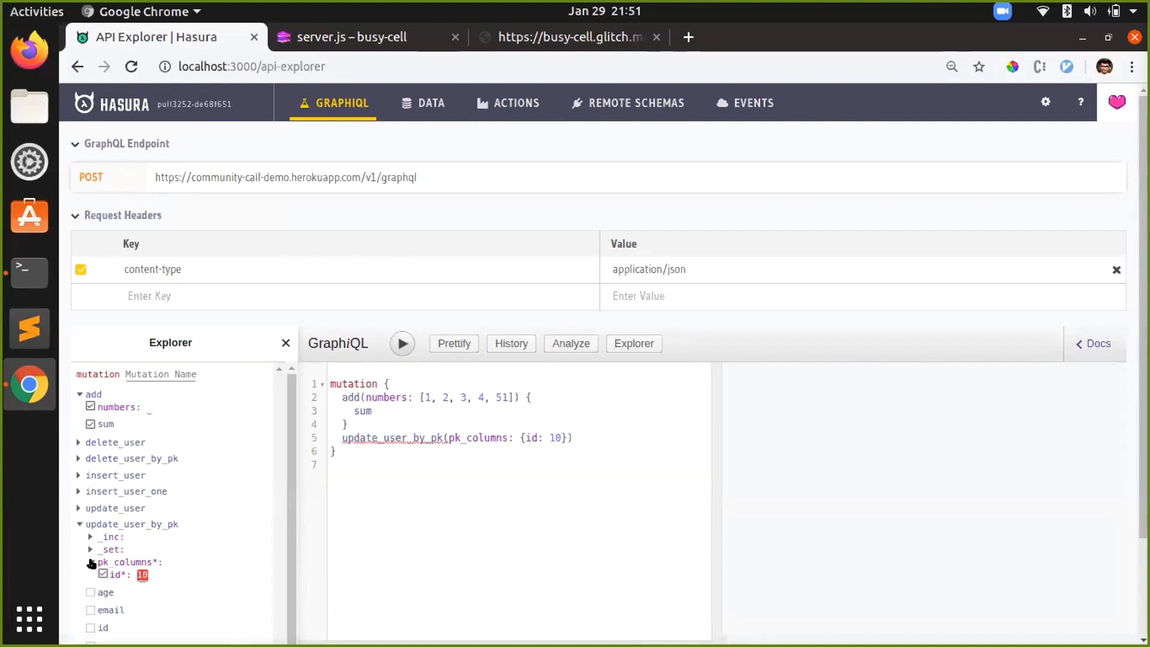
- Make update_user_by_pk set email and return age, email, id and name
click(91, 549)
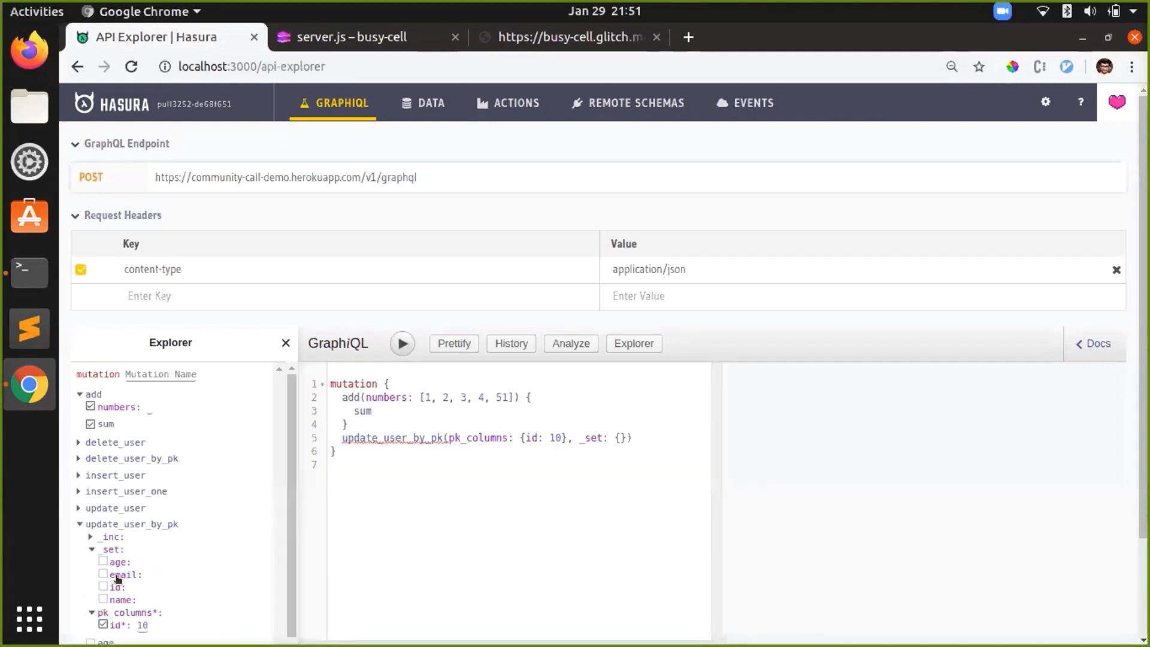
click(102, 575)
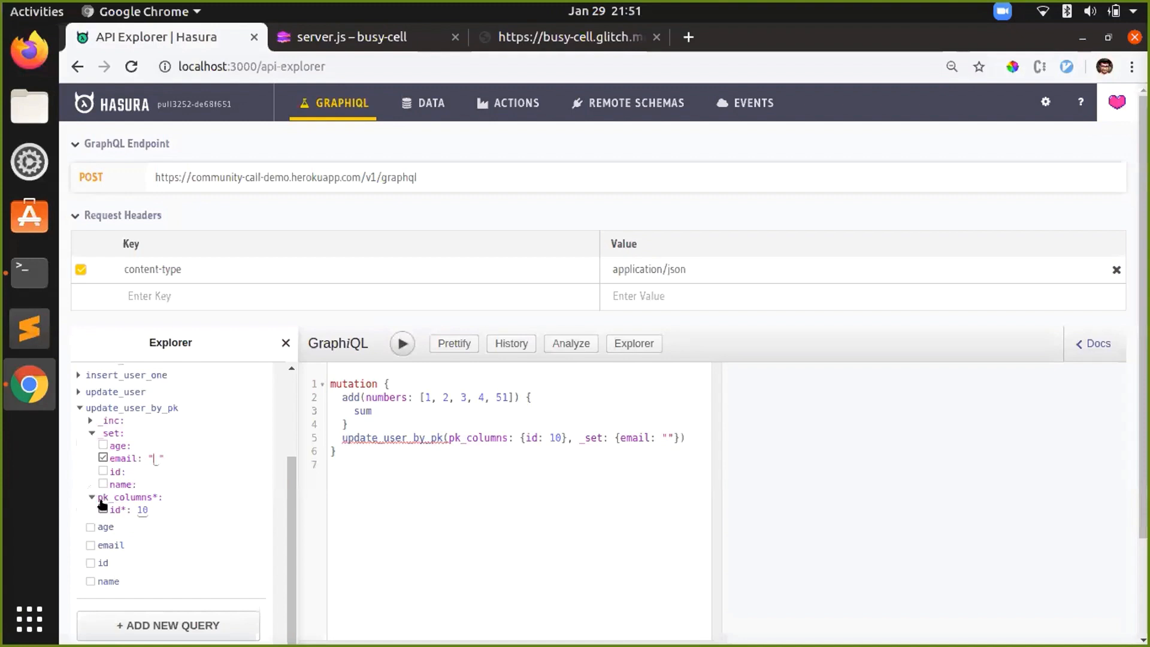
click(91, 527)
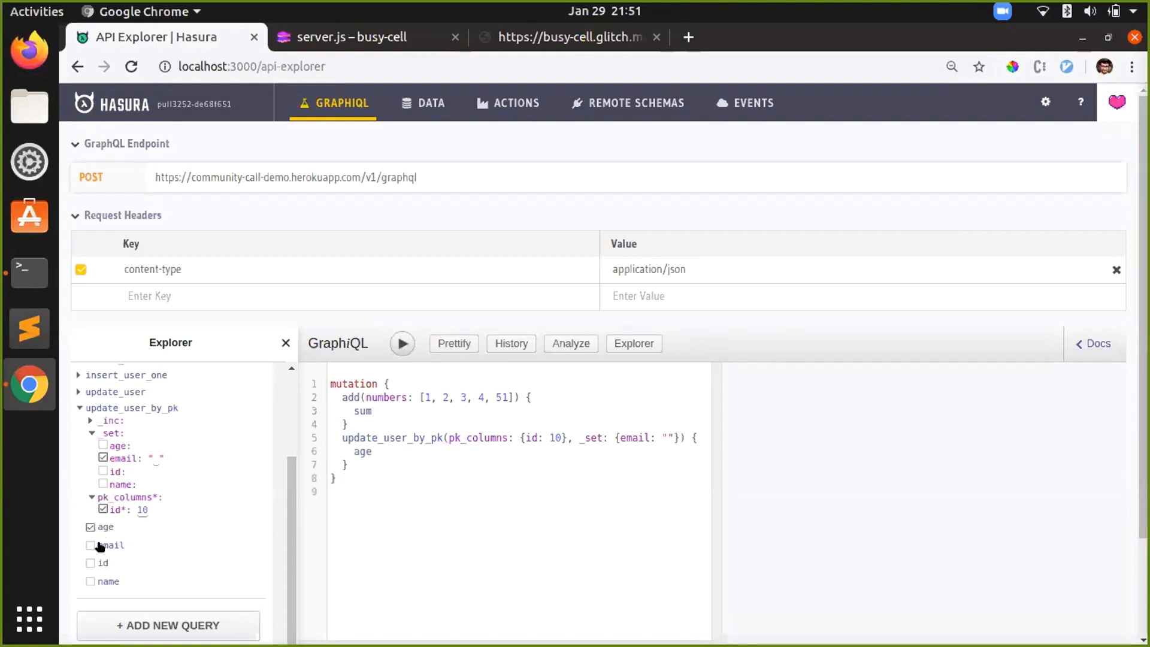
click(91, 563)
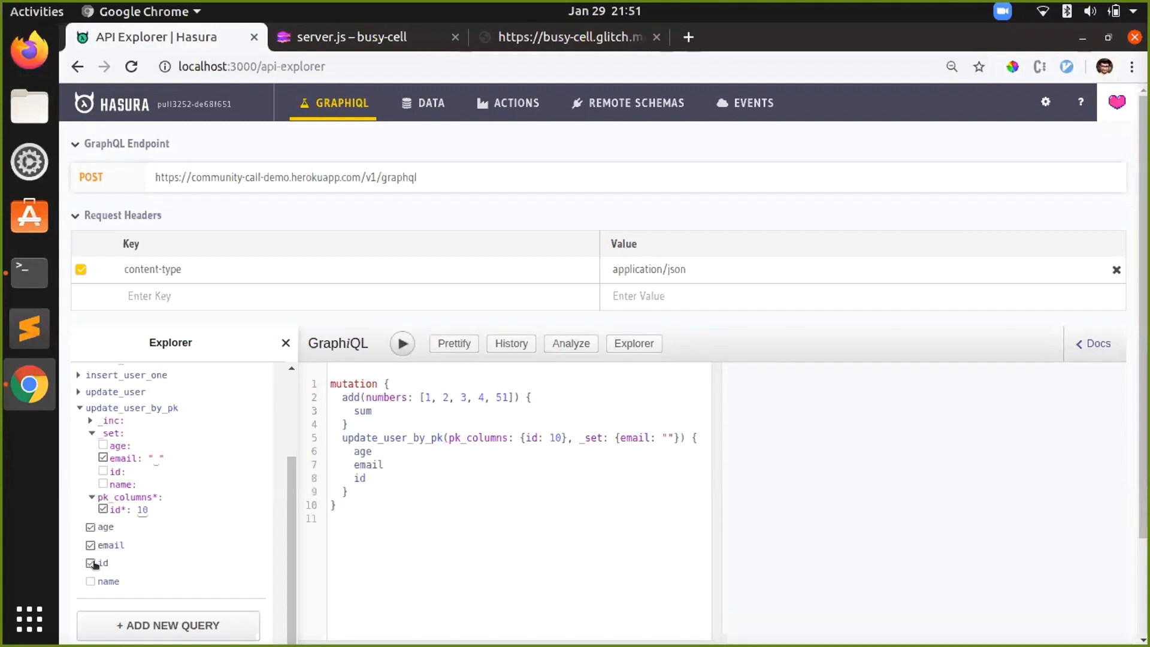
click(90, 582)
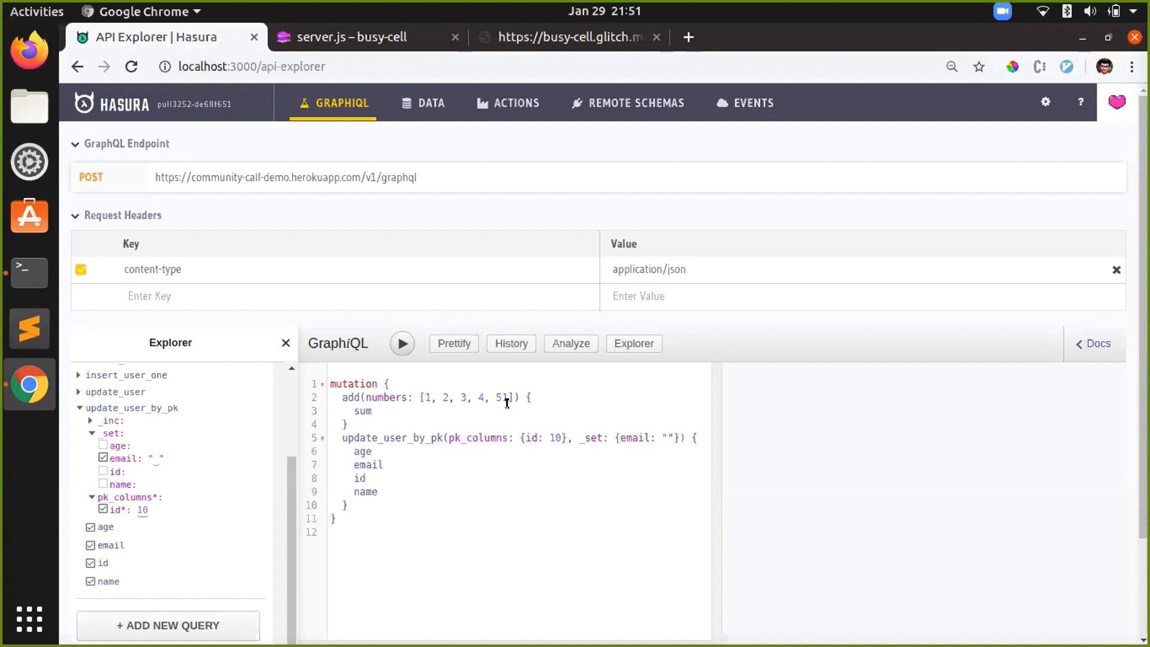
- Remove the add mutation and declare $id: Int! and $email variables
click(317, 397)
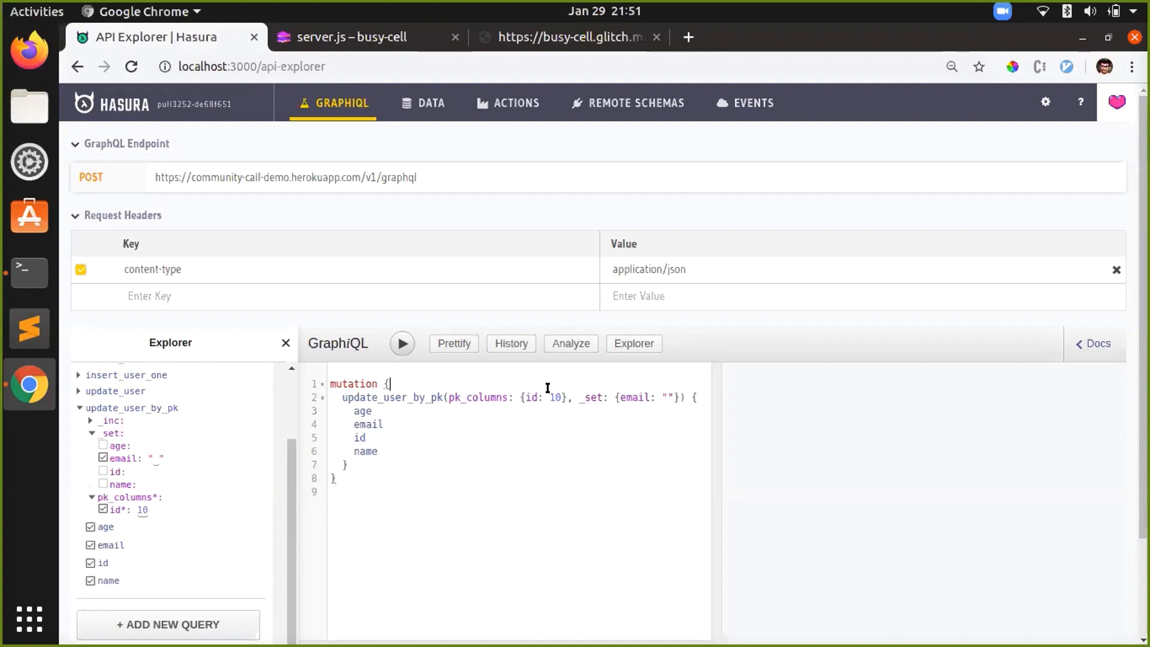
text($id)
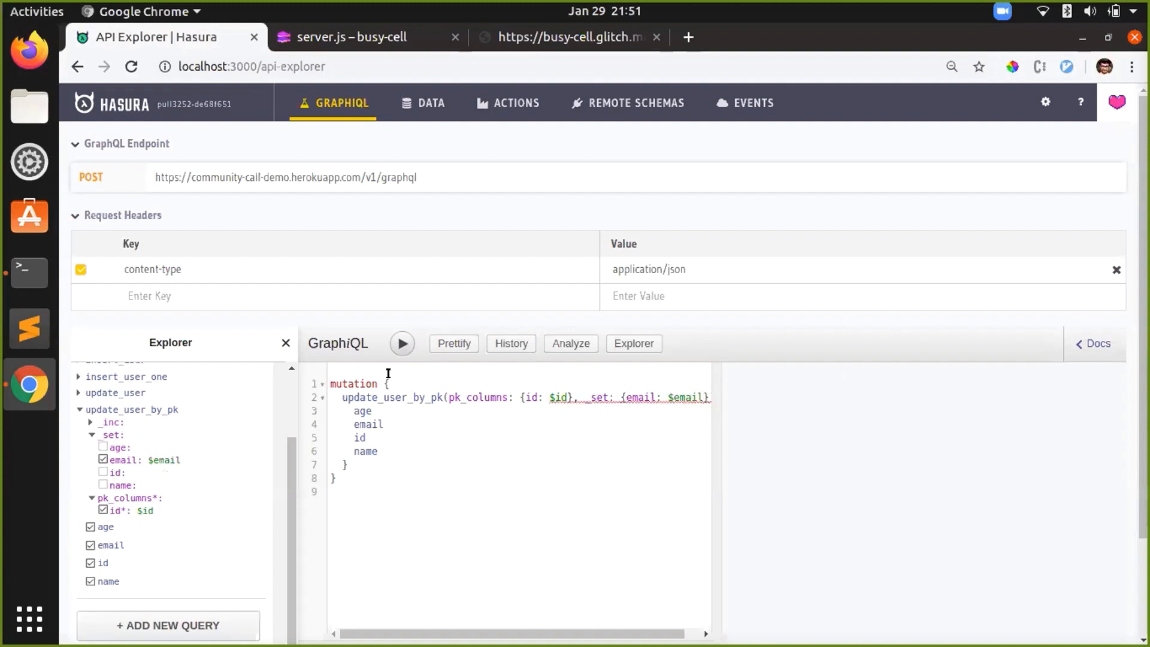
text(($id))
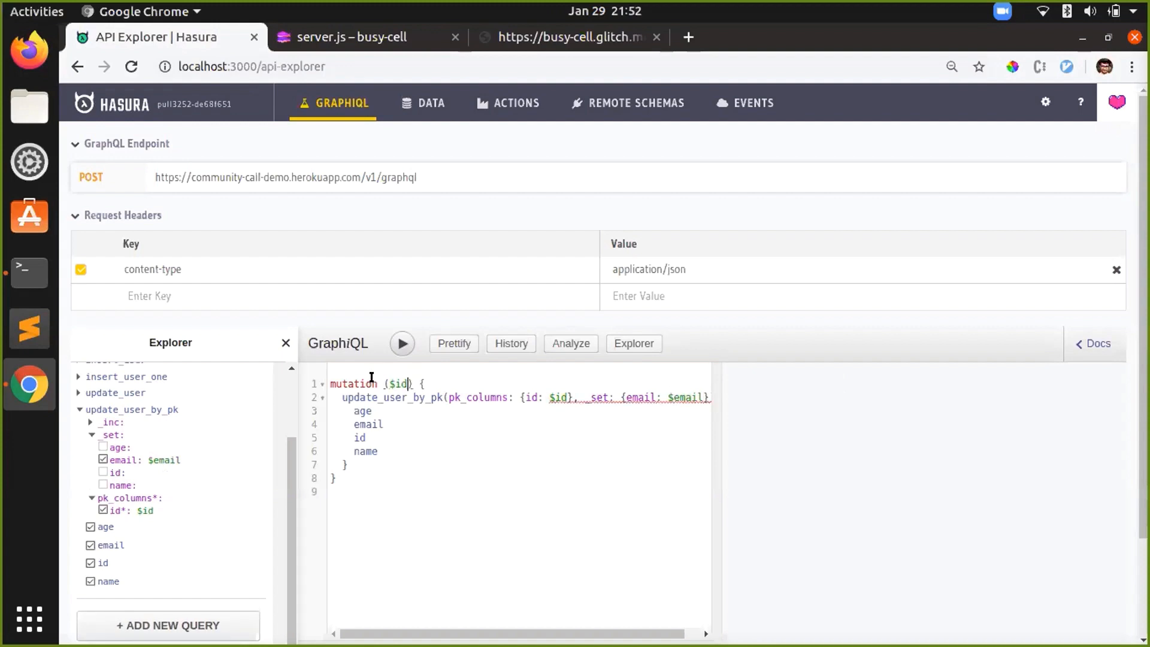
text(: Int)
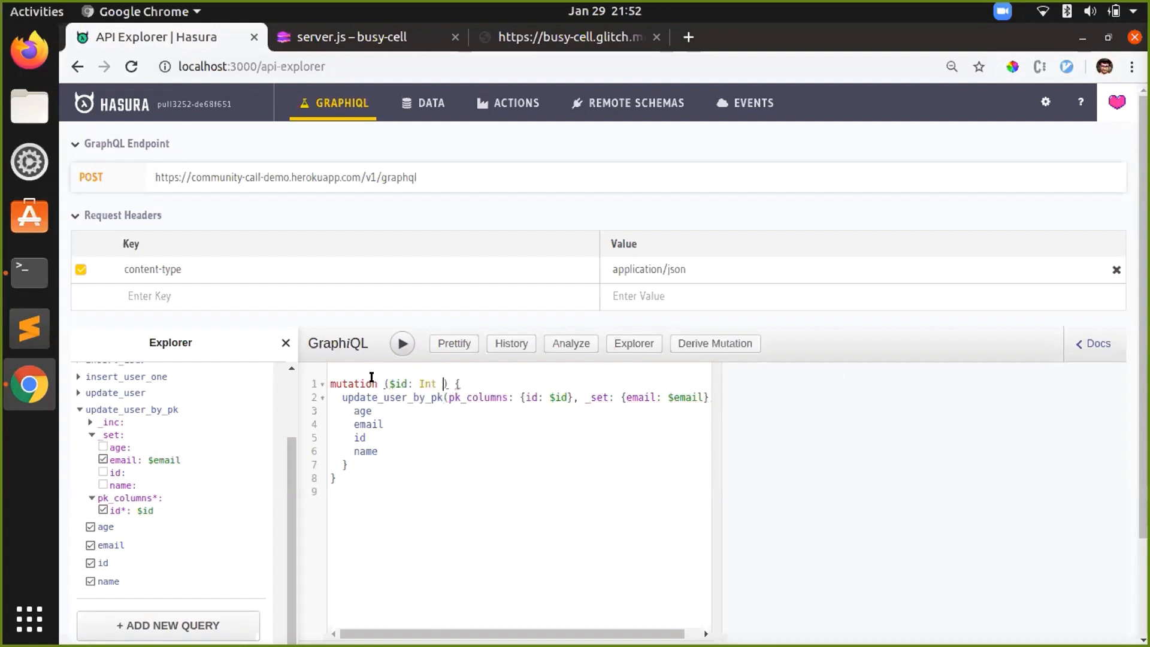
text(!)
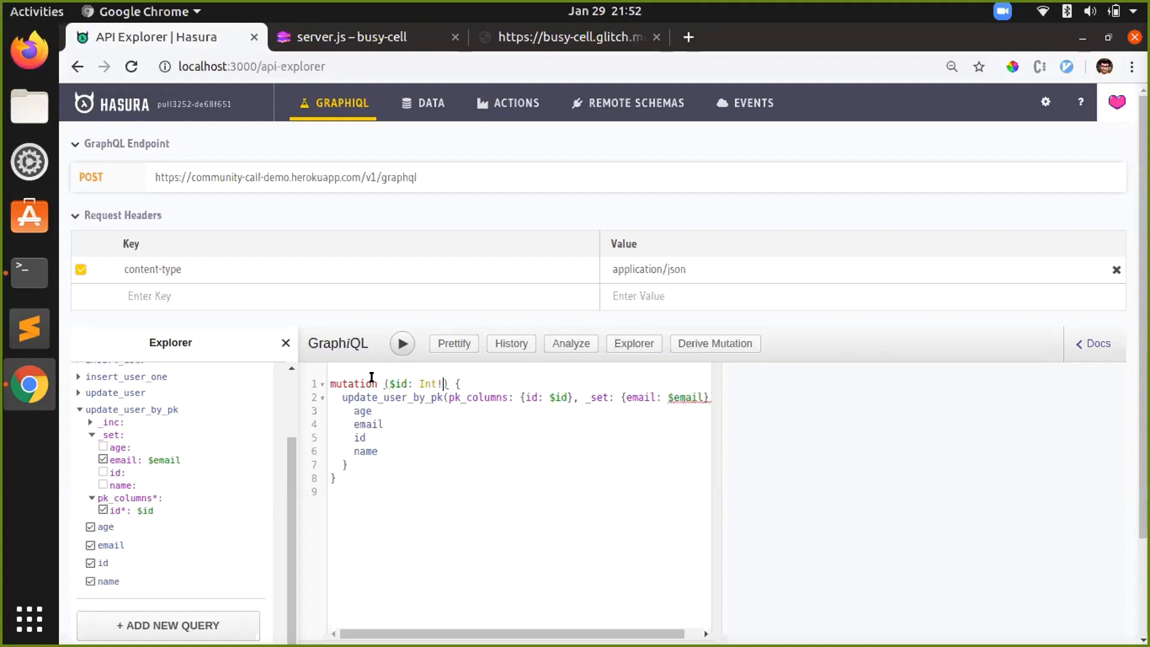
text($email: String)
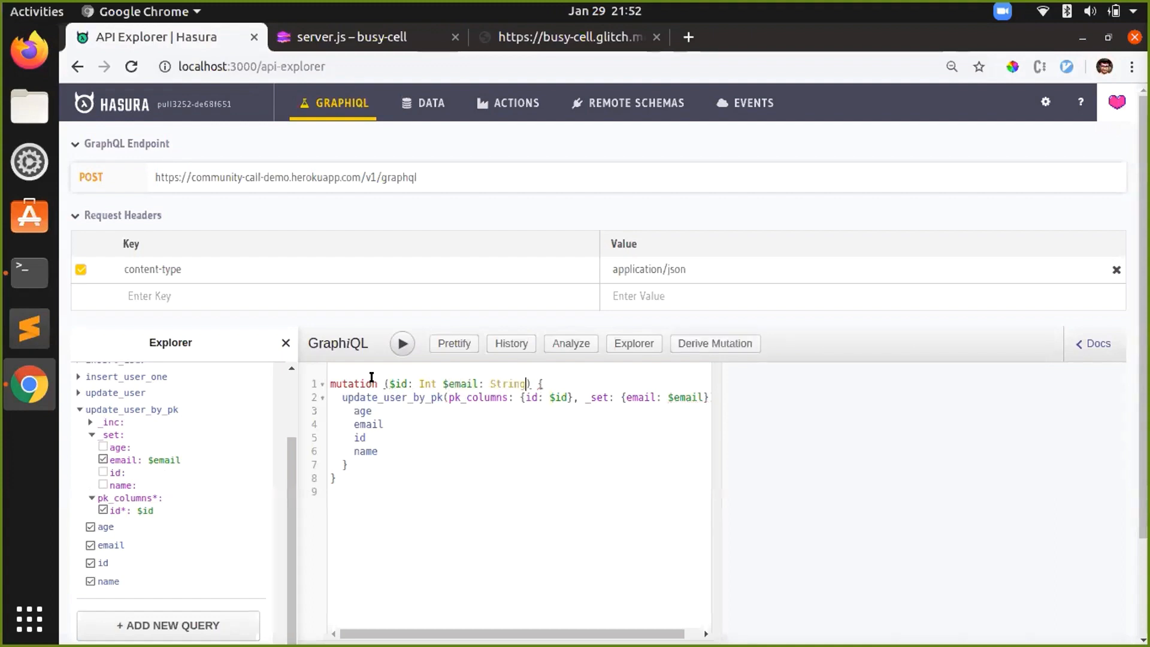
scroll(down, 3)
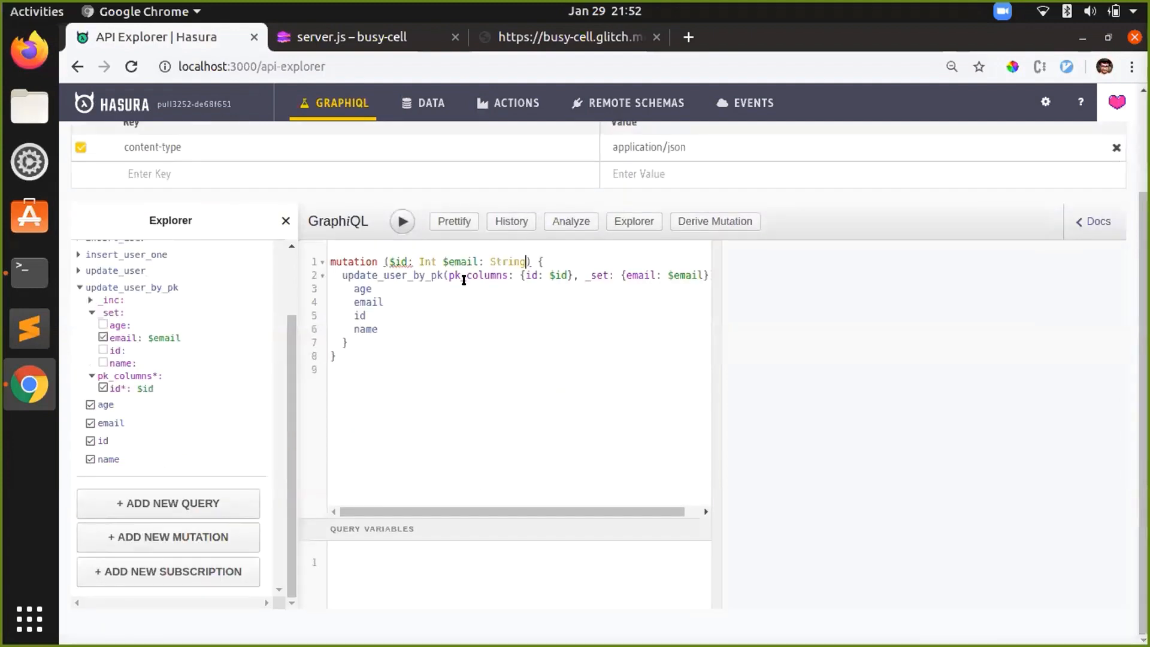
text(!)
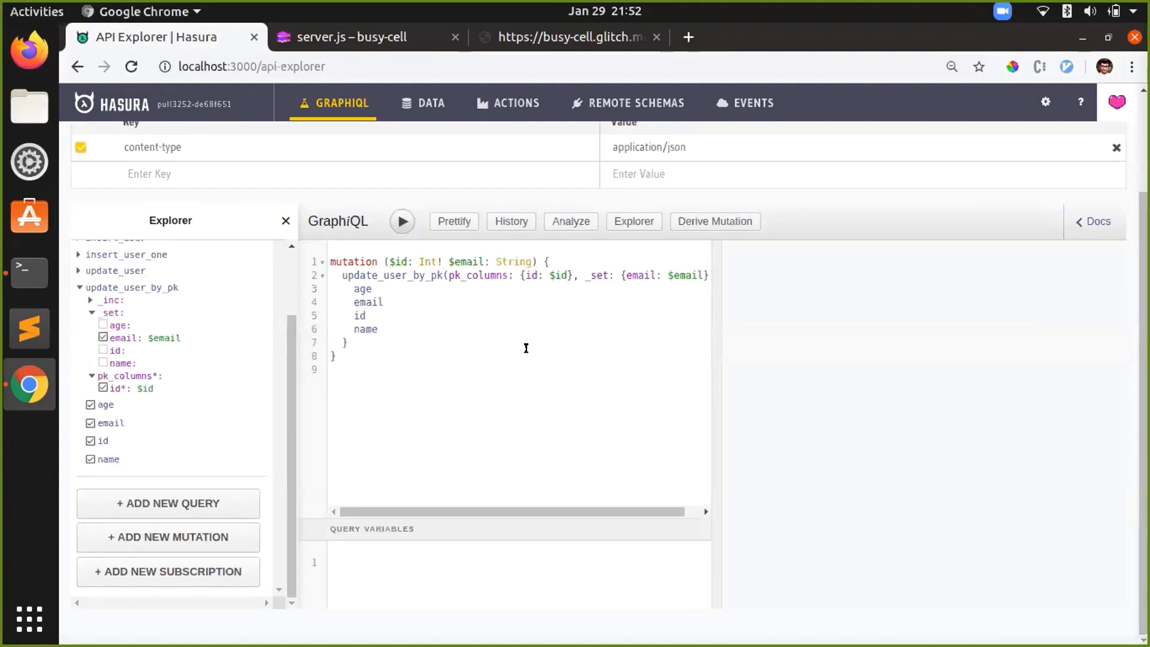
mouse_move(451, 588)
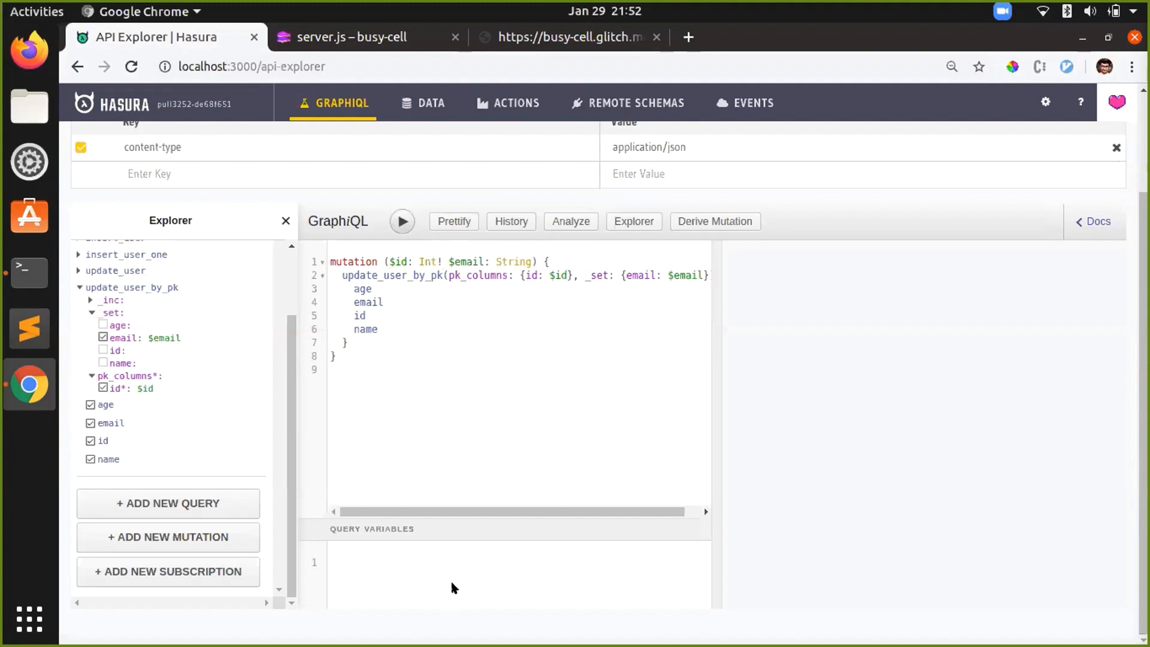
click(440, 576)
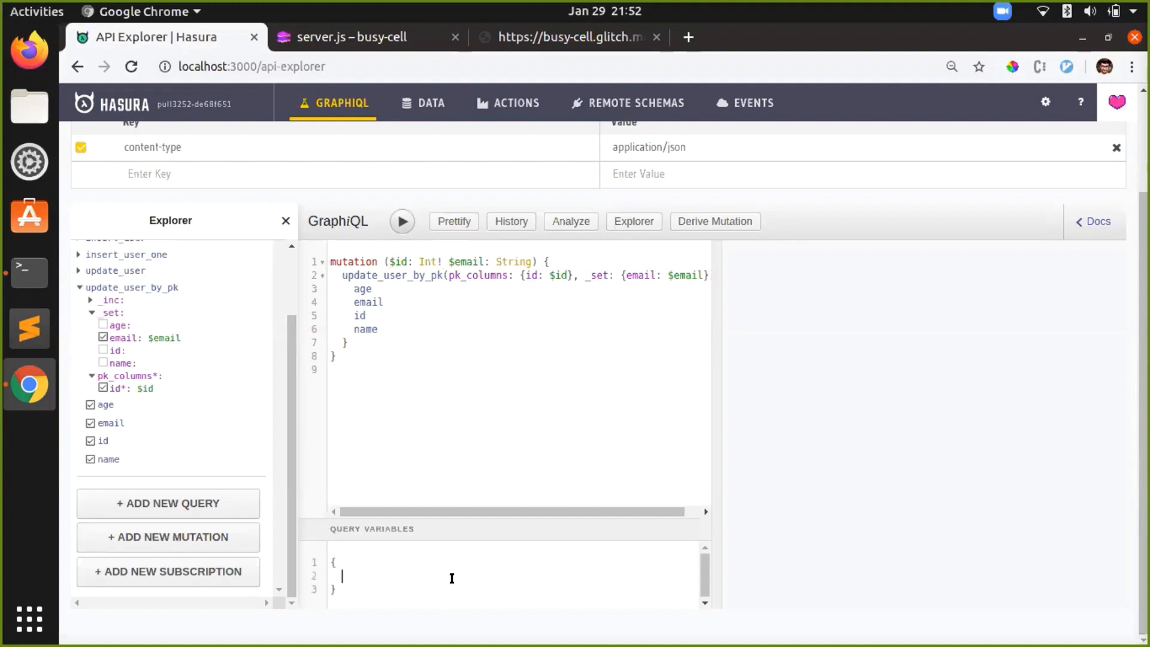
text("id":)
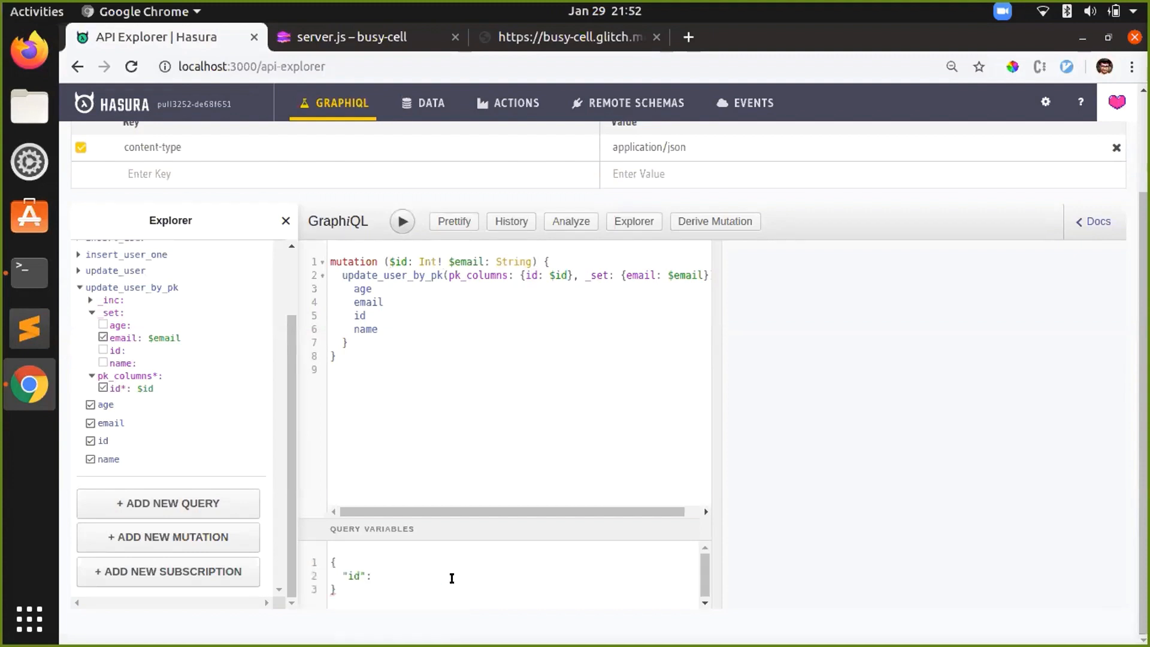
text(1,)
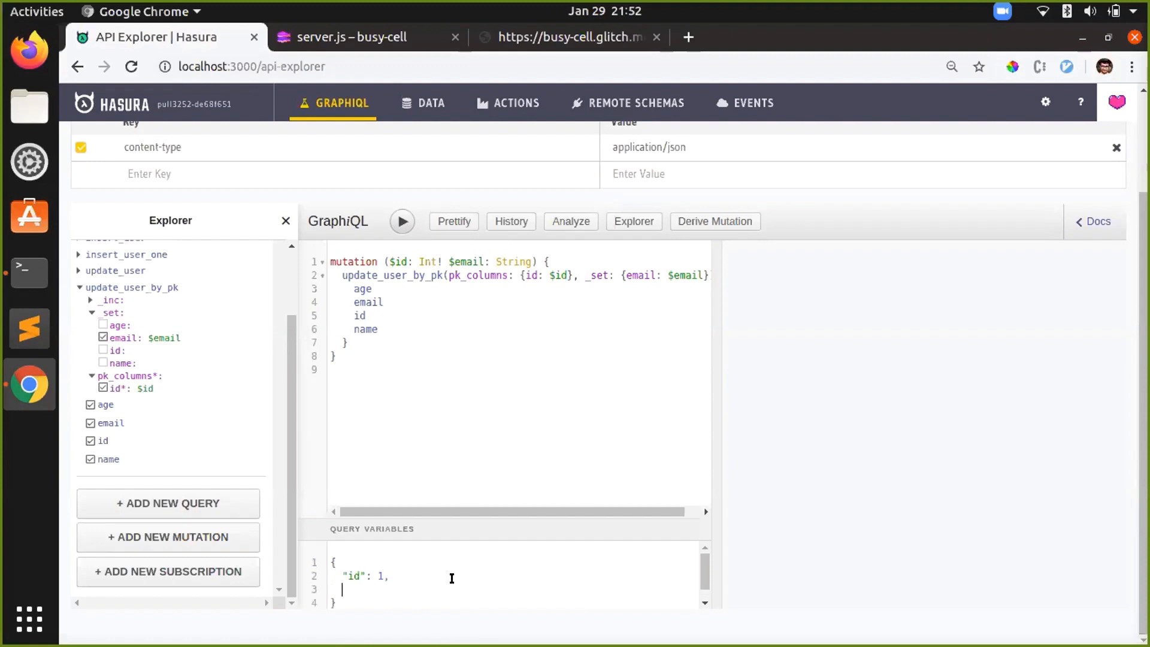
text("email": "")
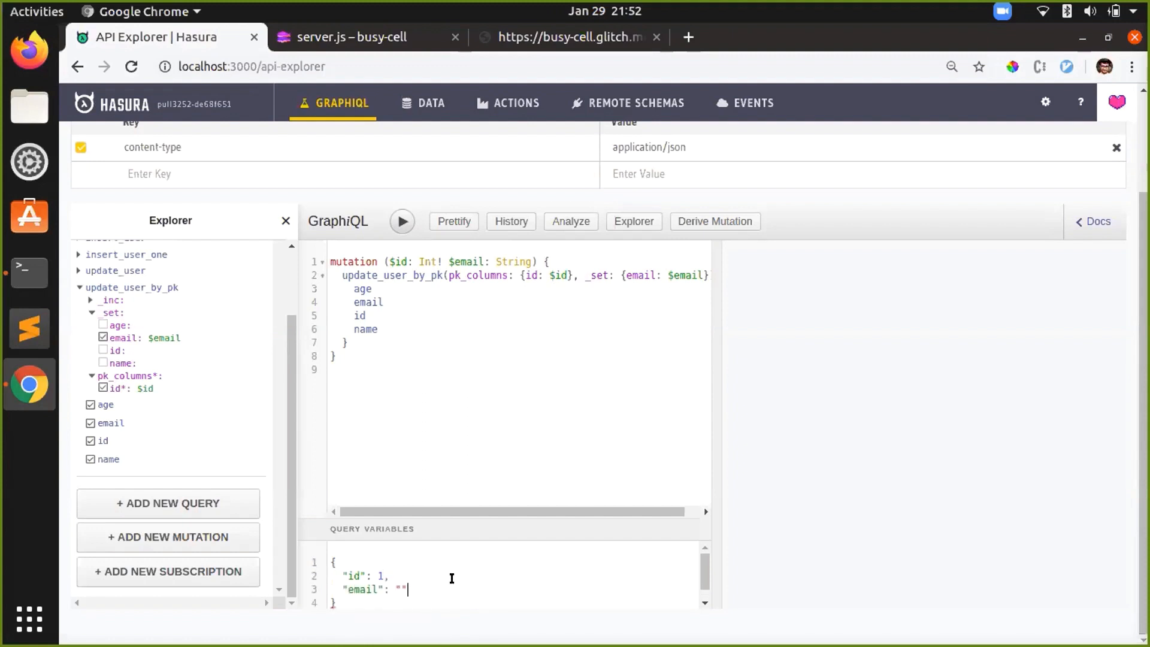
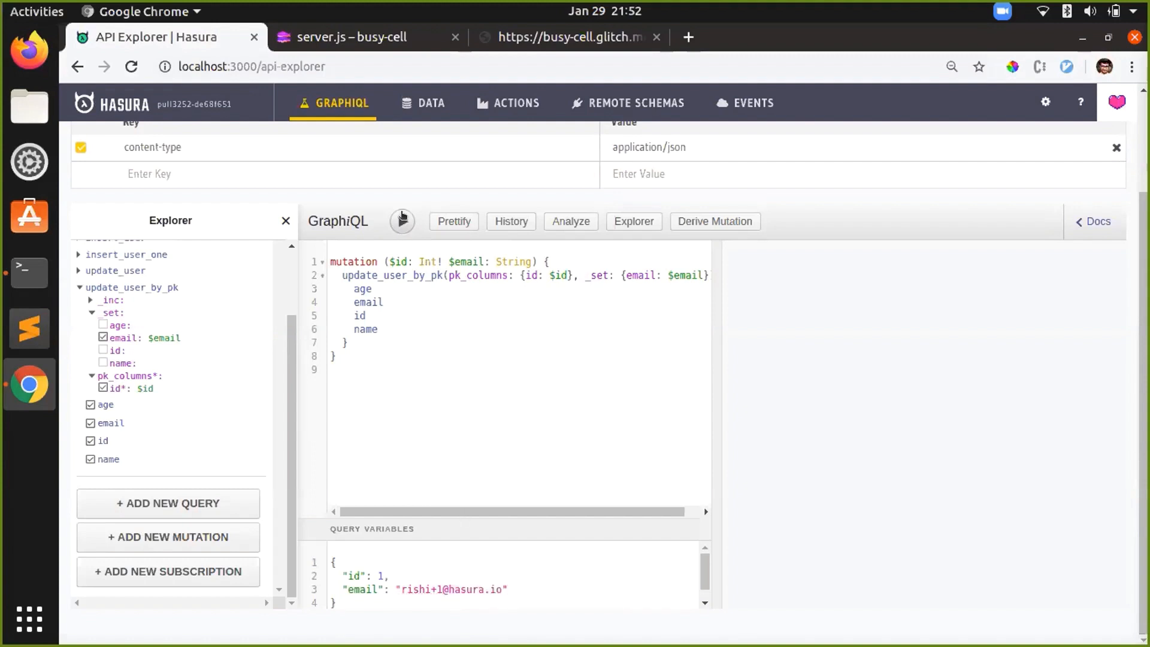
click(401, 221)
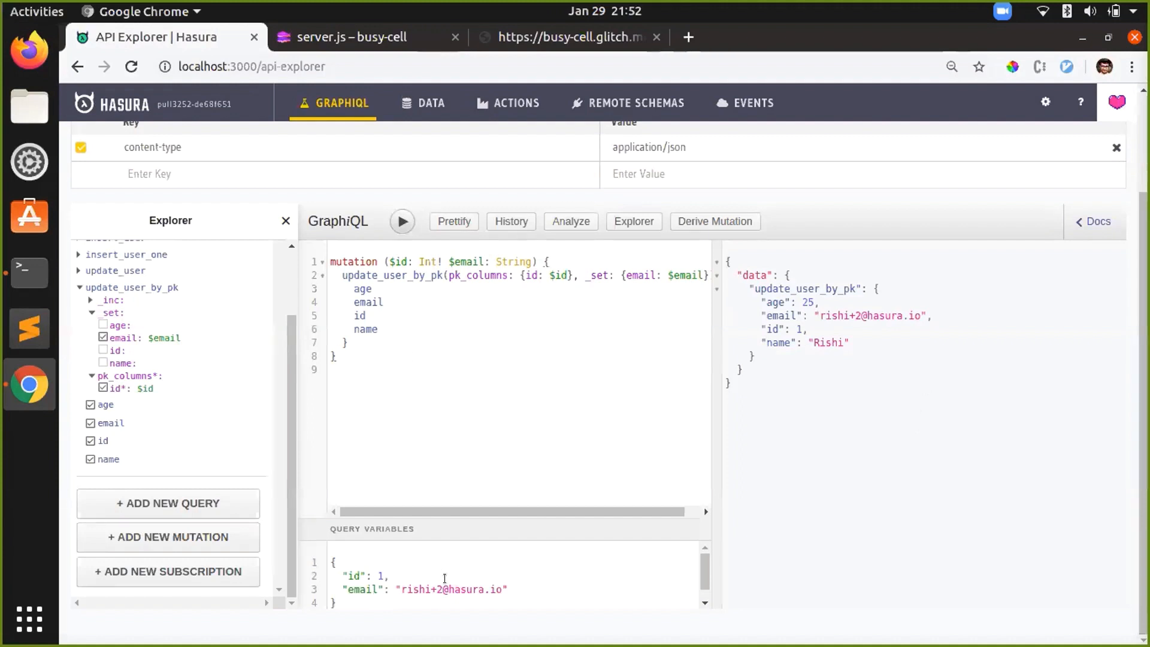
key(Backspace)
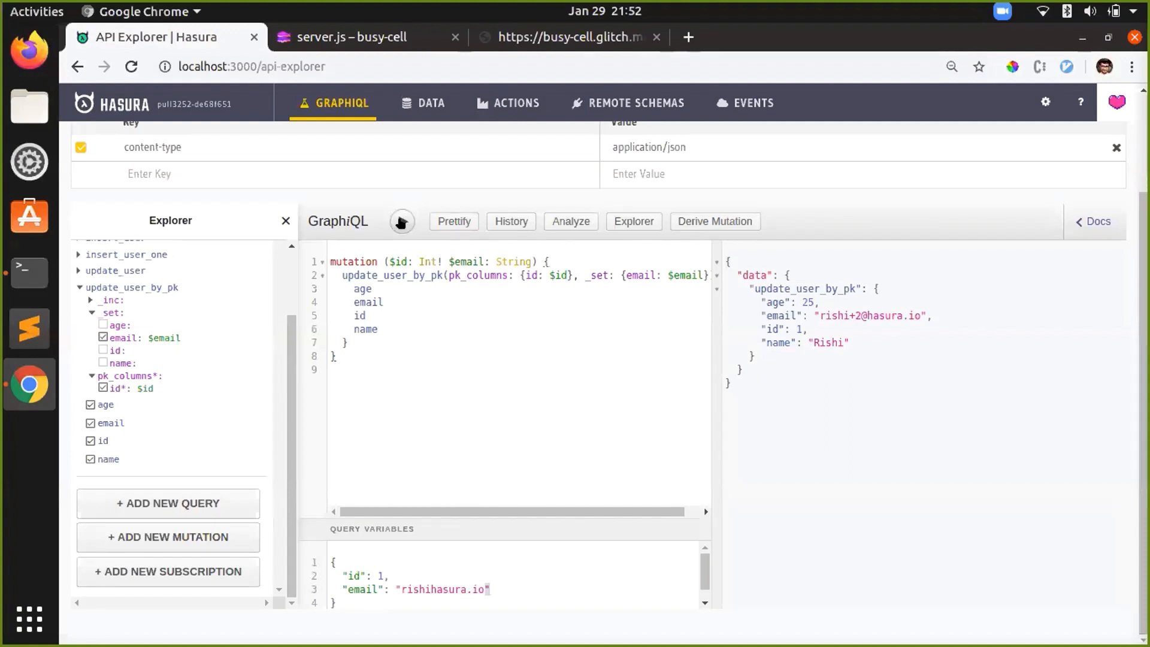
click(401, 221)
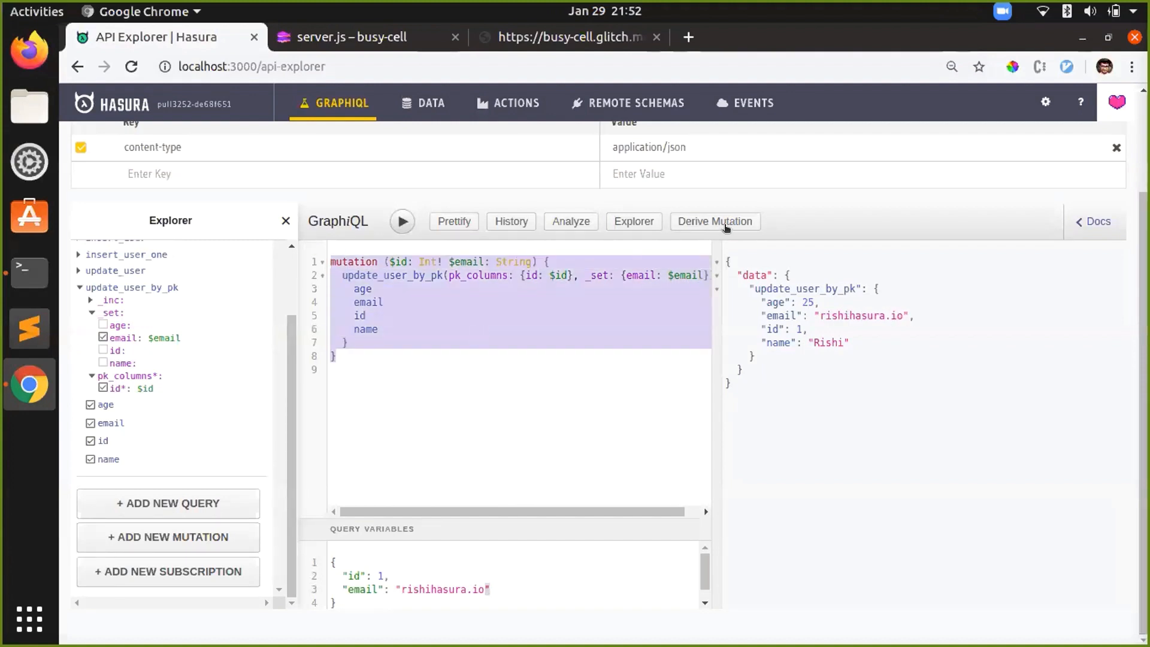
mouse_move(713, 221)
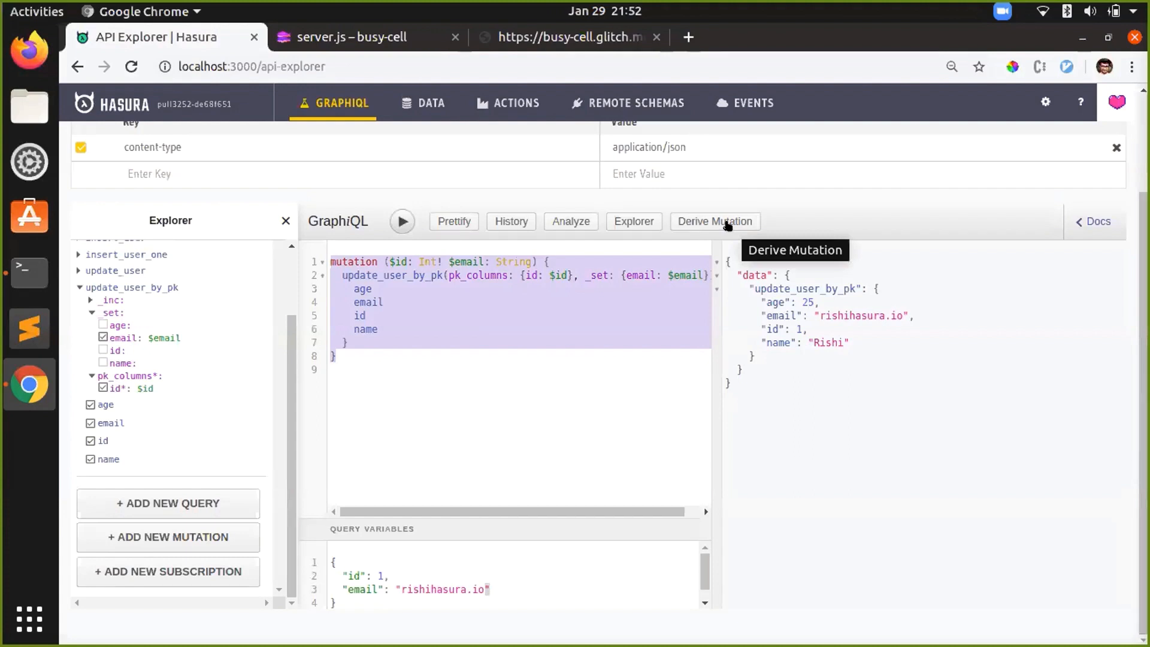
mouse_move(615, 285)
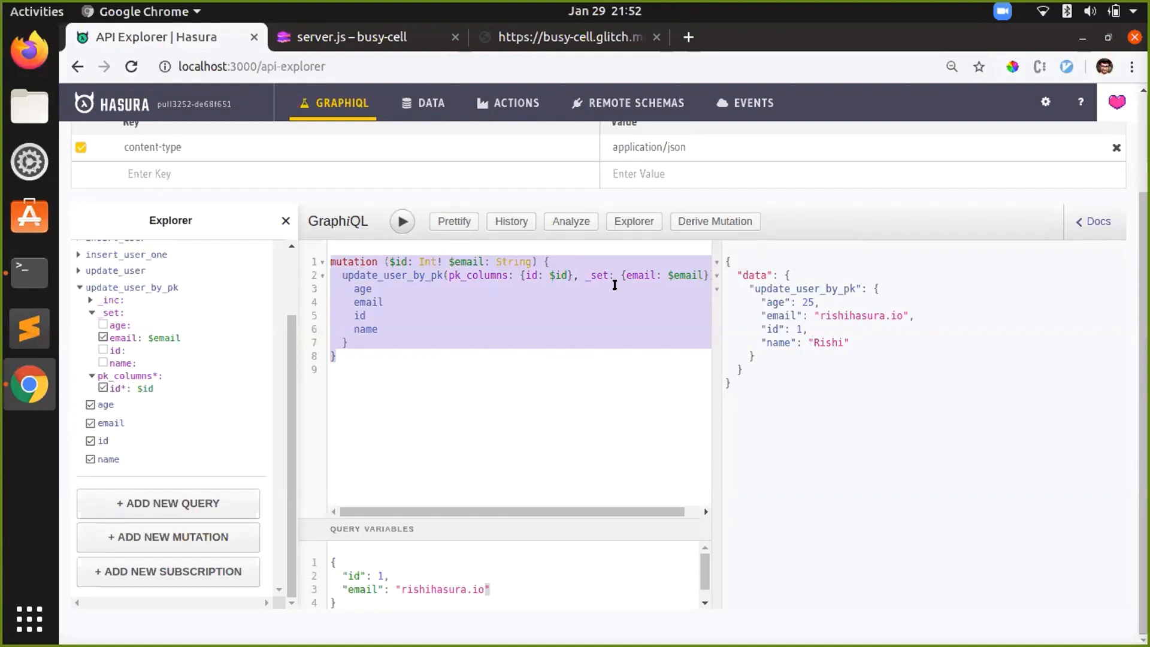
mouse_move(551, 323)
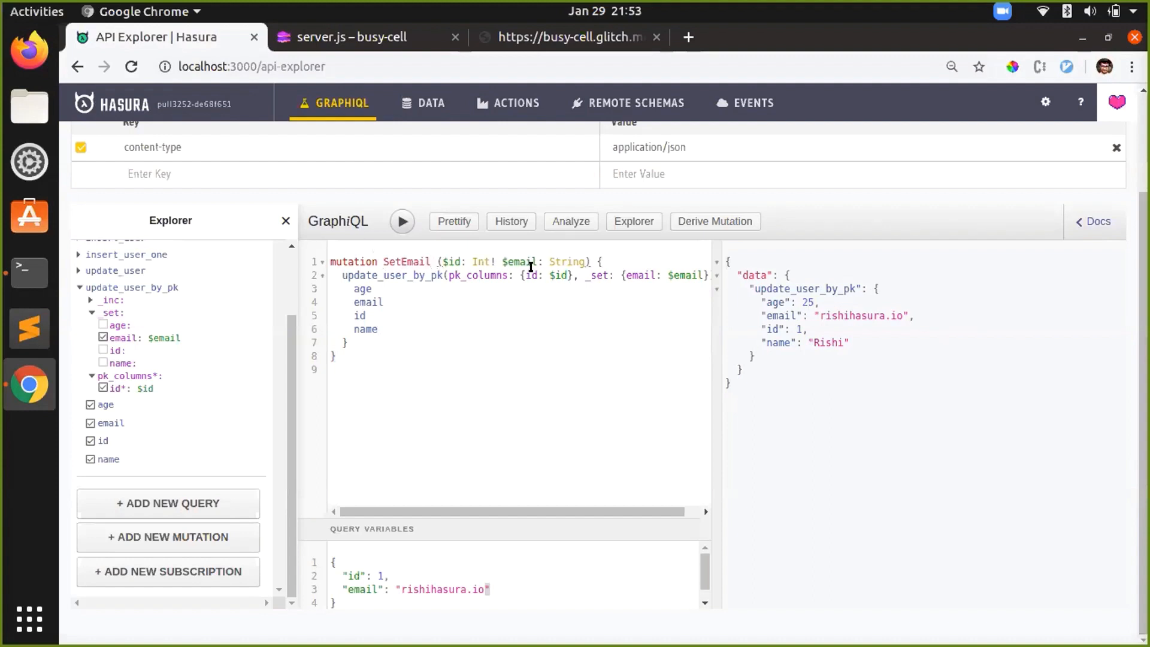
- Type SetEmail after the mutation keyword to name the update mutation
click(715, 221)
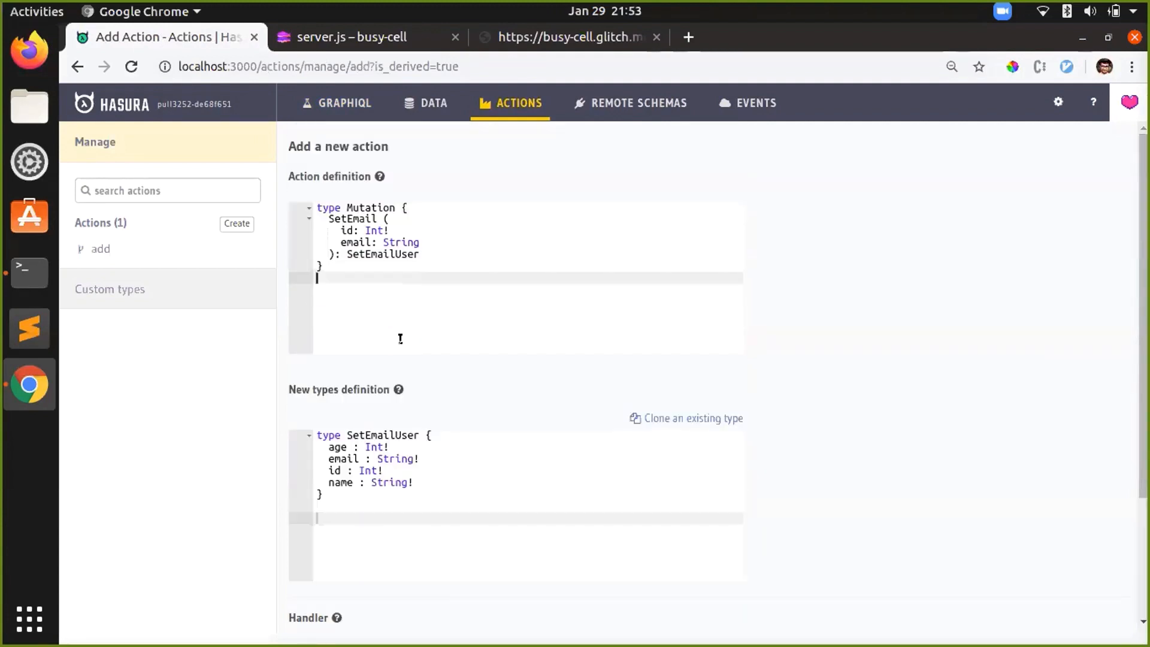
scroll(down, 3)
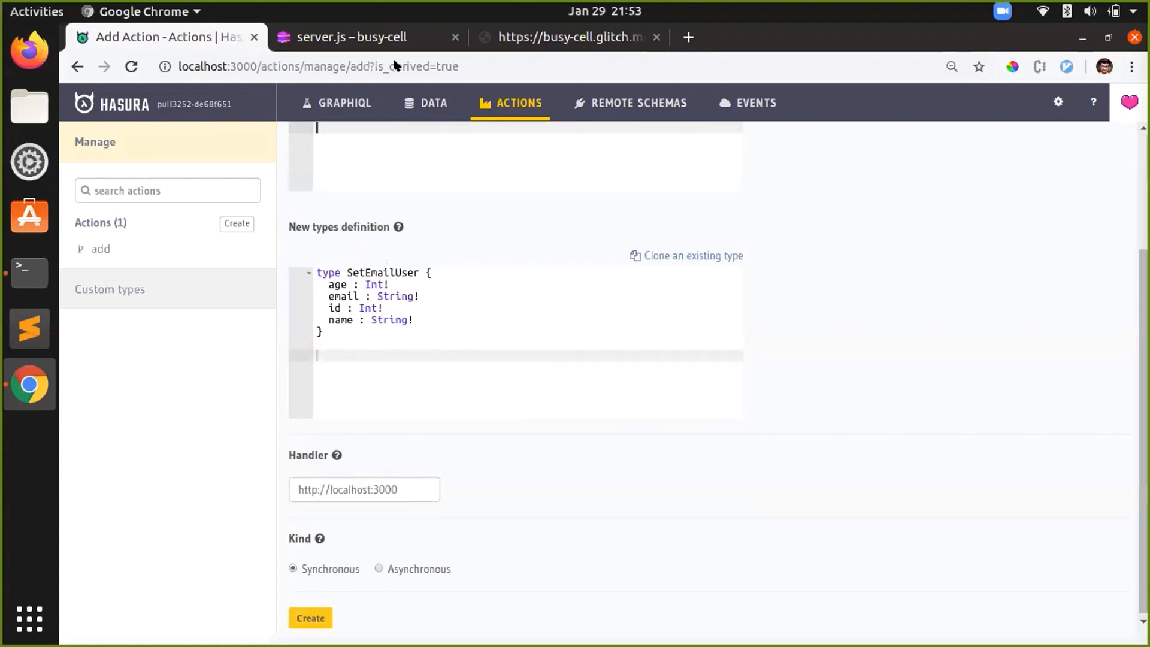
click(572, 37)
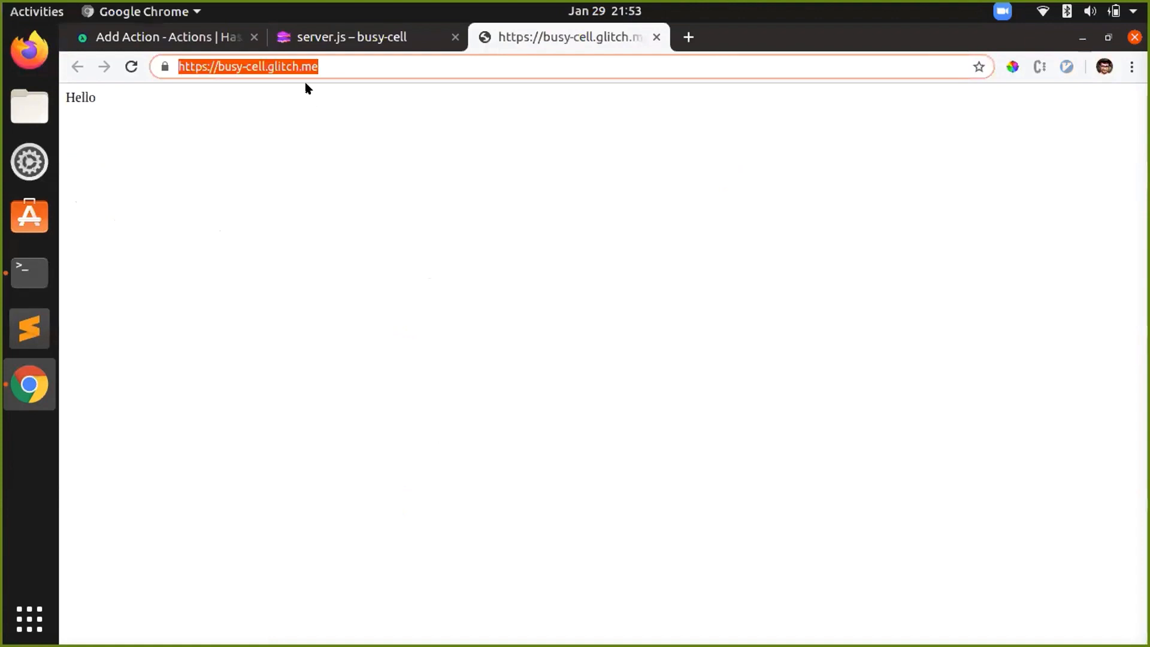
click(161, 37)
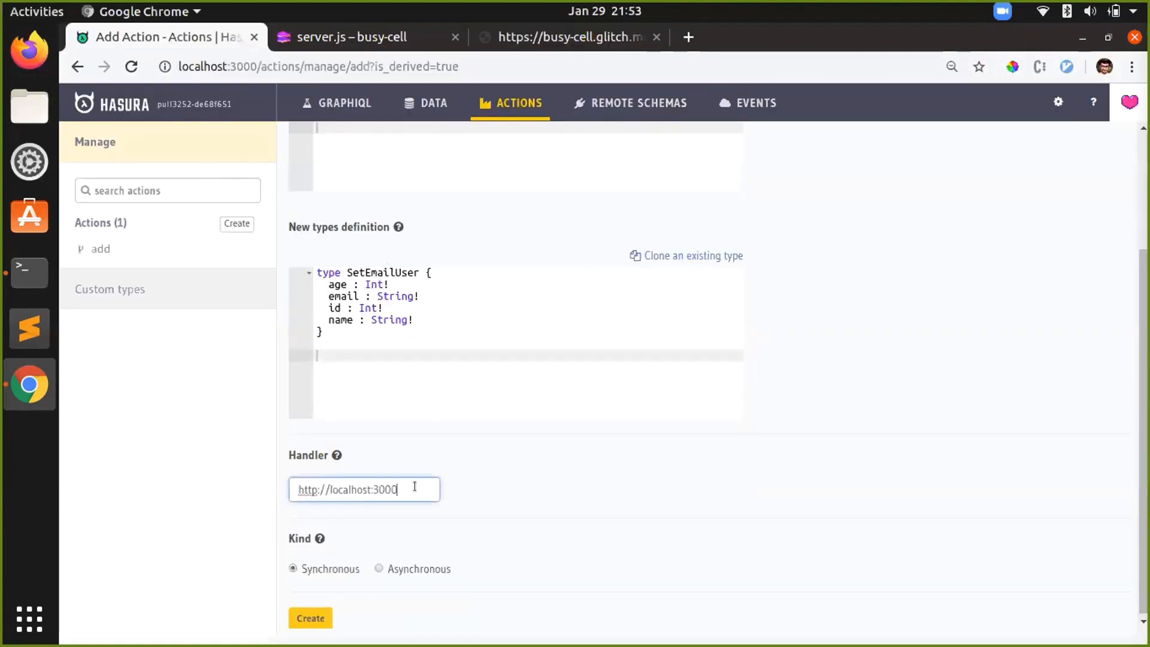
text(https://busy-cell.glitch.me/)
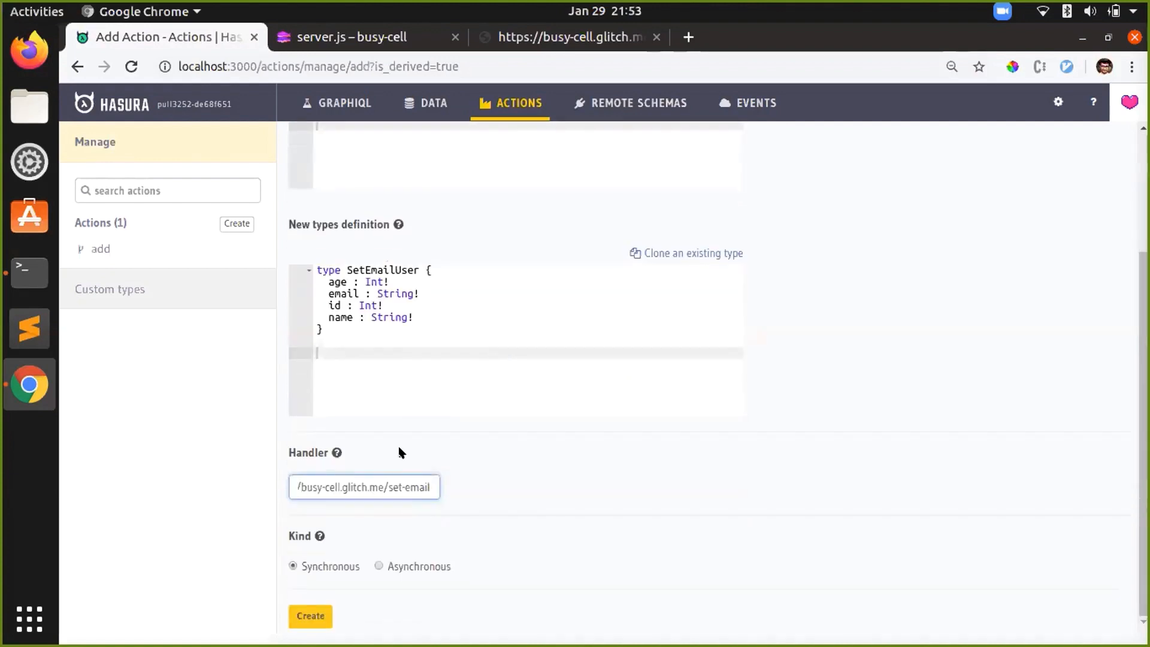
click(310, 615)
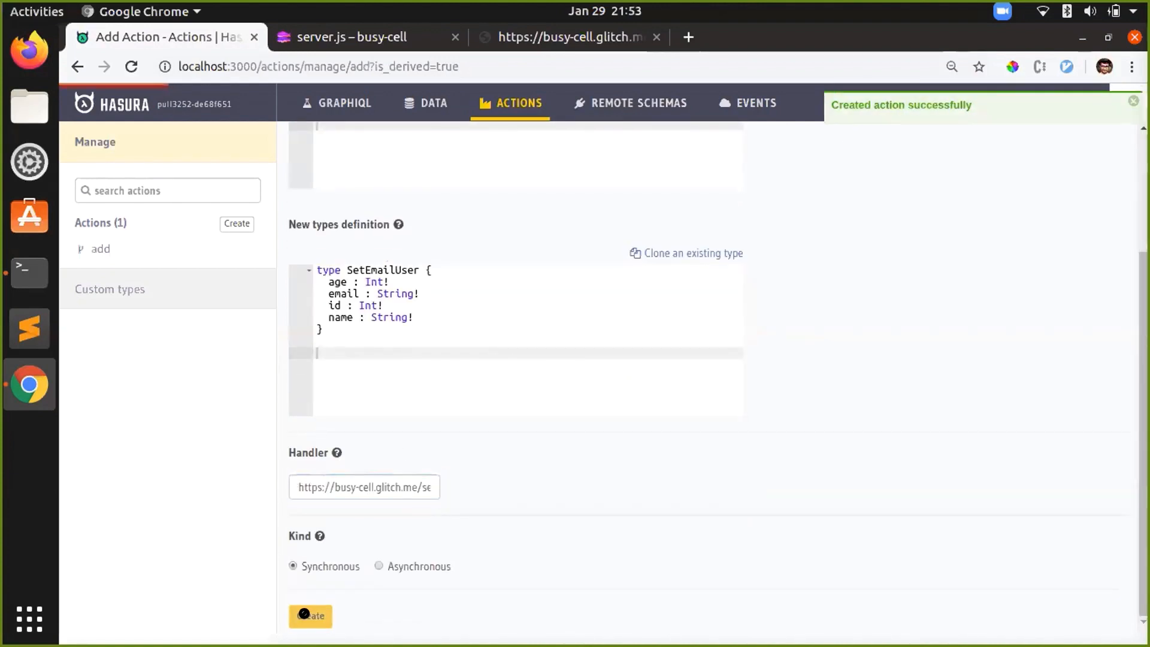
click(310, 615)
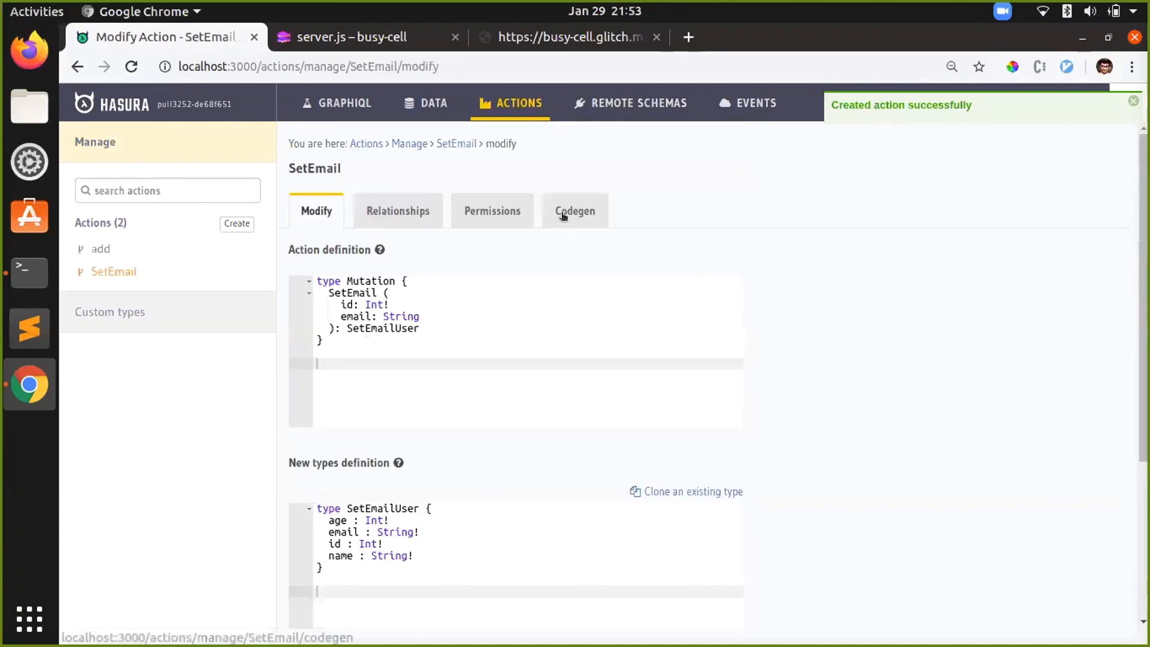
- Browse the nodejs-express SetEmail.js codegen and select its handler code for copying
click(574, 210)
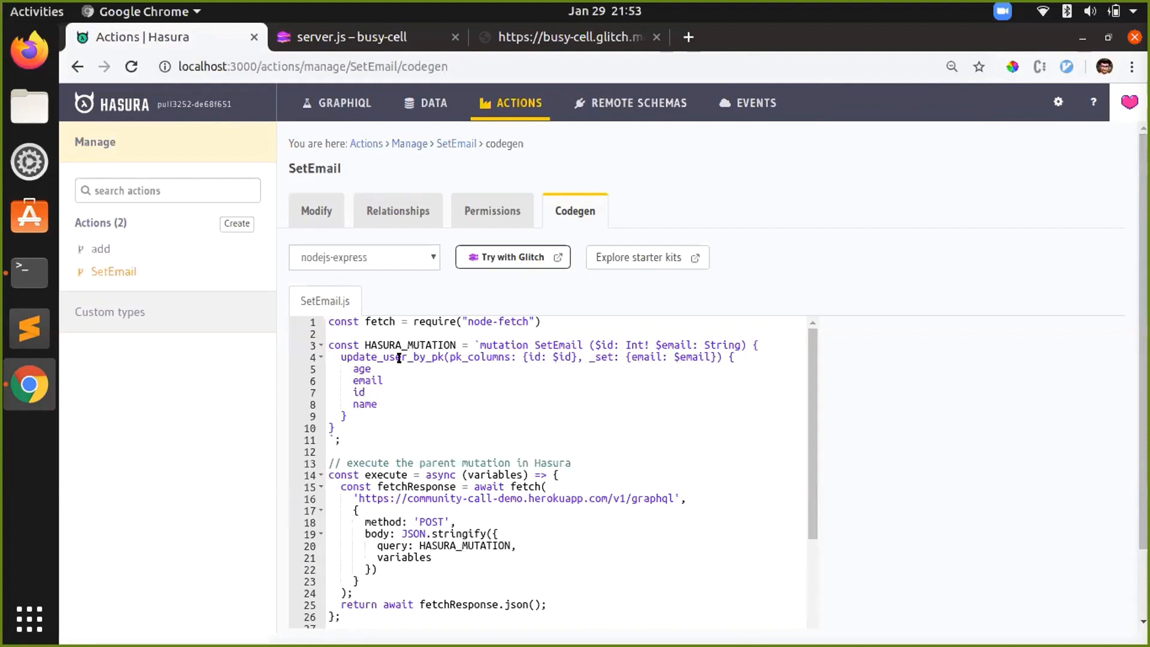
mouse_move(409, 401)
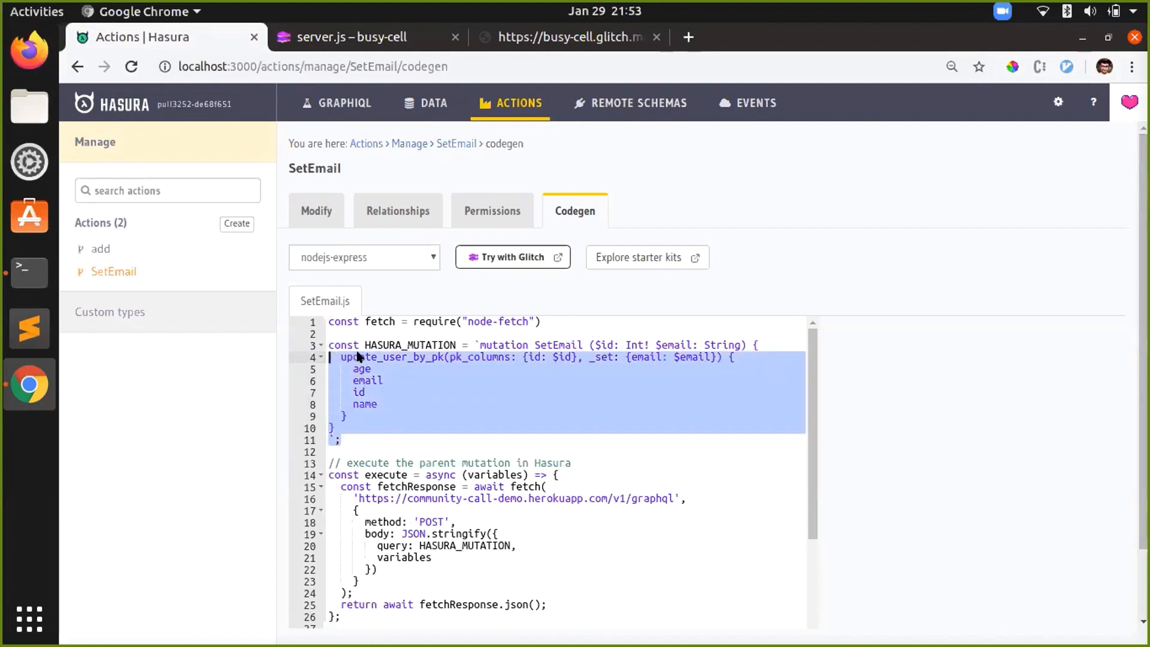
scroll(down, 3)
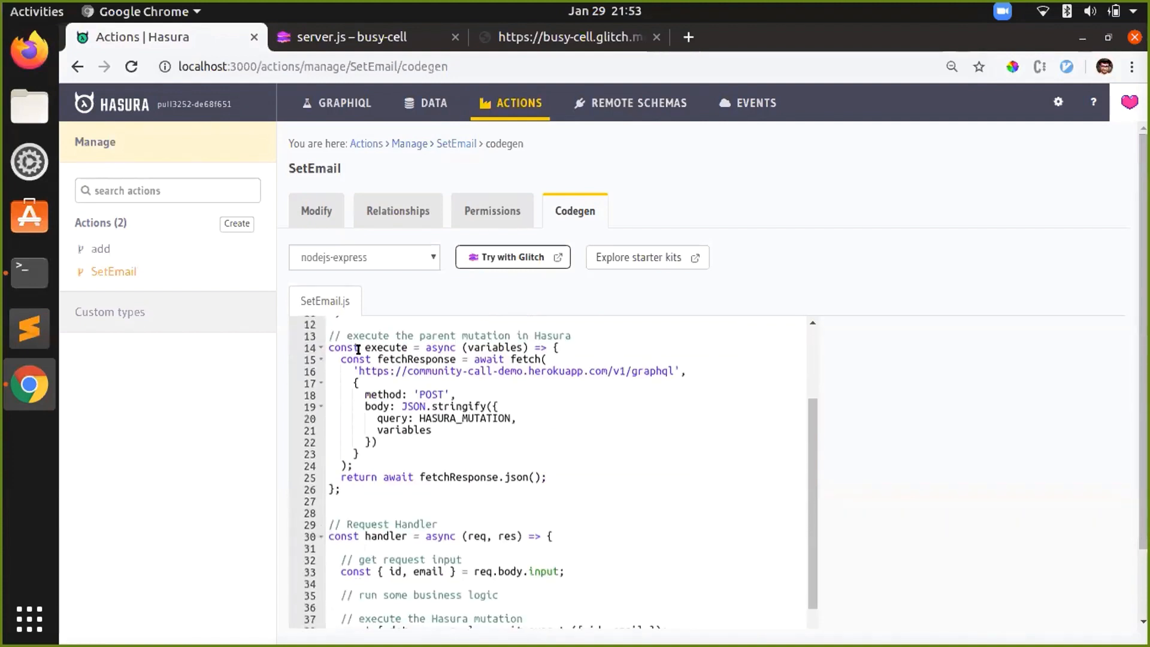
scroll(down, 3)
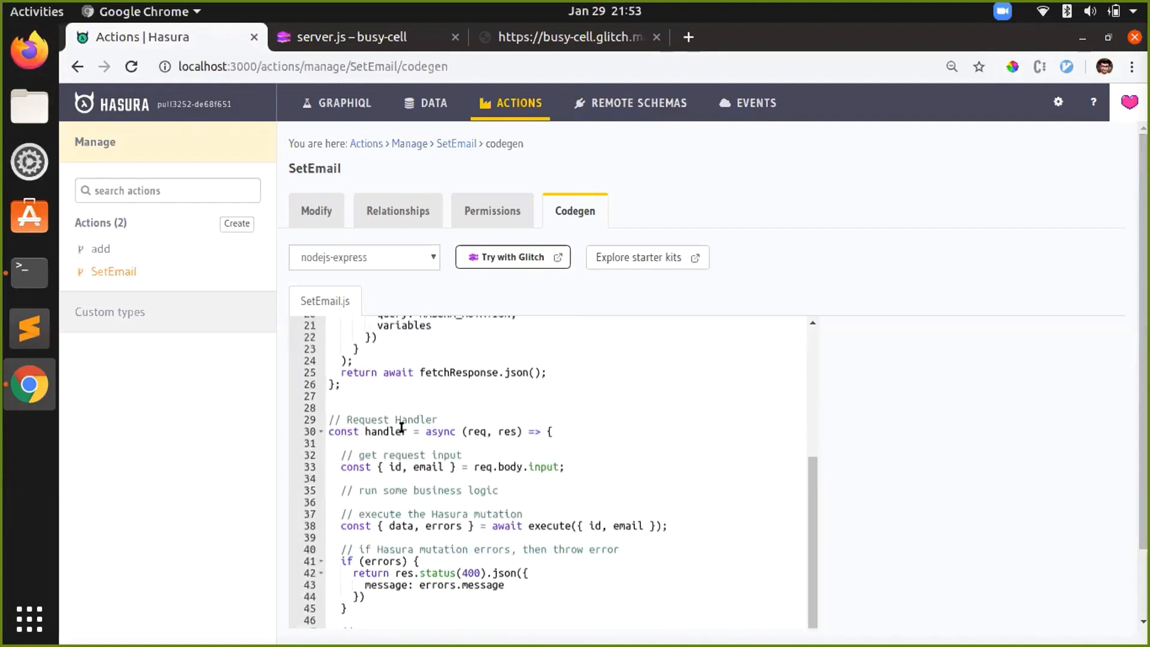
scroll(down, 3)
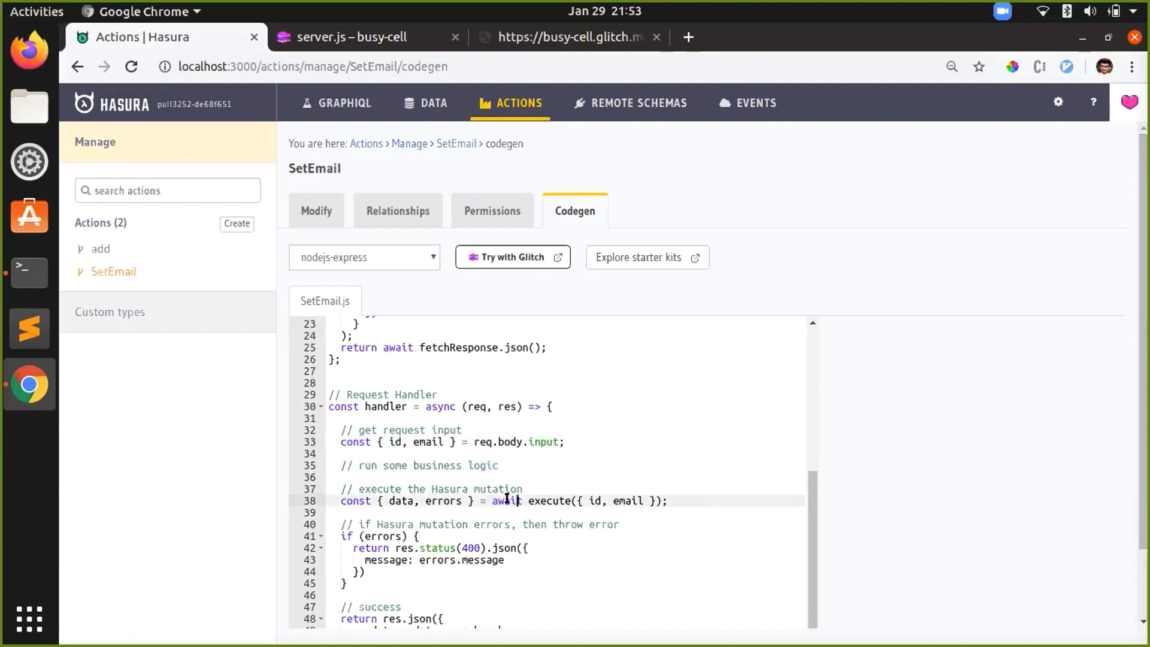
click(501, 465)
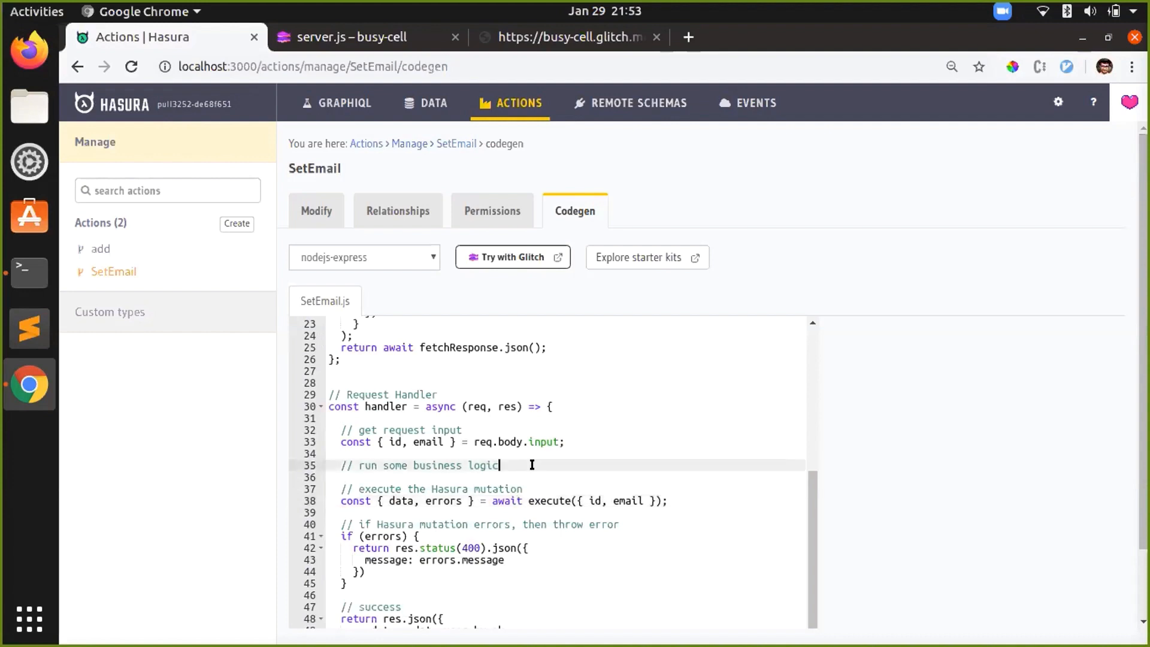
scroll(down, 3)
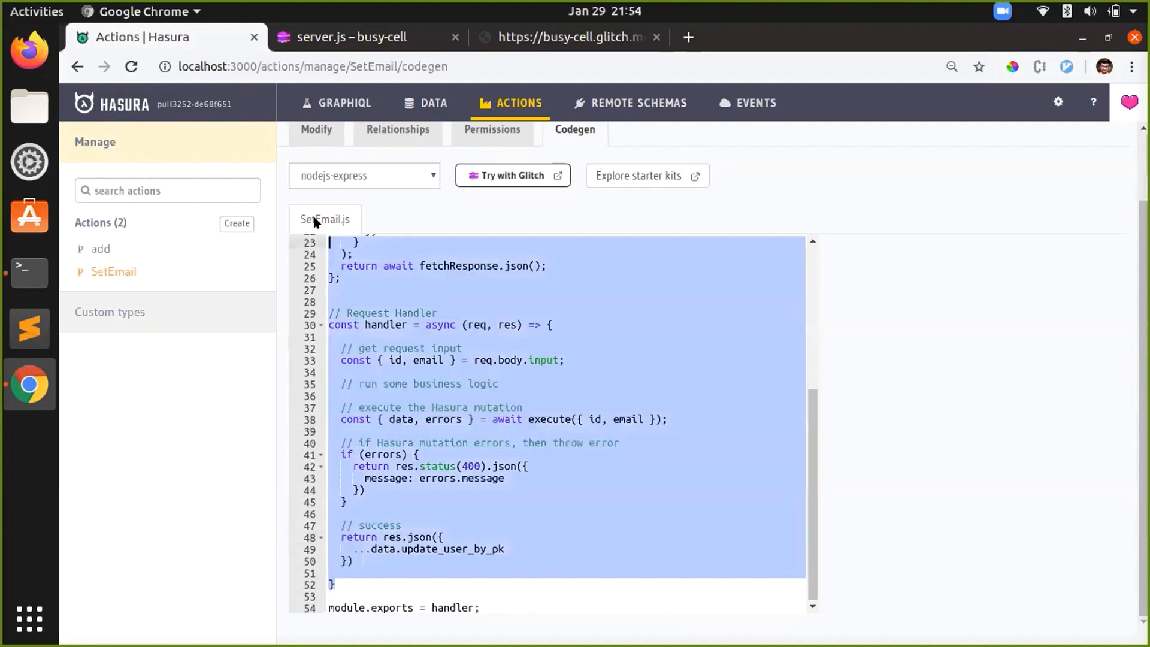
click(360, 37)
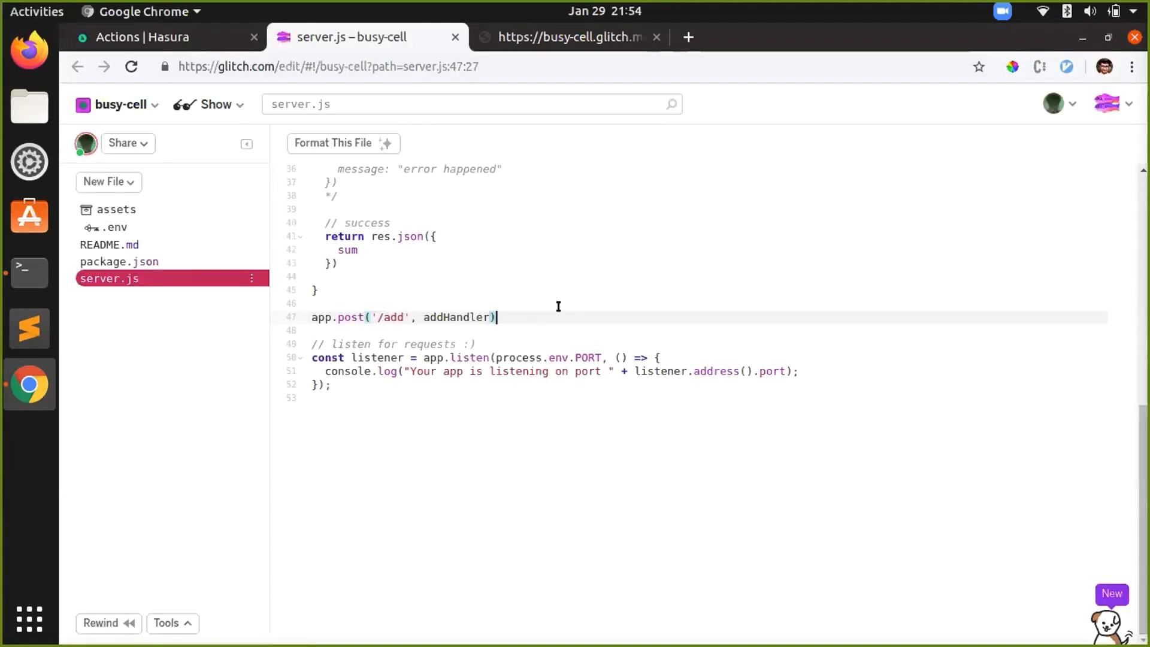
- Rename the pasted handler to setEmailHandler and add app.post('/set-email', setEmailHandler)
scroll(down, 3)
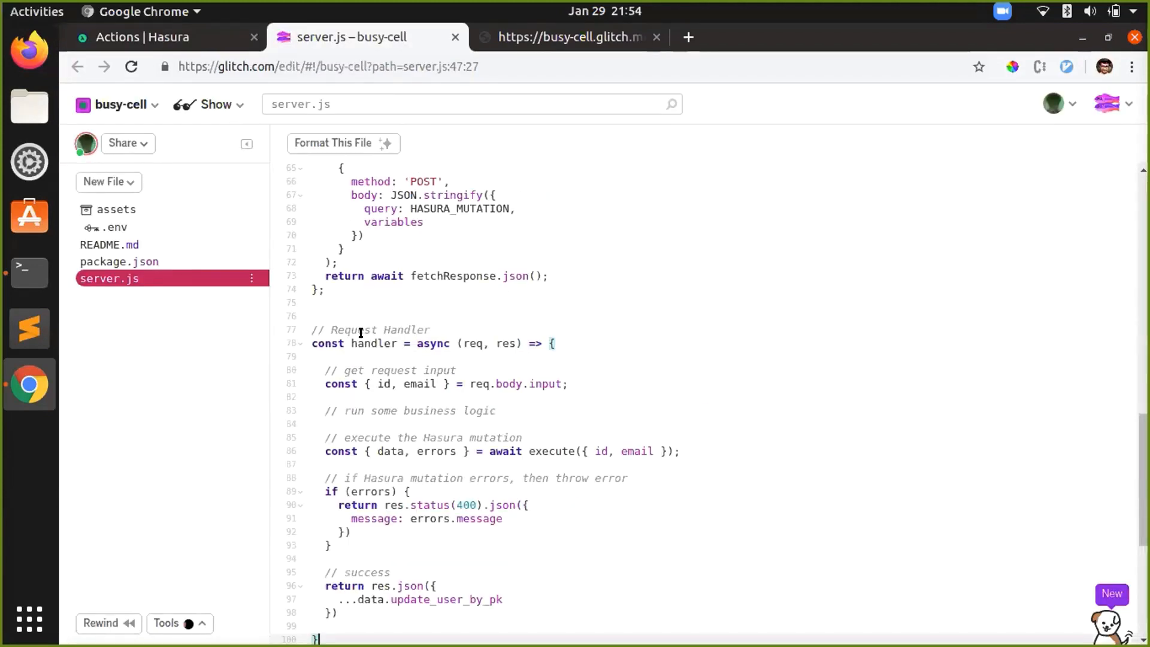
text(setEm)
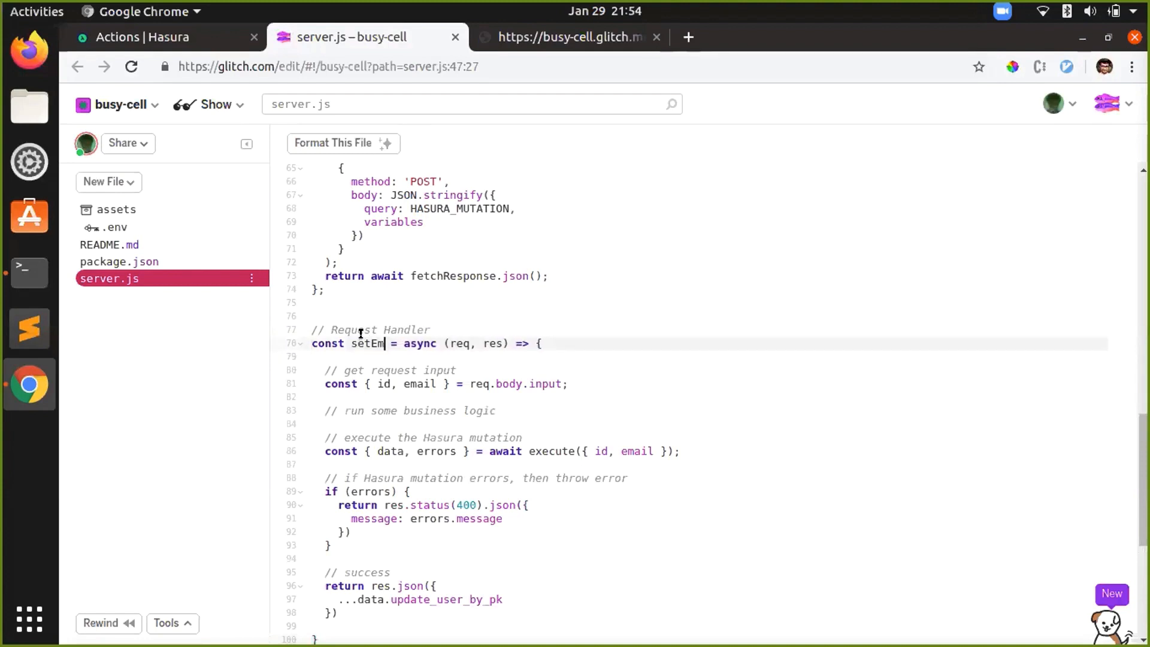
text(ailHandler)
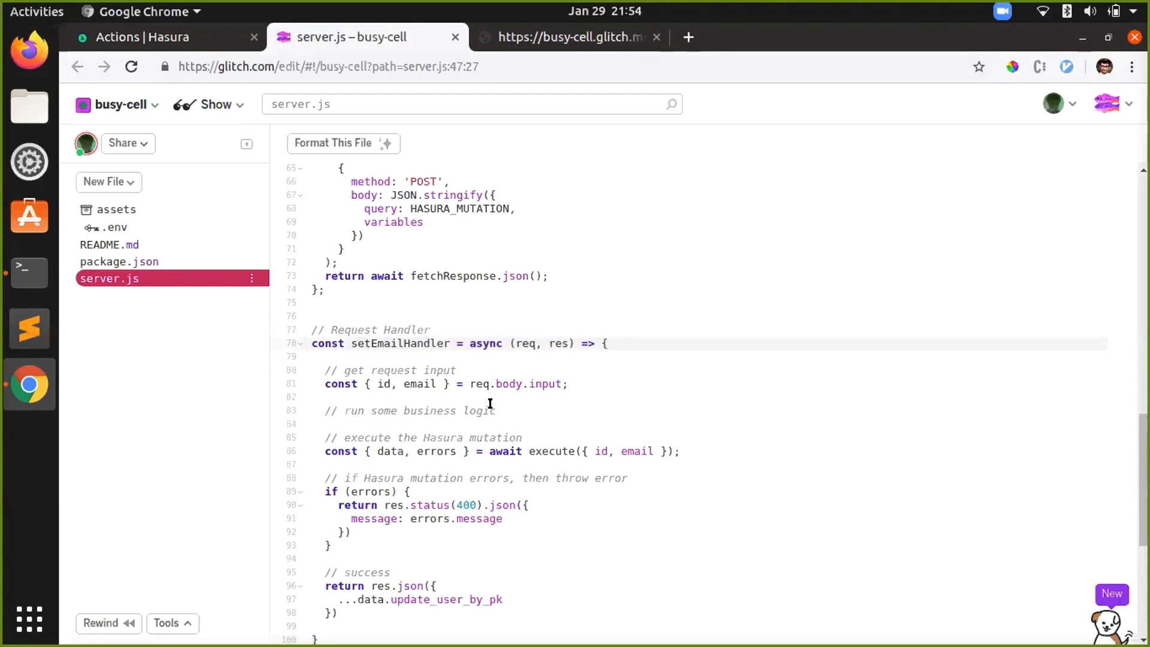
scroll(down, 3)
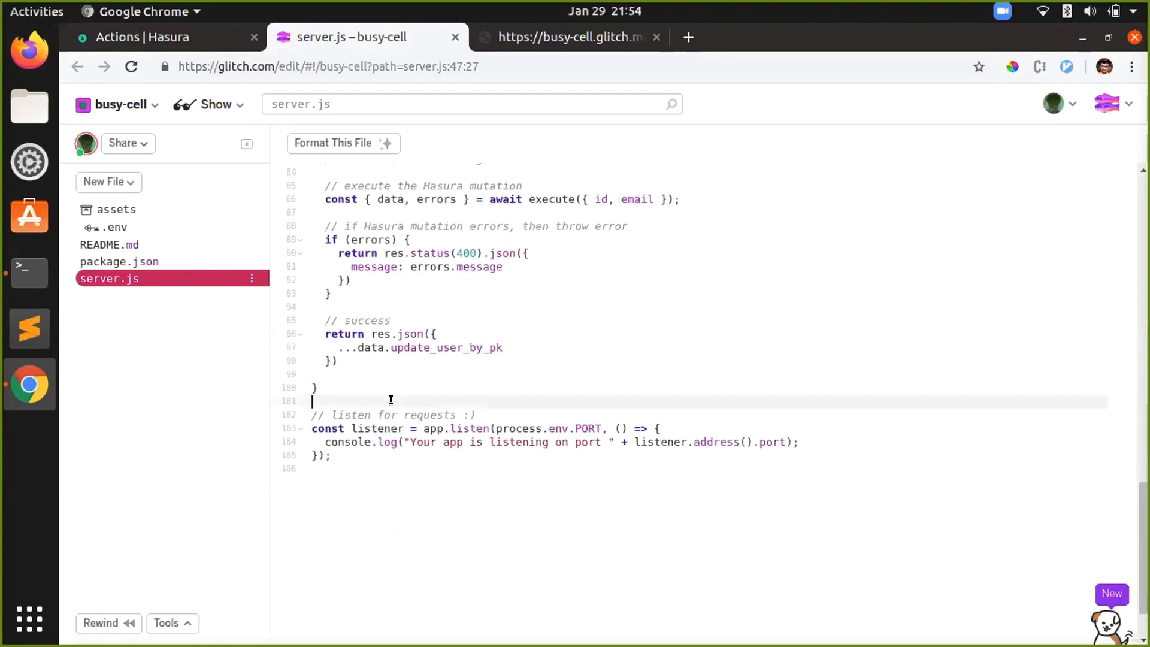
text(app.post('/)
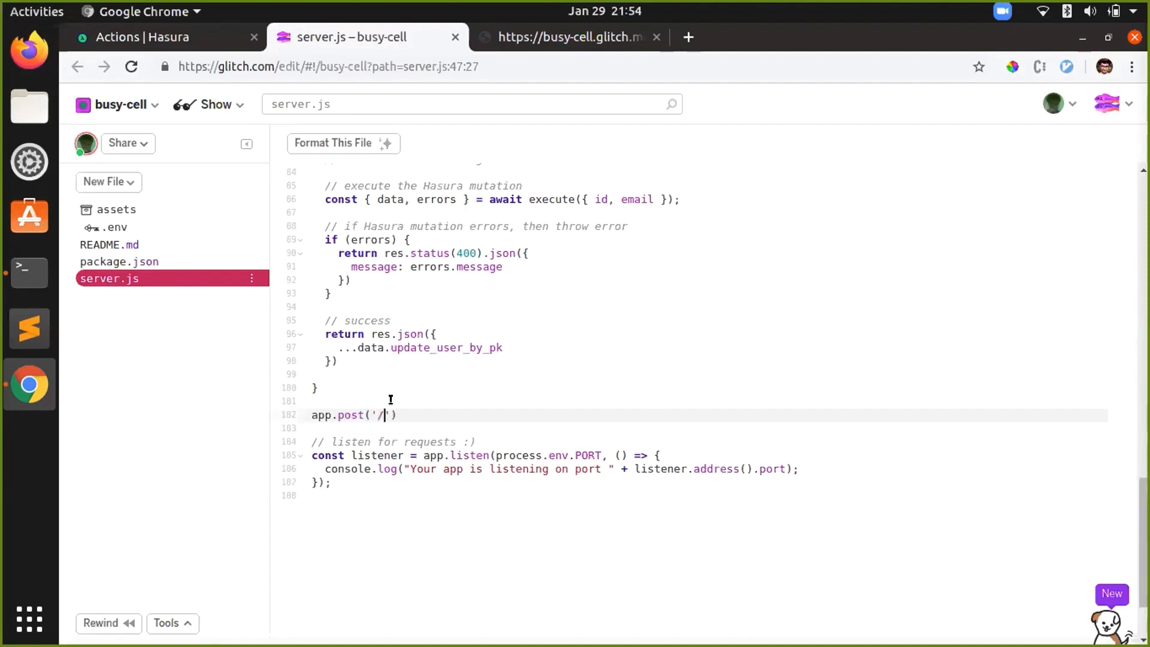
text(set)
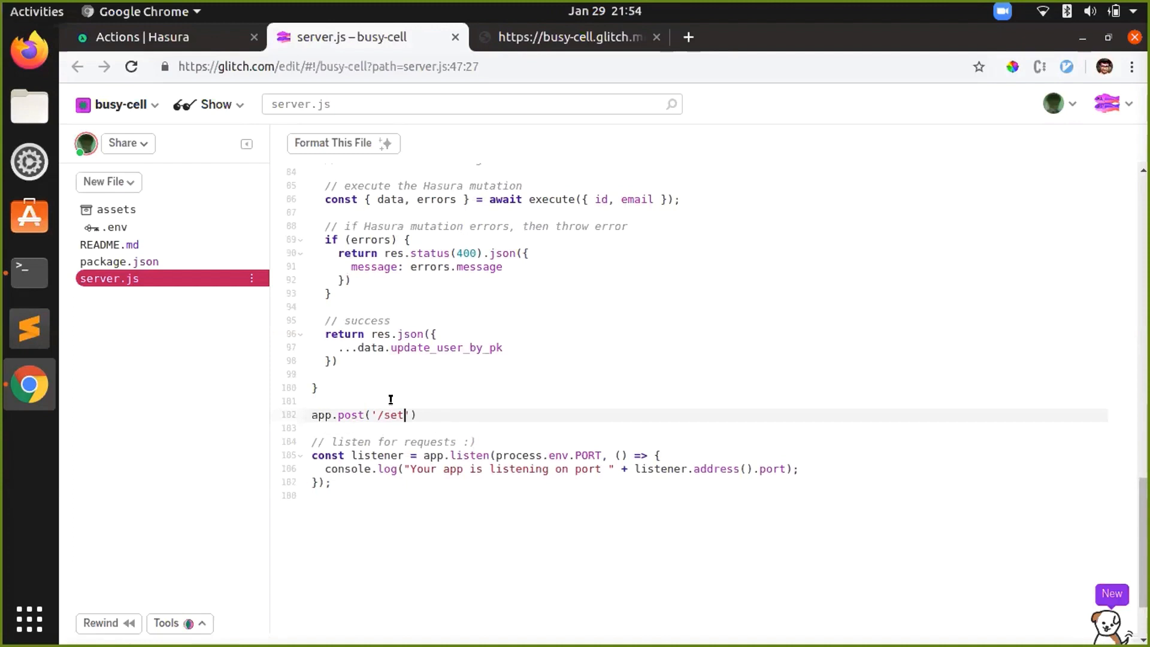
text(-email', setEmailHandler)
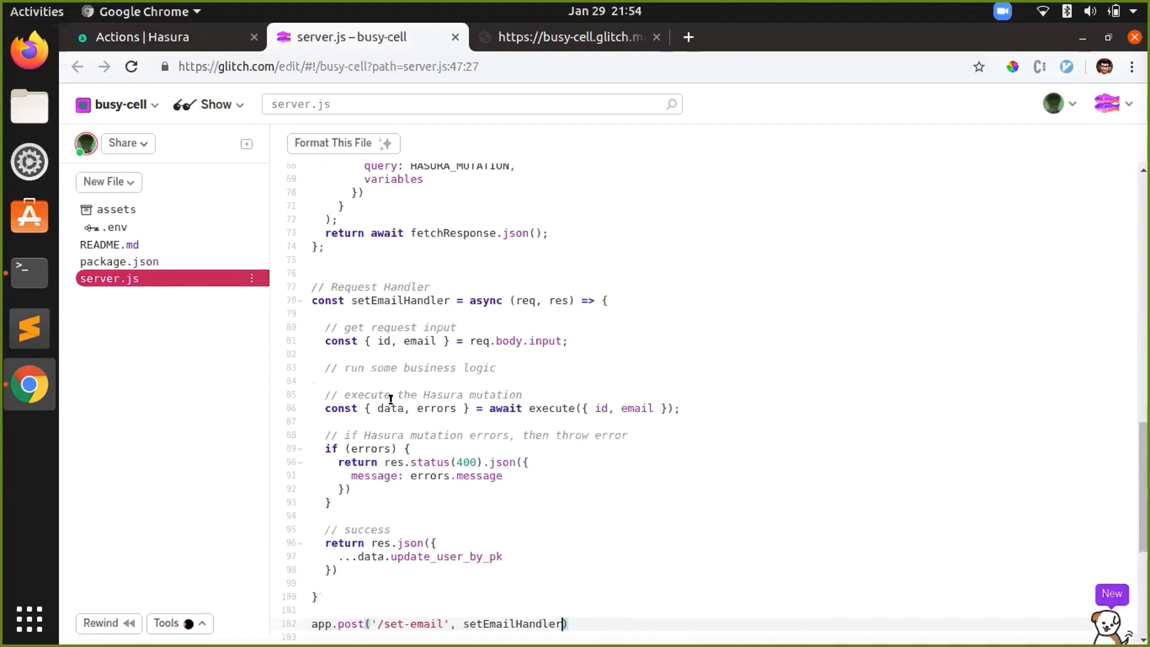
scroll(down, 3)
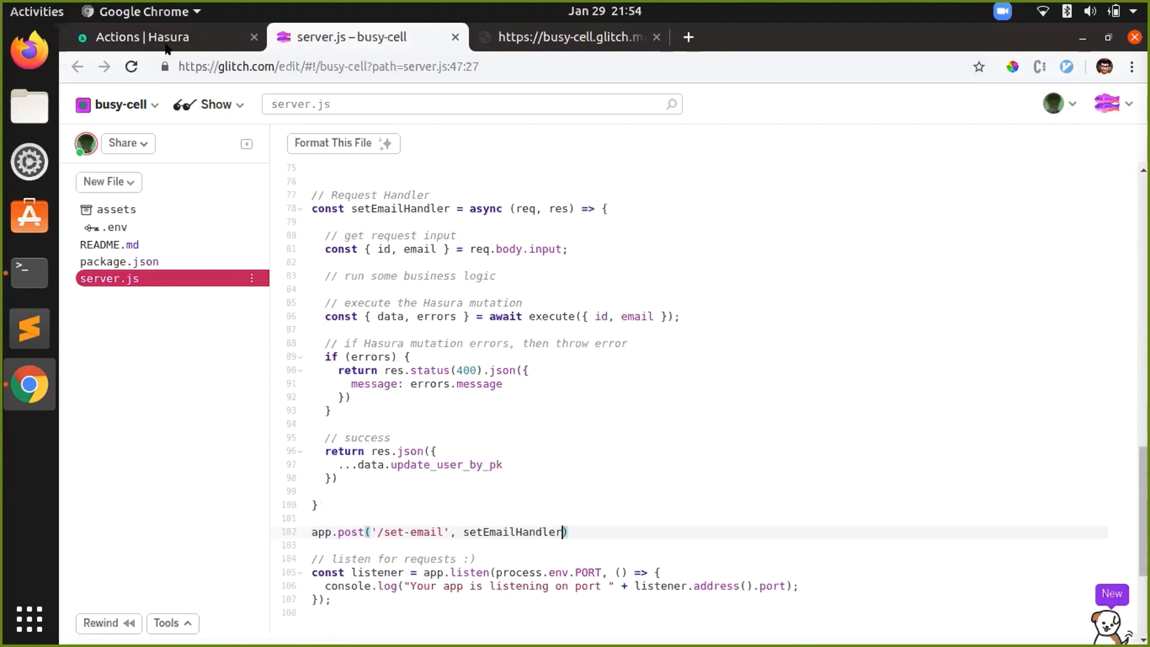
click(144, 36)
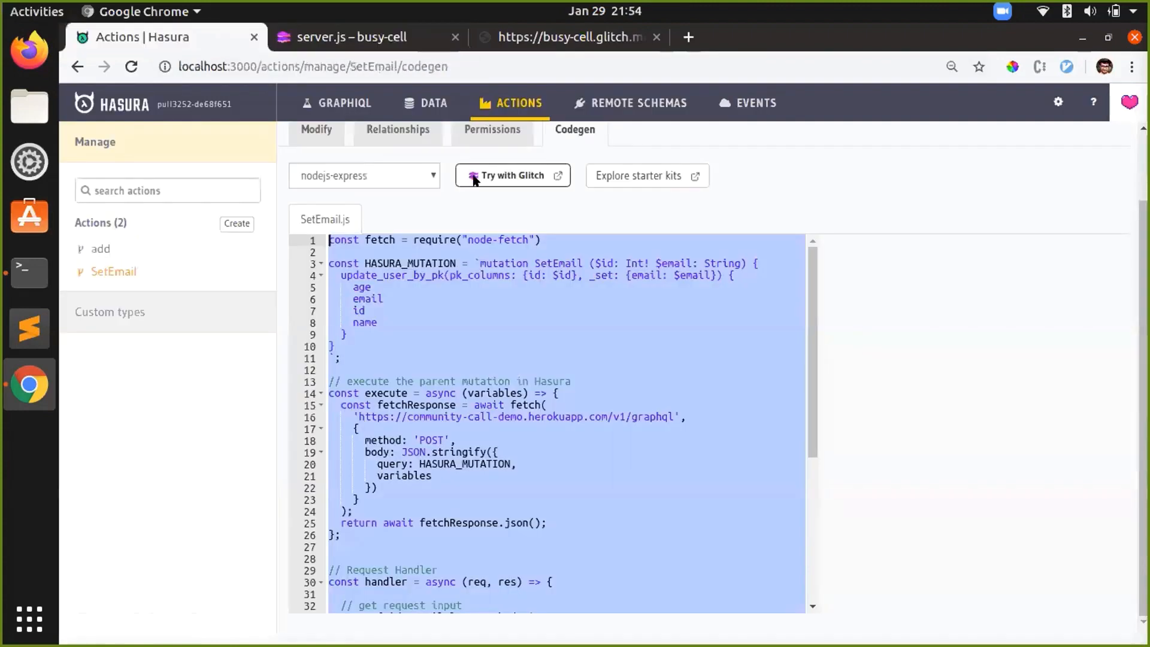
click(342, 102)
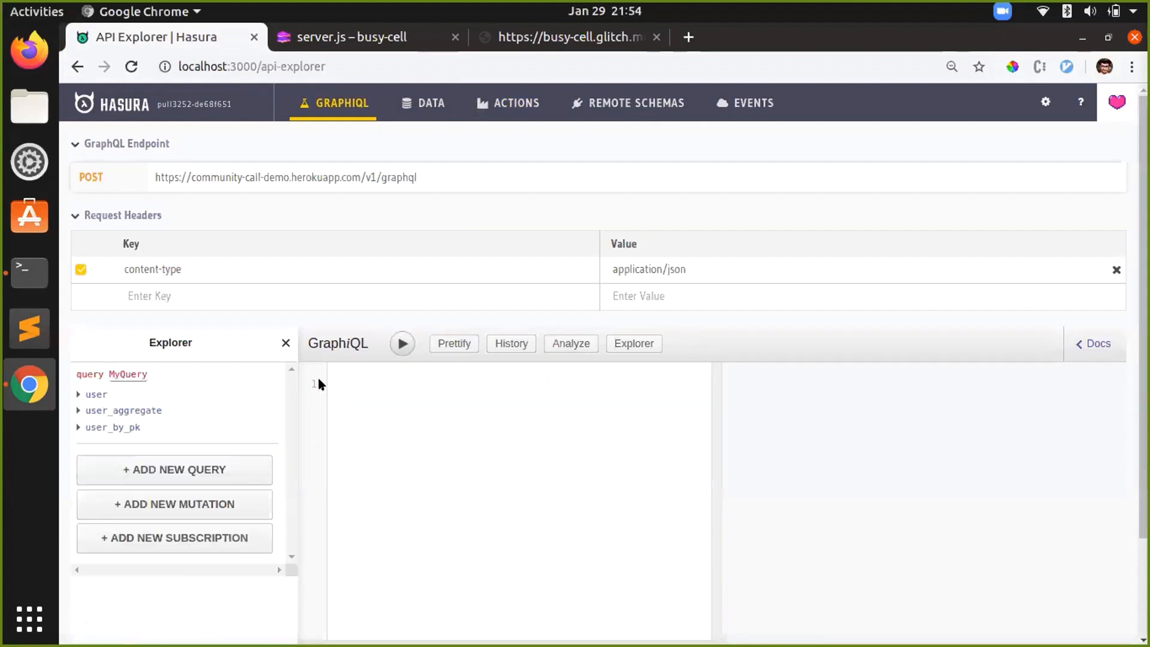
- Build a SetEmail mutation for user 1 with email rishiakdjsfkad, returning all fields, and run it
click(173, 503)
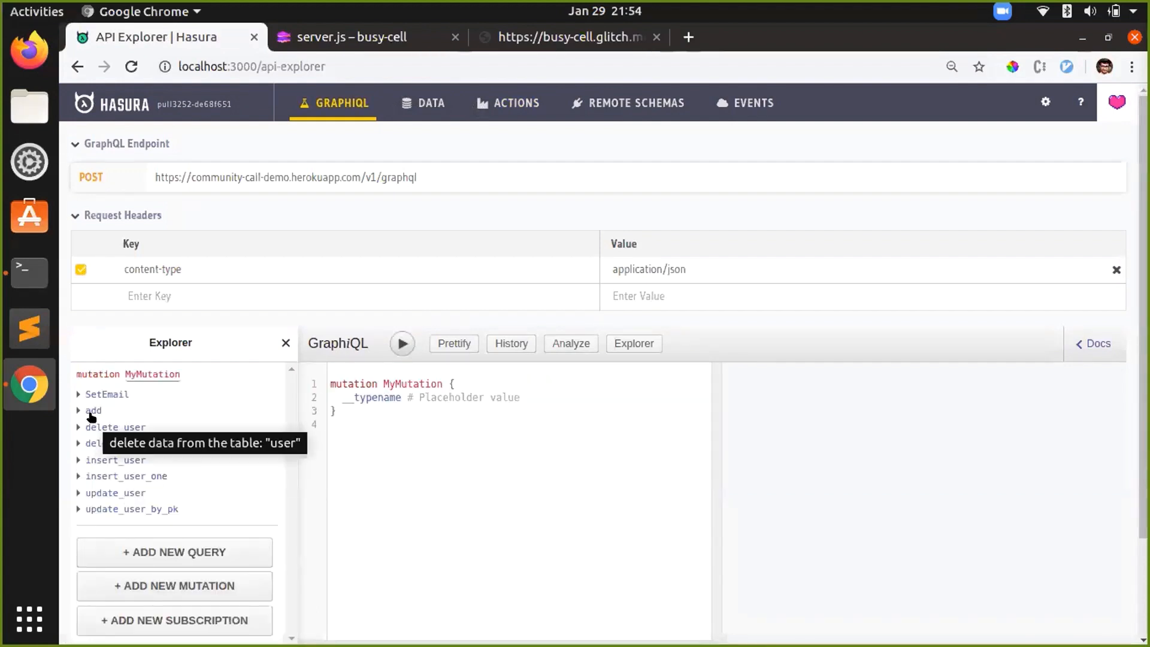
click(107, 395)
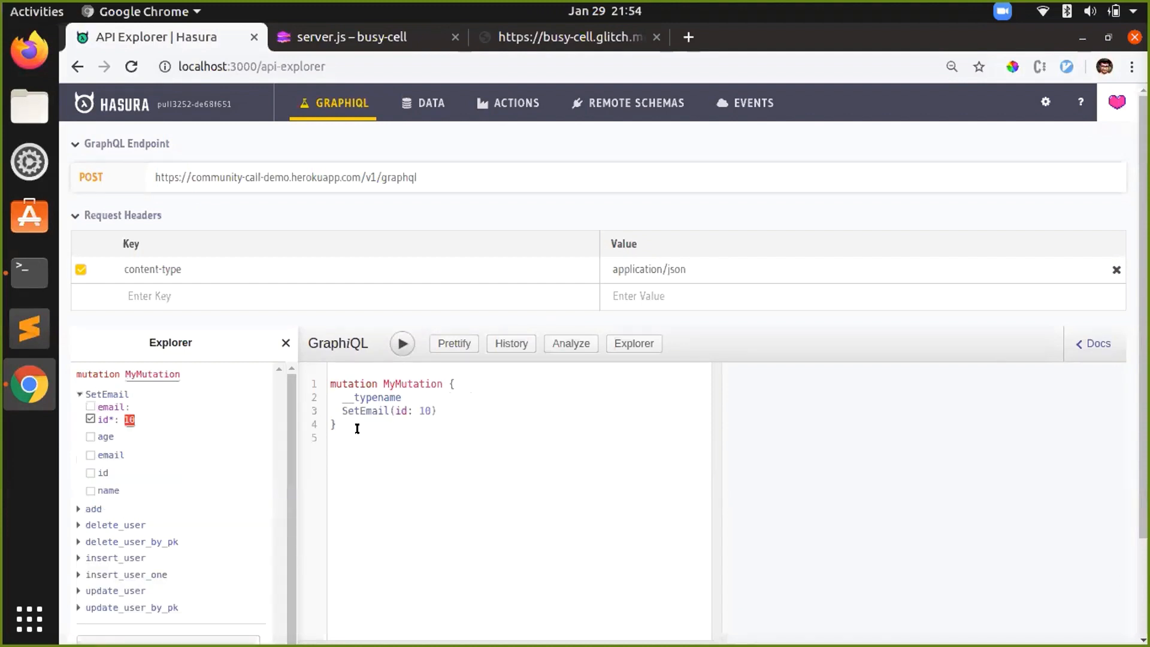
click(90, 407)
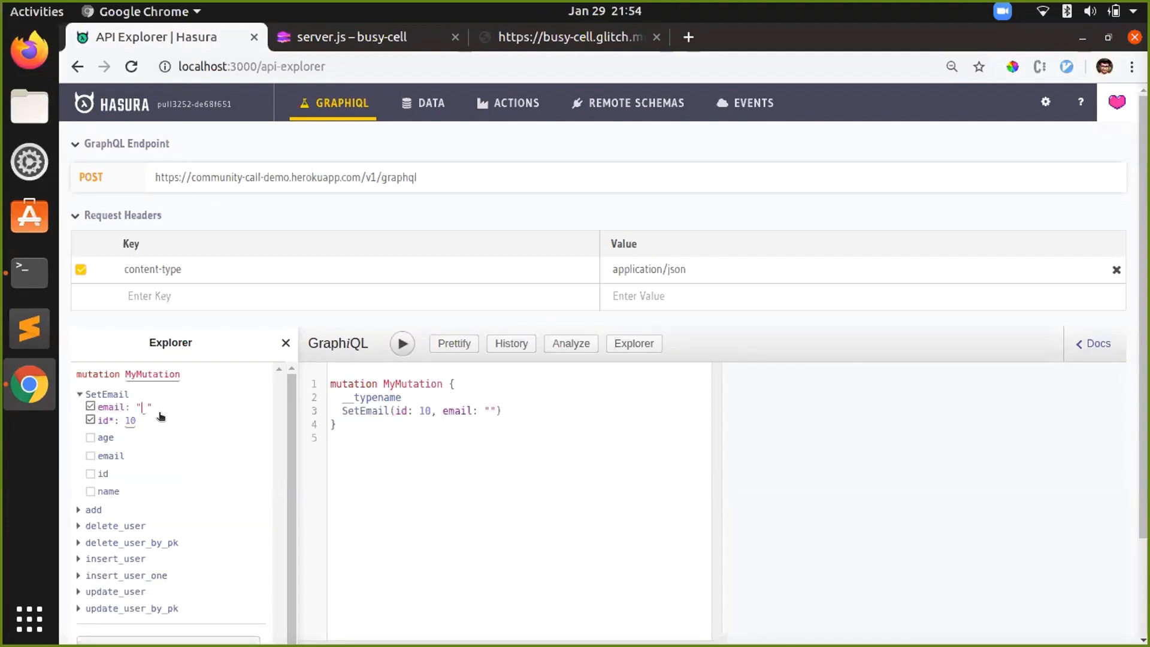
click(91, 437)
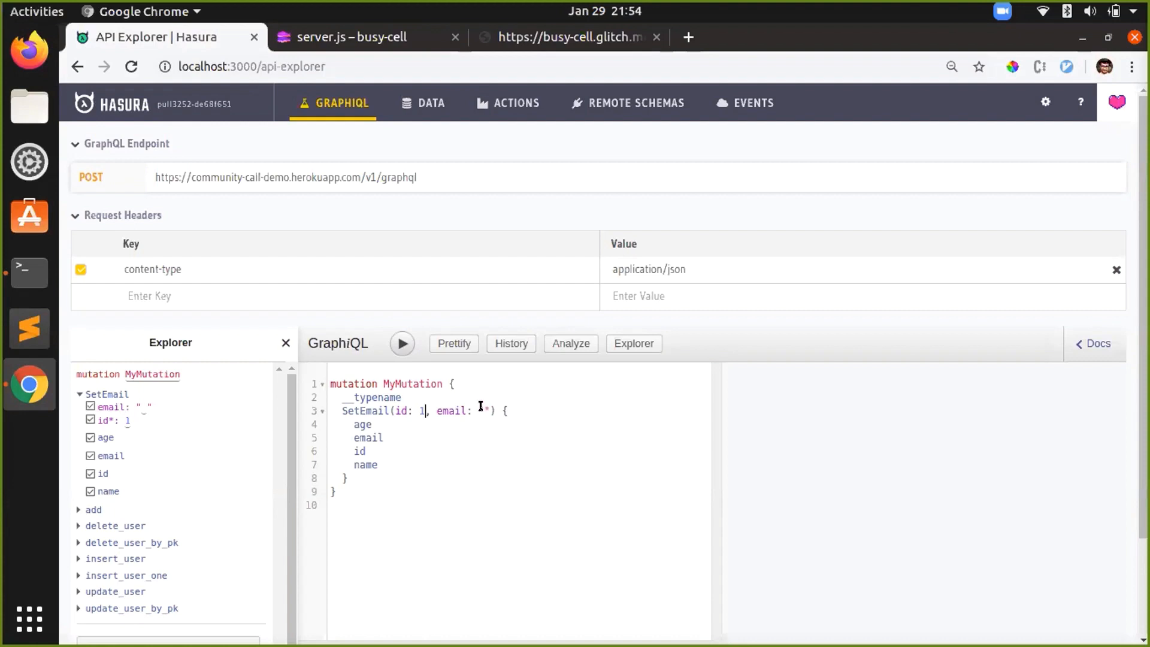
text(rishiakdjsfkadjk)
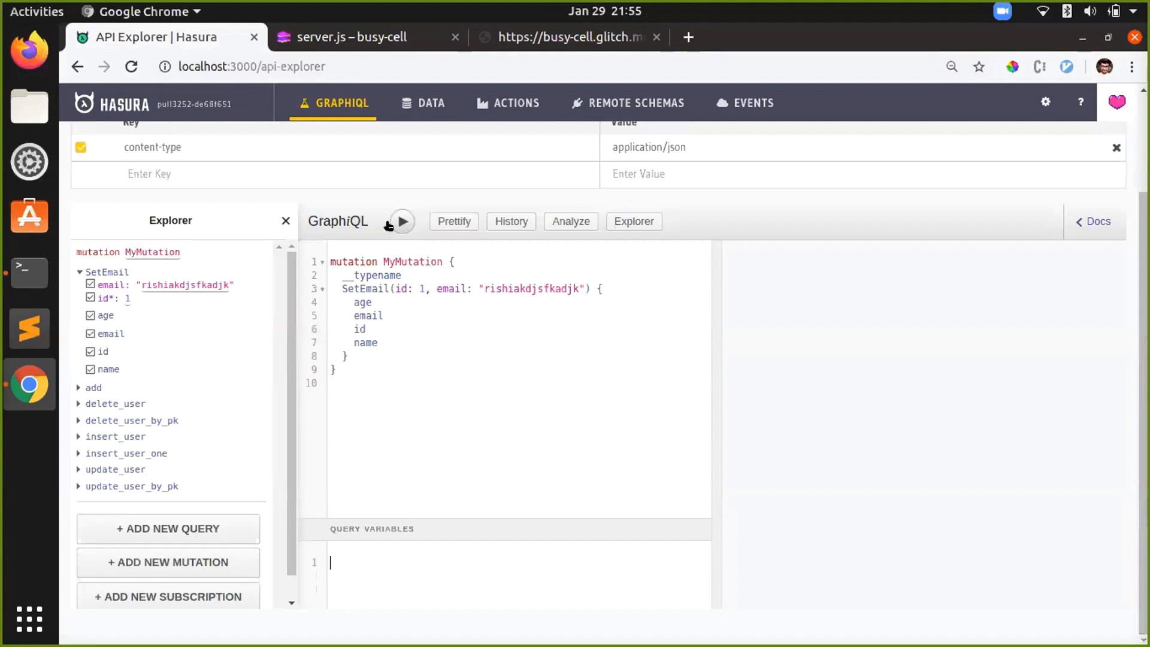
click(402, 222)
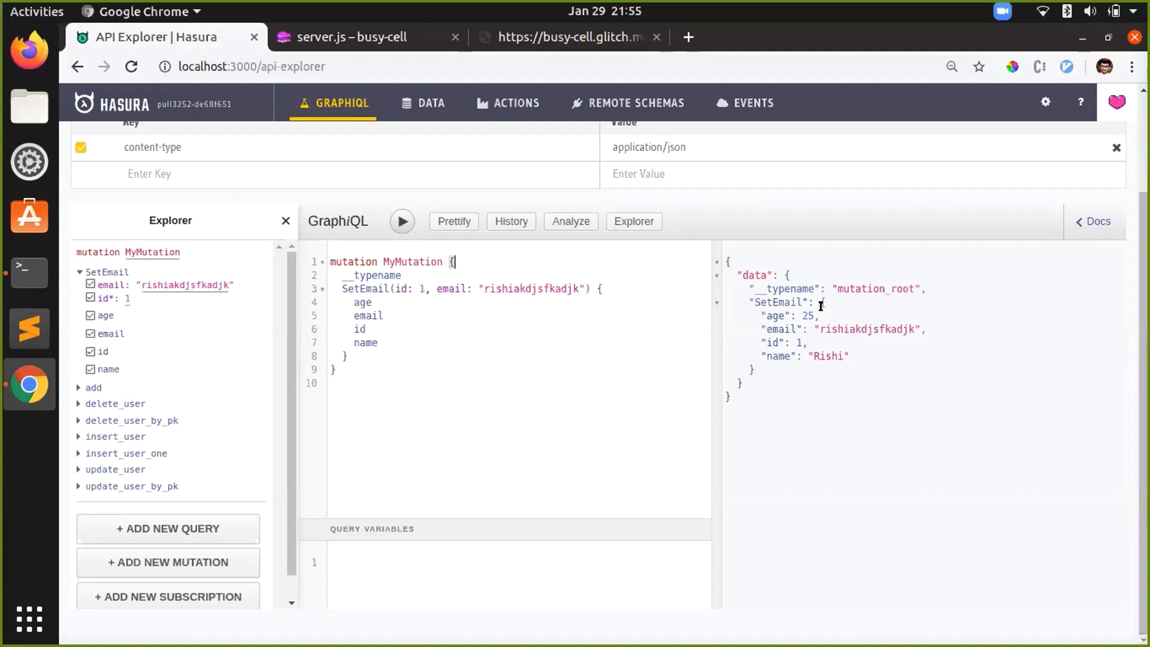
mouse_move(360, 37)
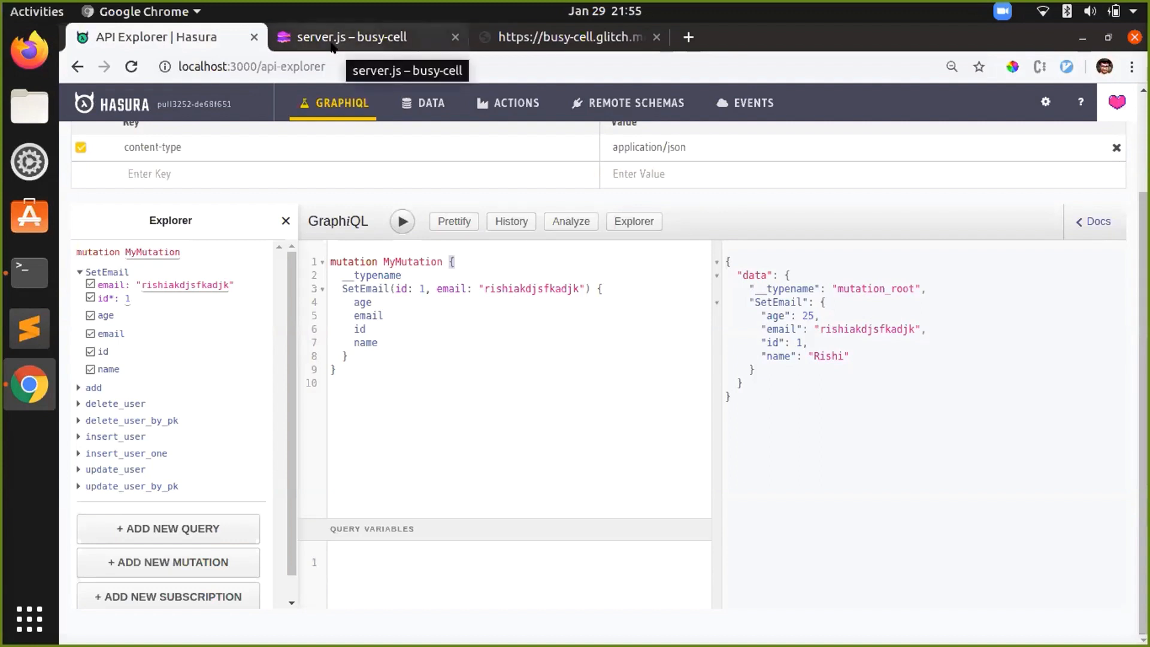
- Add if (!email.match(regex)) returning res.status(400).json({ message: 'invalid email' })
click(360, 37)
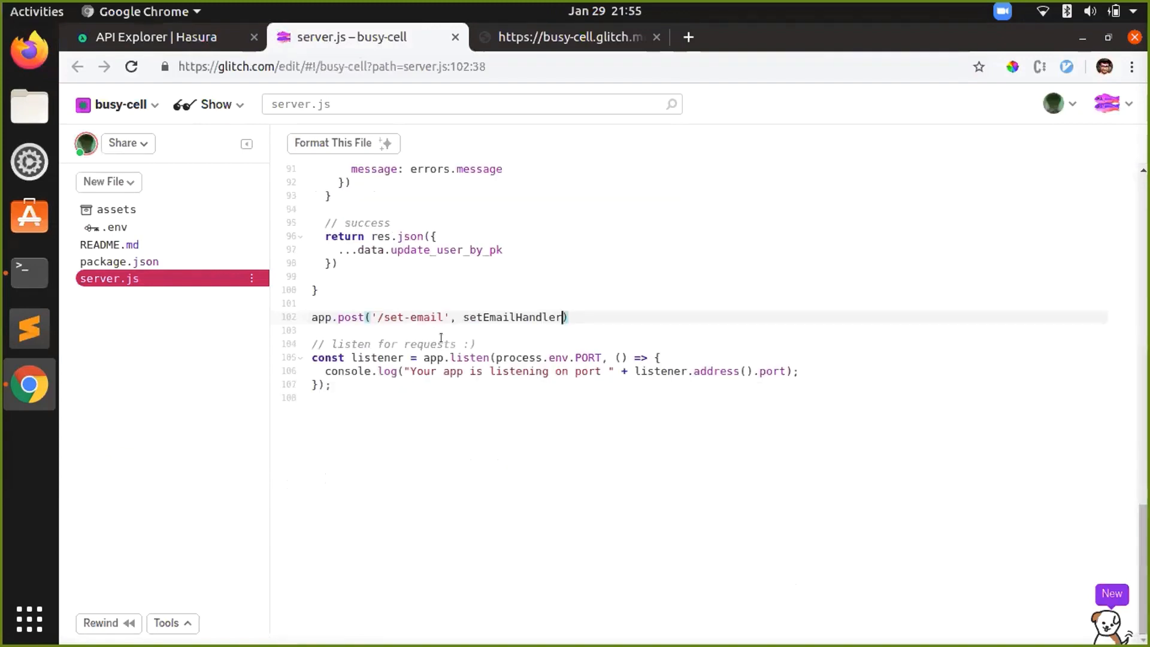
scroll(up, 3)
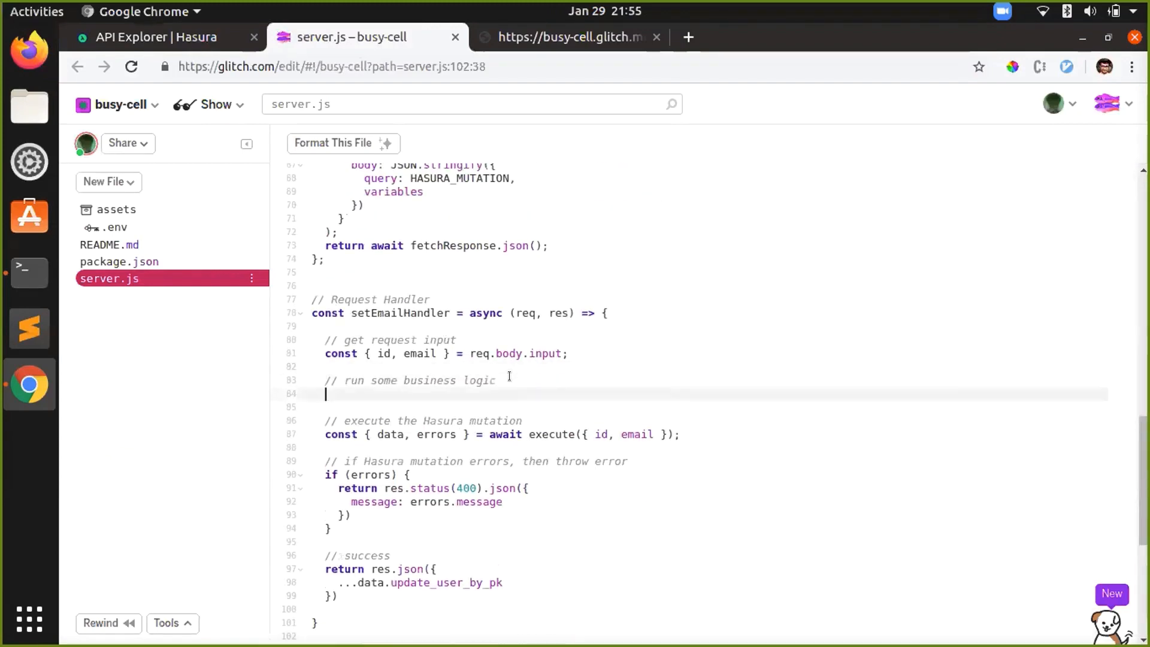
text(if (!email))
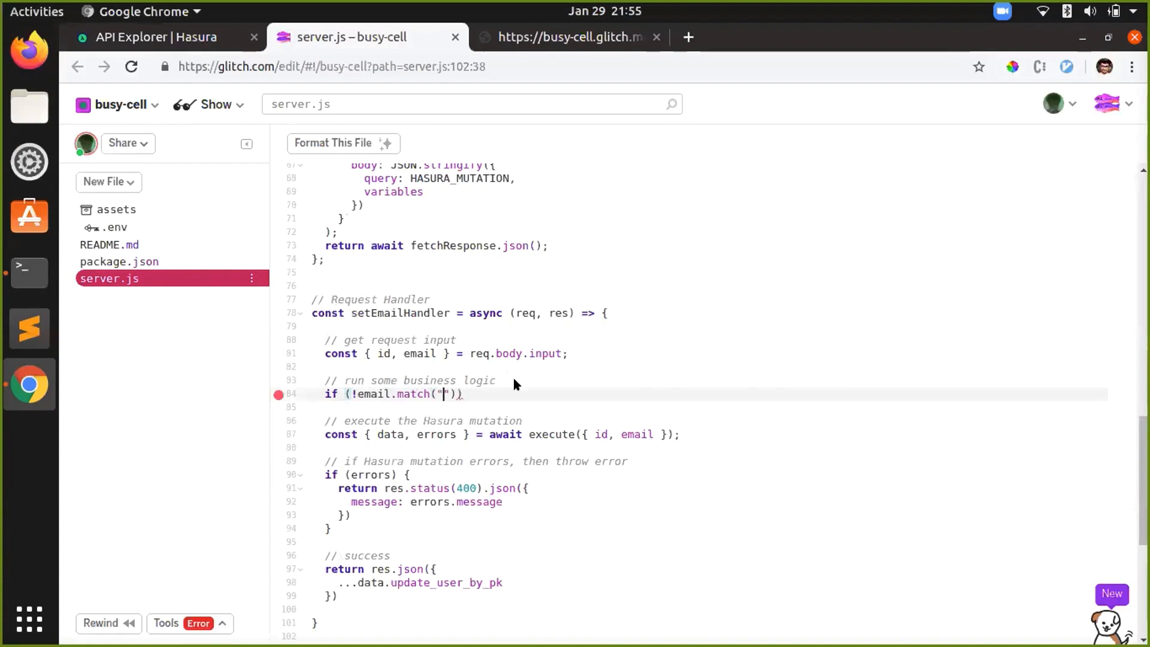
click(29, 273)
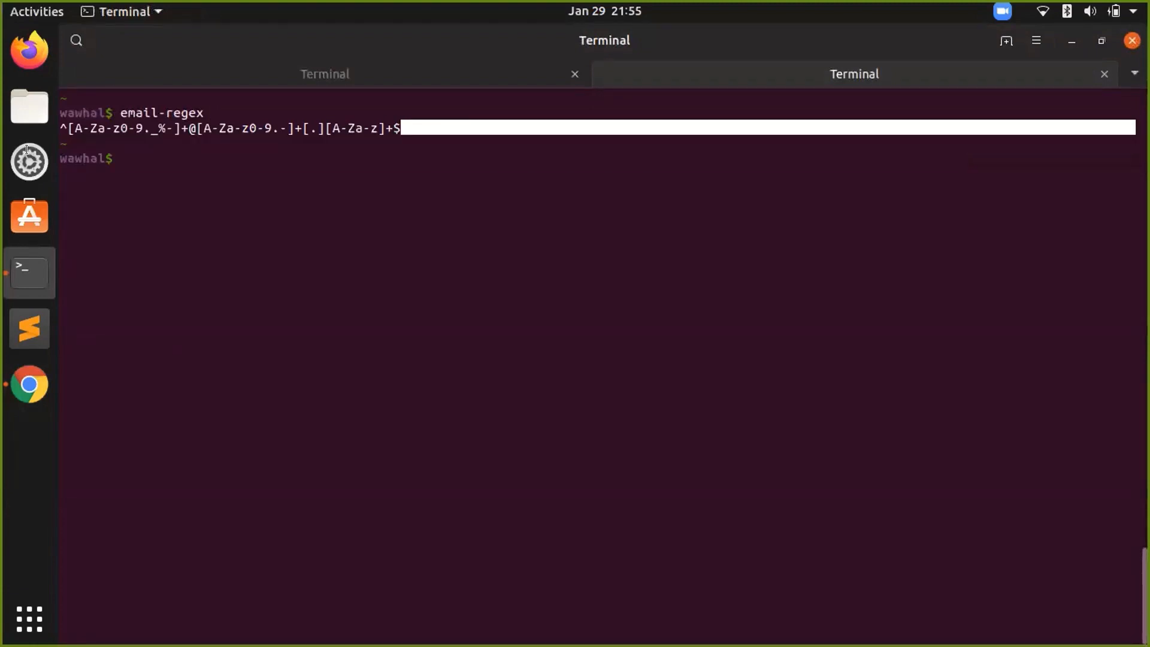
click(29, 384)
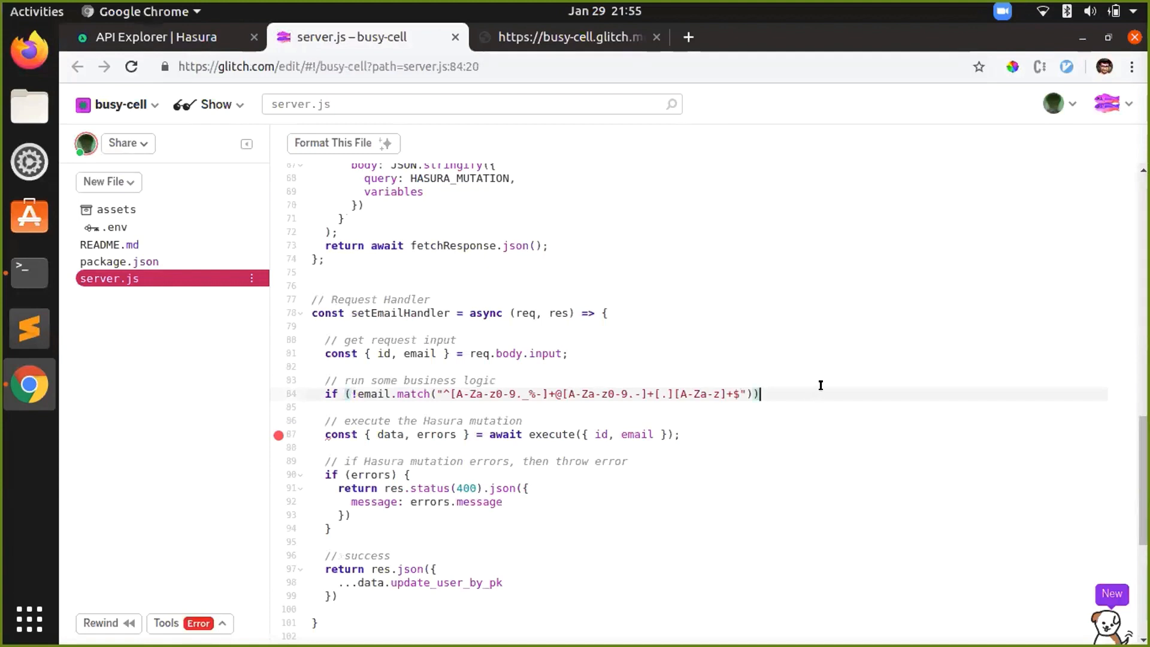
text(return res.status(0)
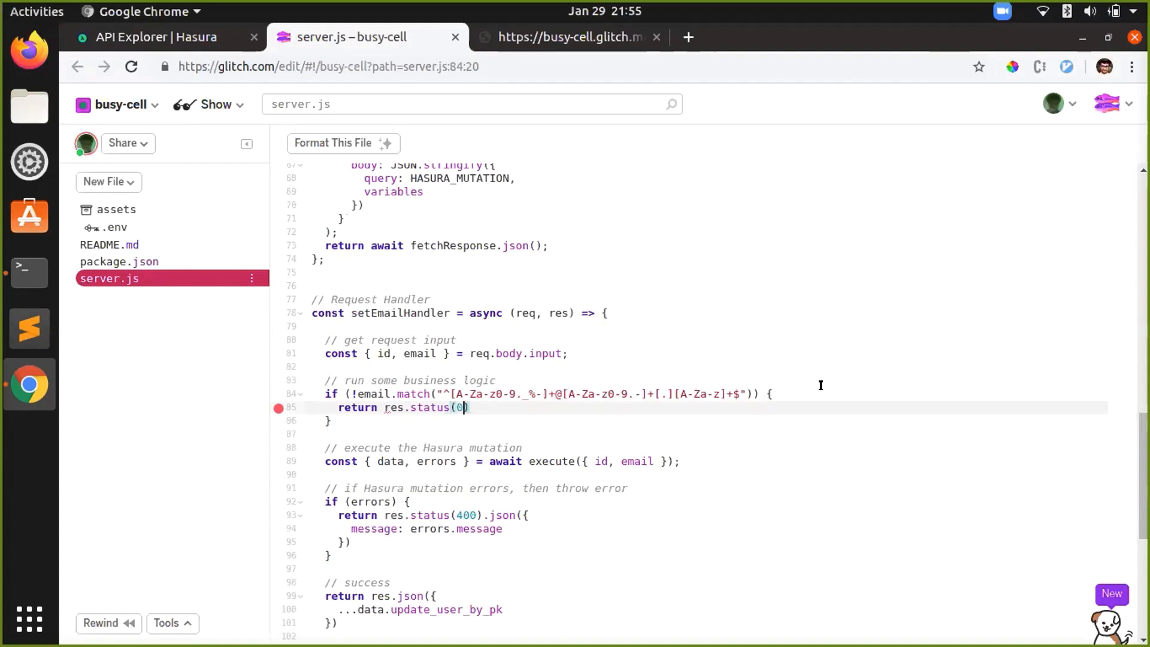
text(400).json())
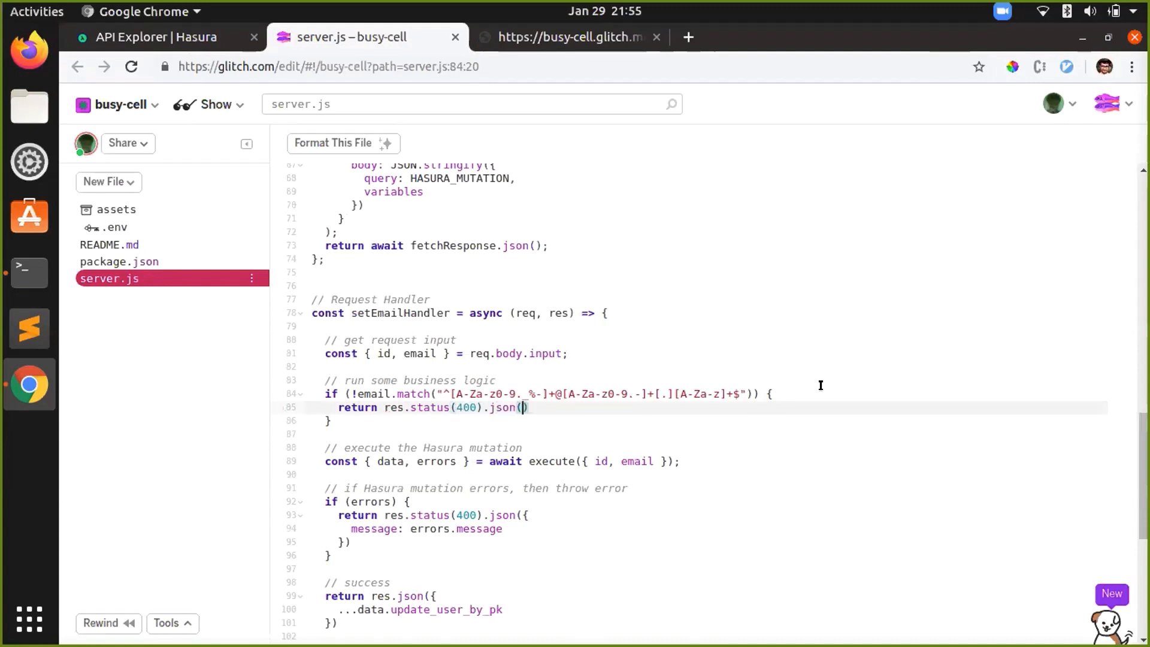
text({)
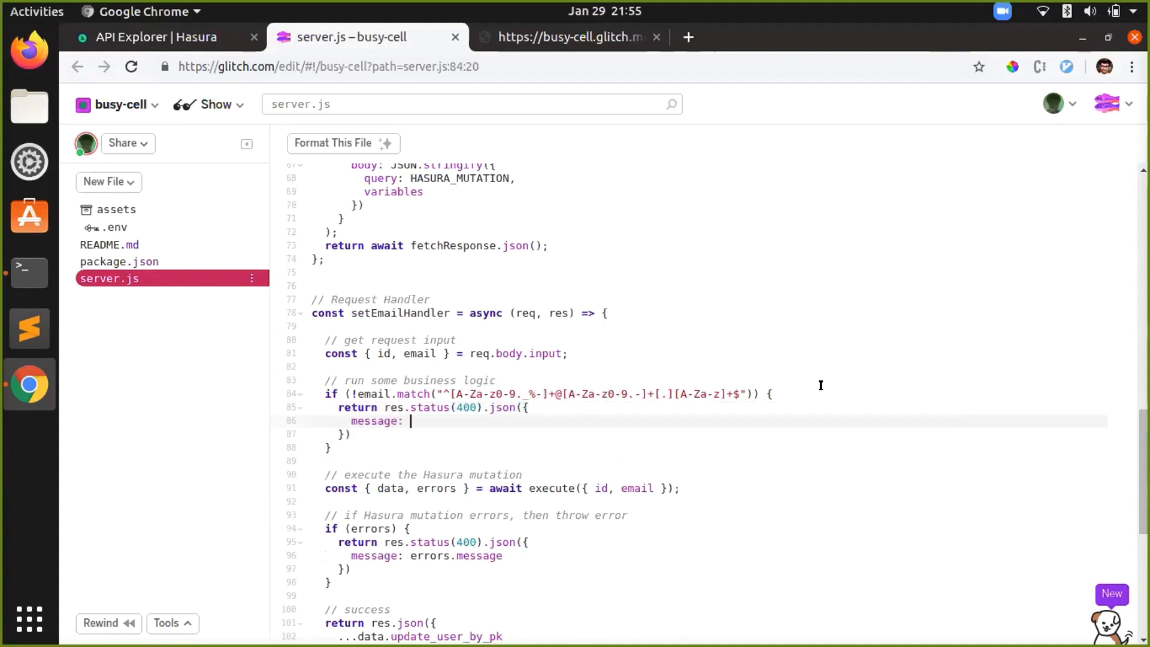
text('invalid em)
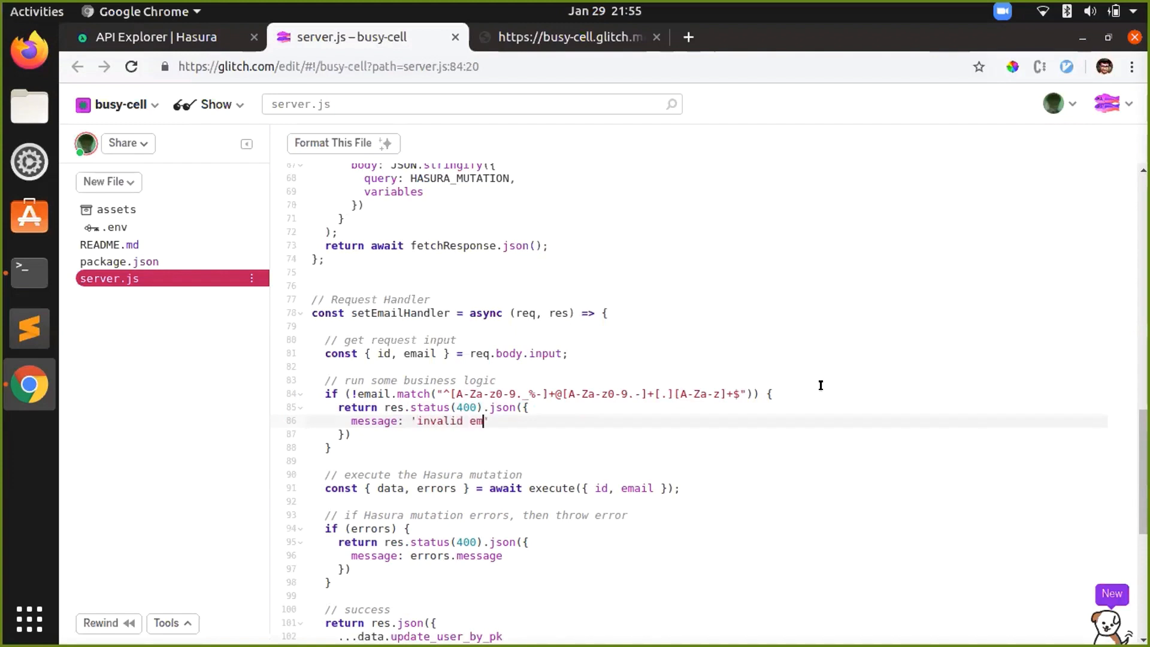
text(ail')
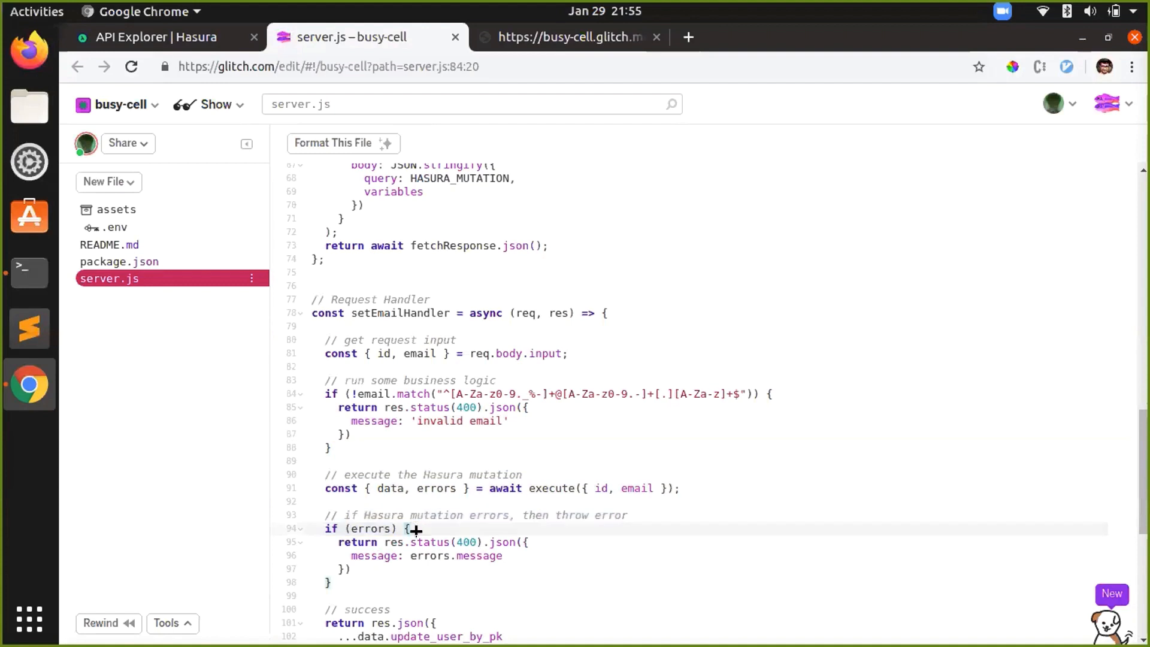
click(147, 37)
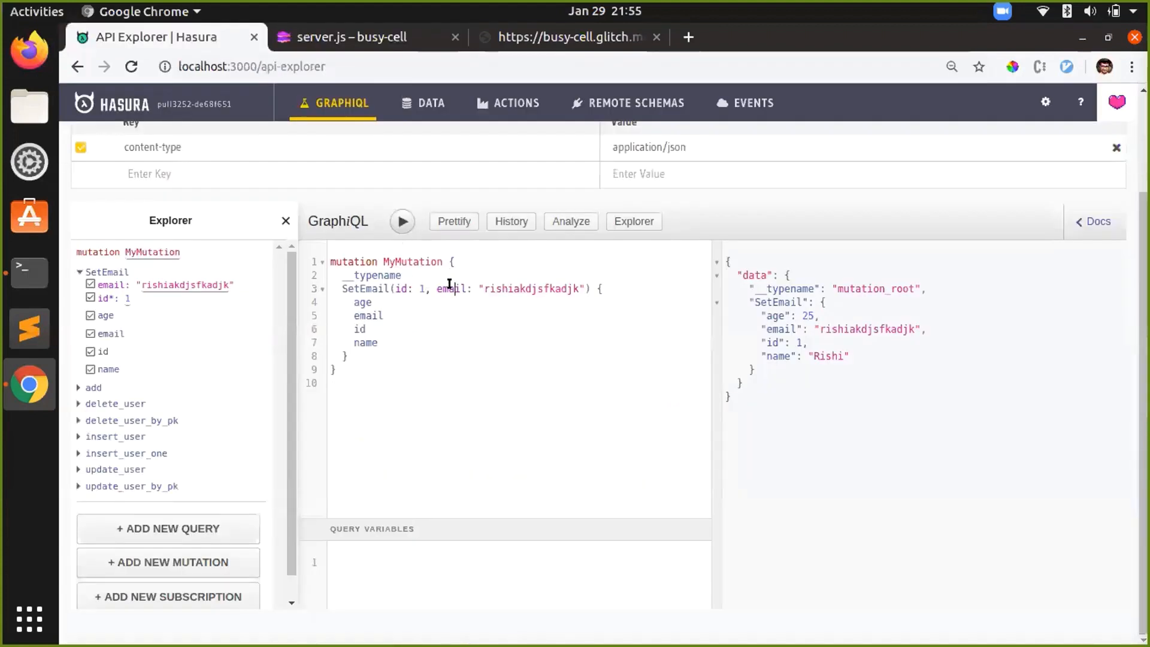
click(402, 221)
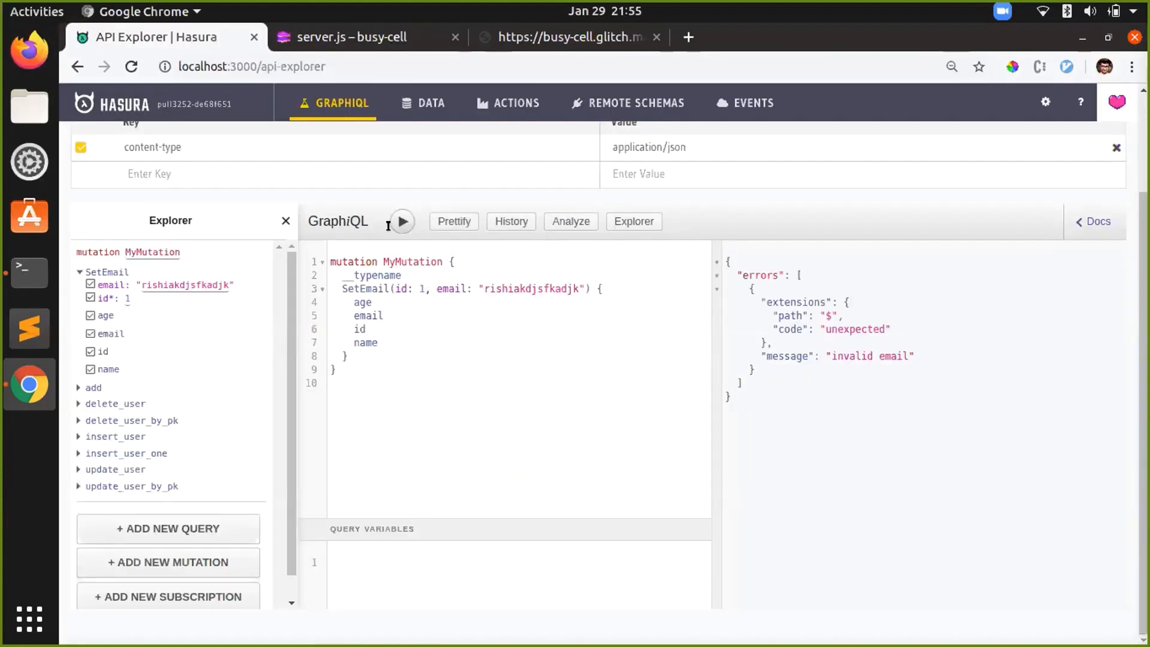
mouse_move(870, 353)
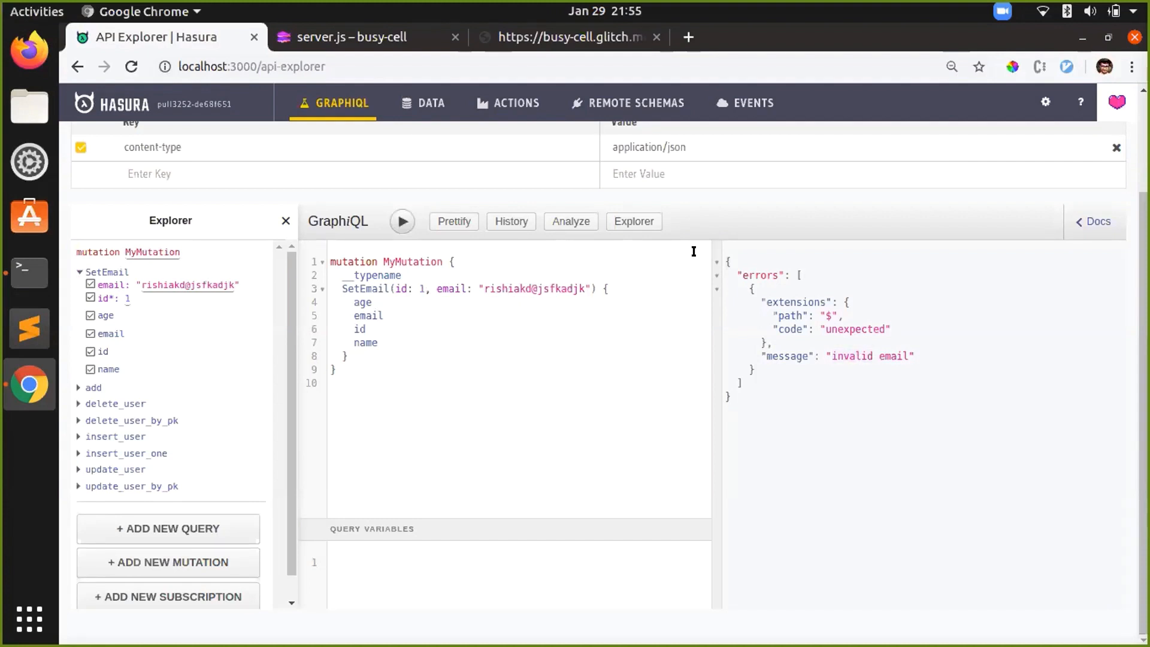
text(.)
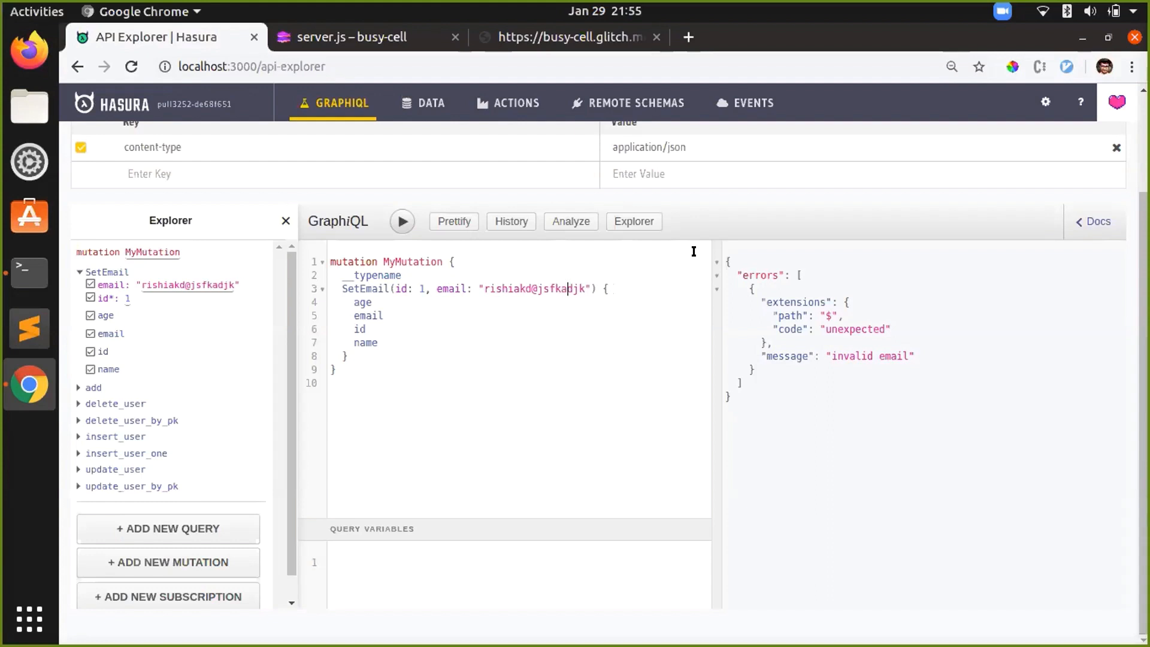
text(.)
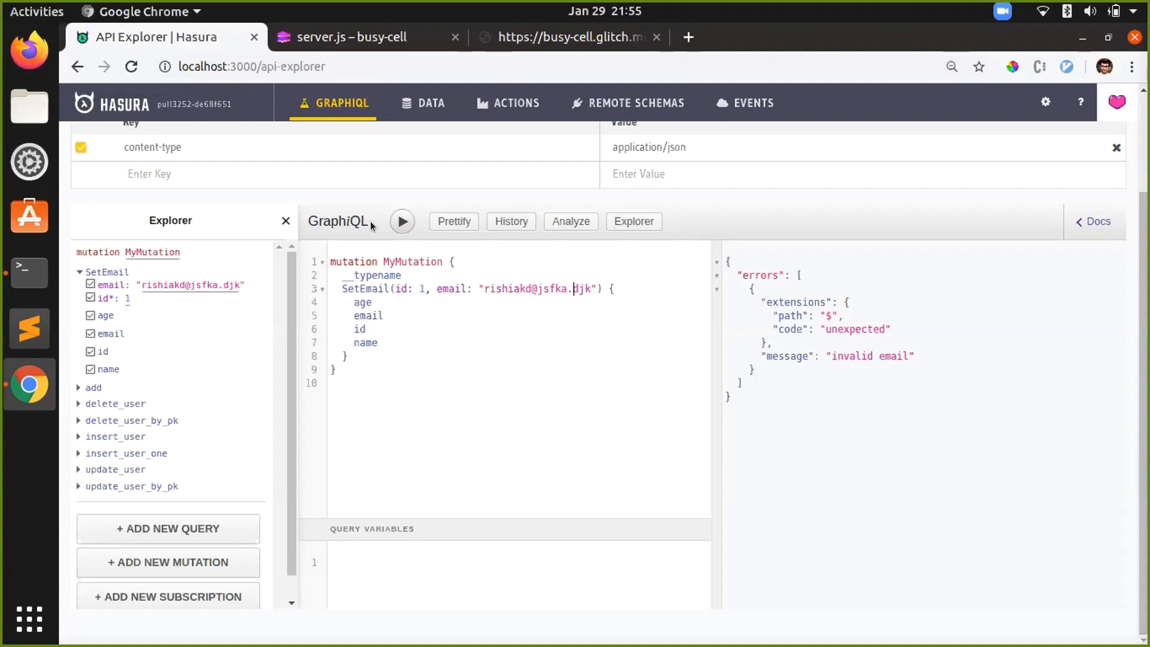
click(402, 221)
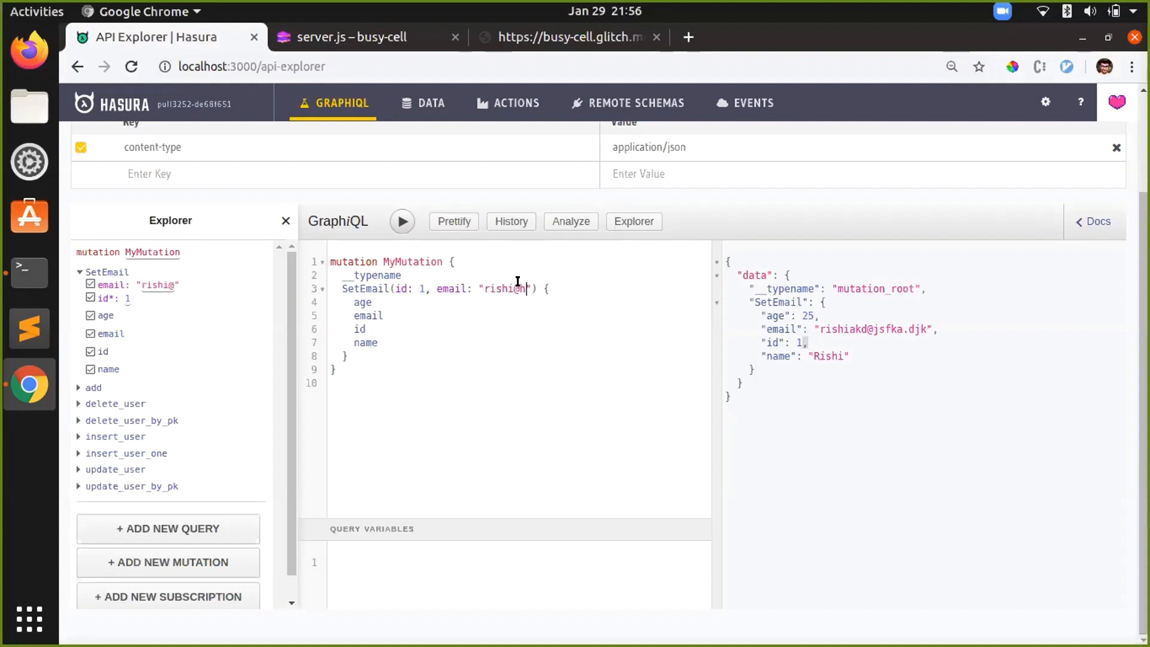
text(hasura.io)
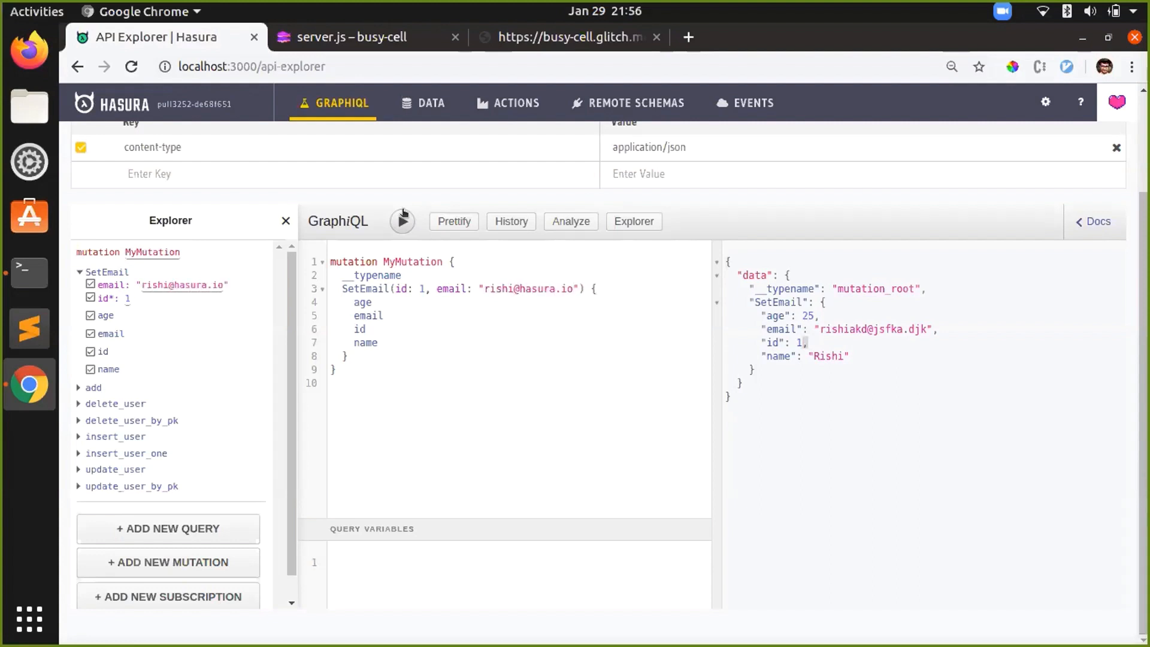
click(401, 222)
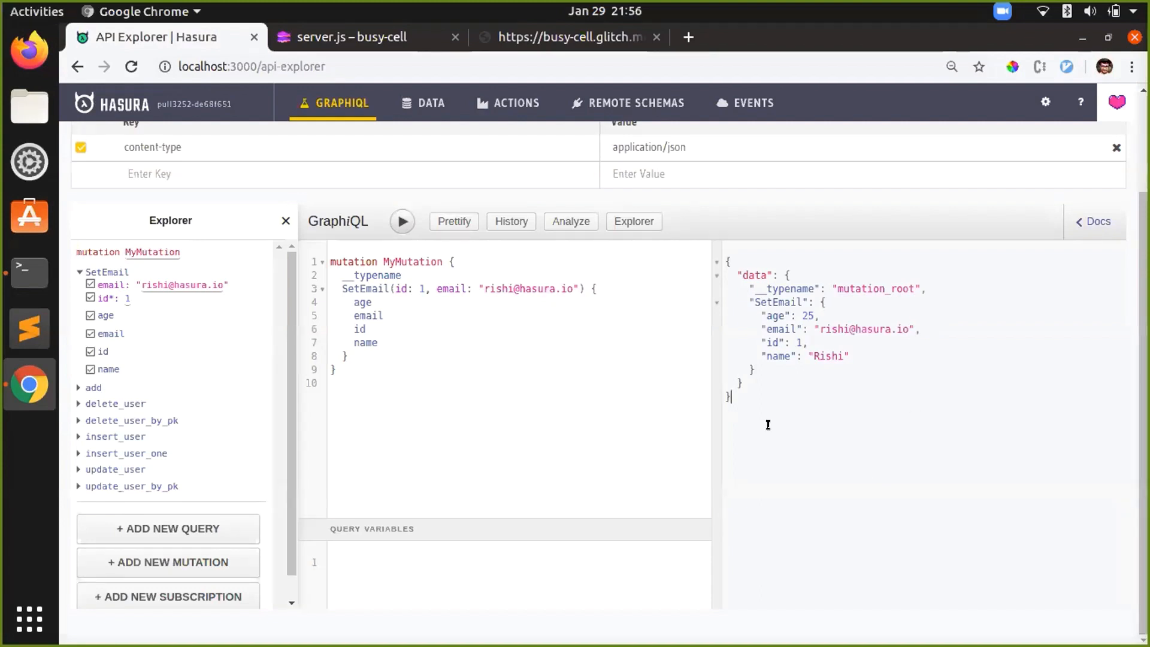
mouse_move(741, 398)
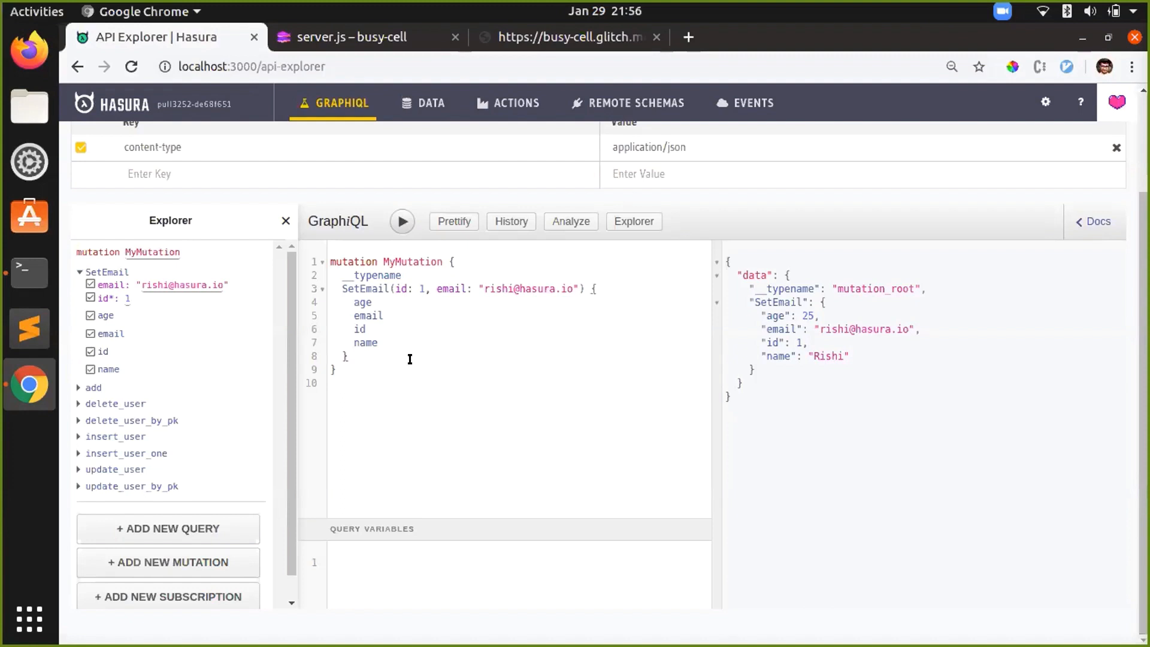
- Clear the GraphiQL editor and use Explorer add/remove buttons to leave an empty MyMutation
click(348, 356)
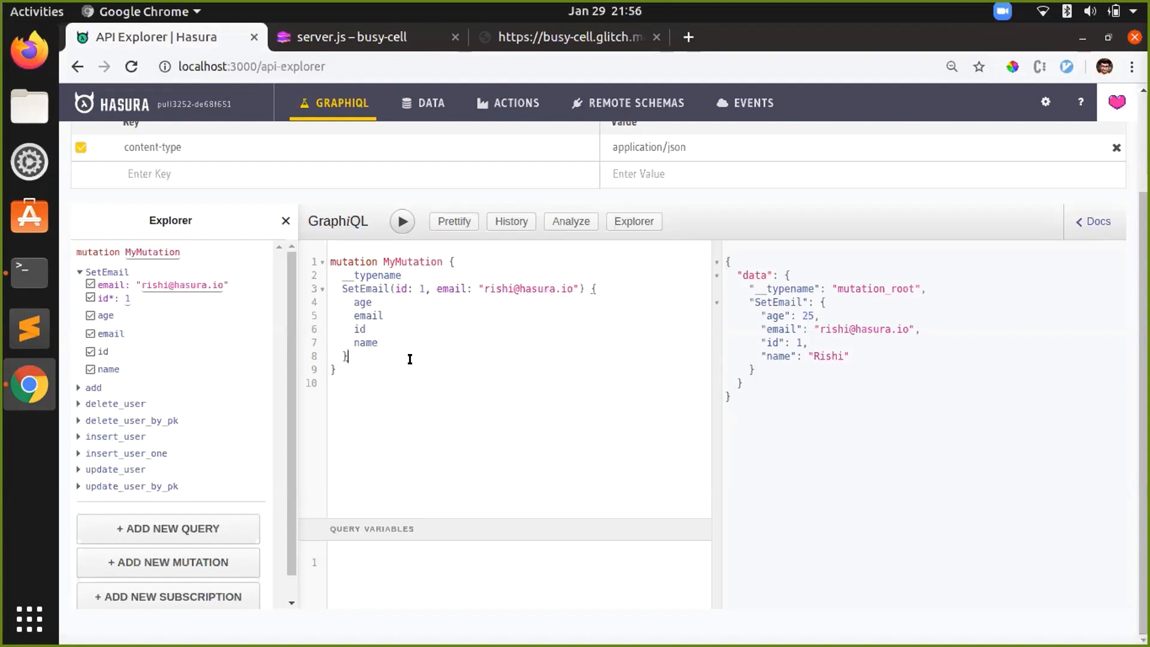
mouse_move(451, 324)
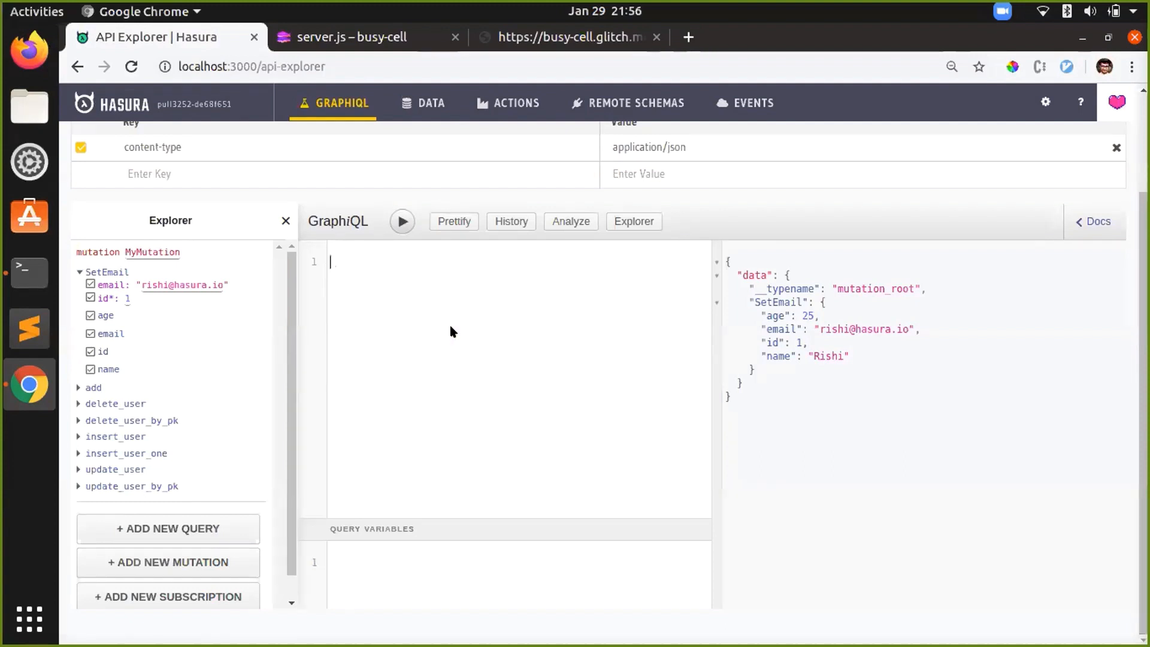
click(106, 272)
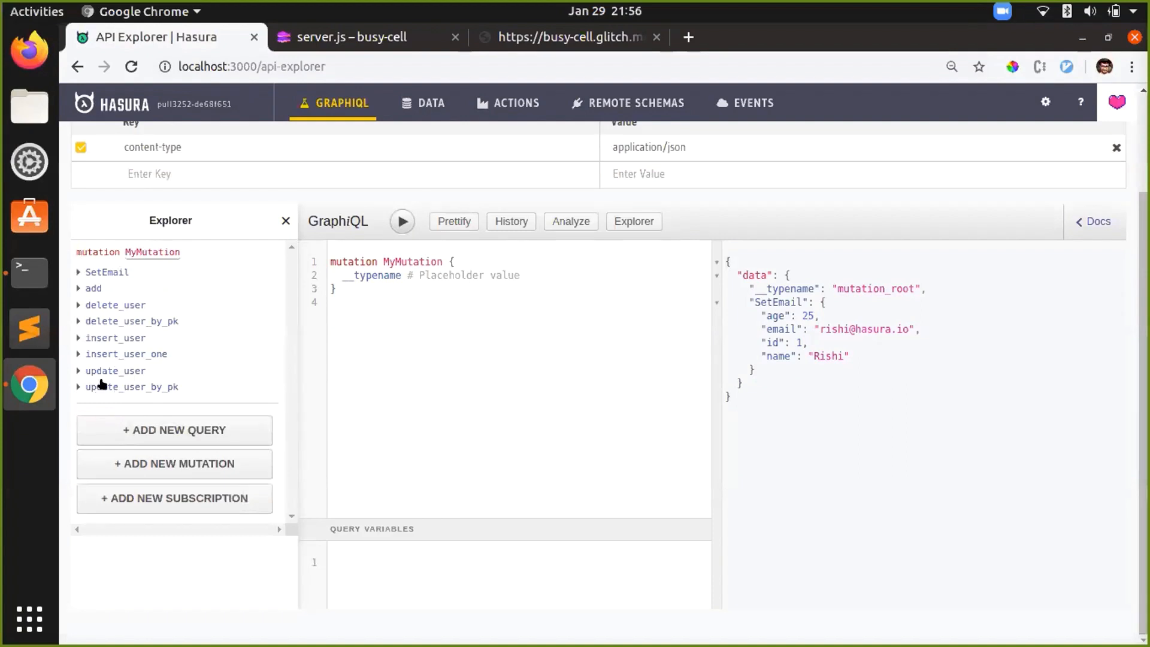
click(175, 430)
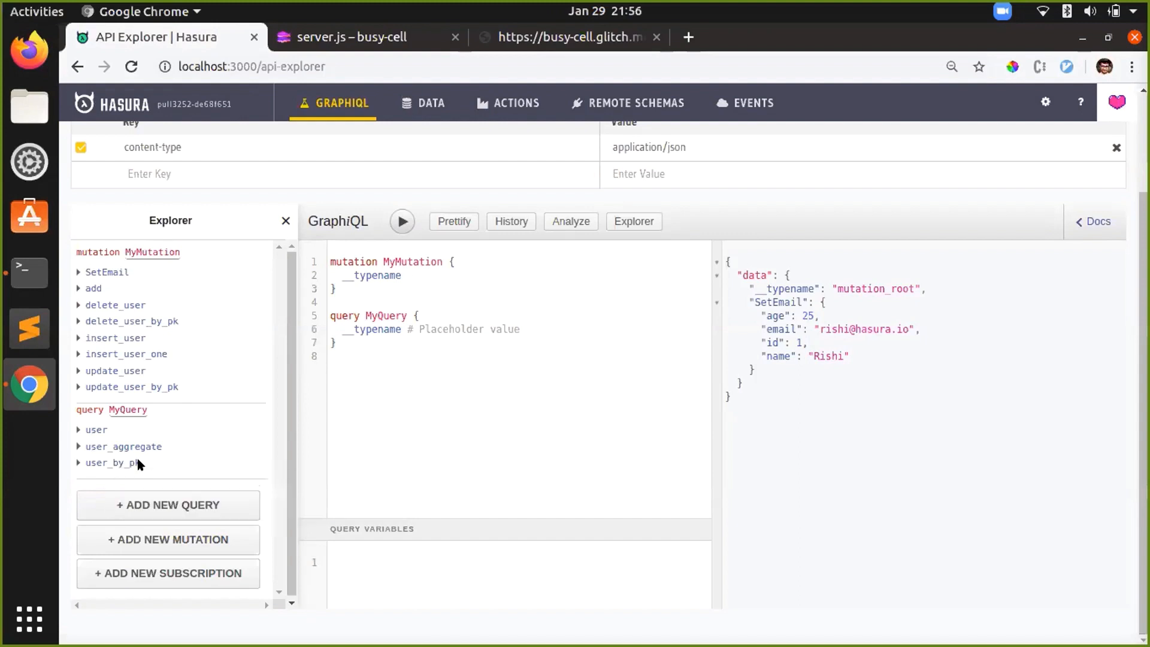
click(167, 539)
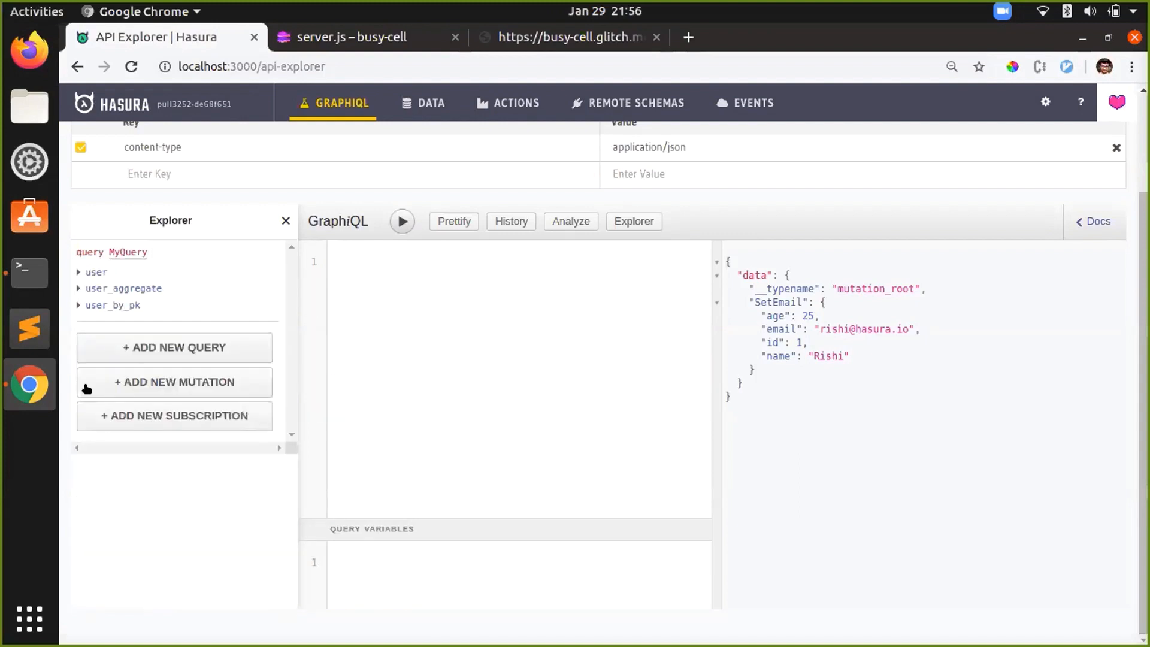
click(174, 382)
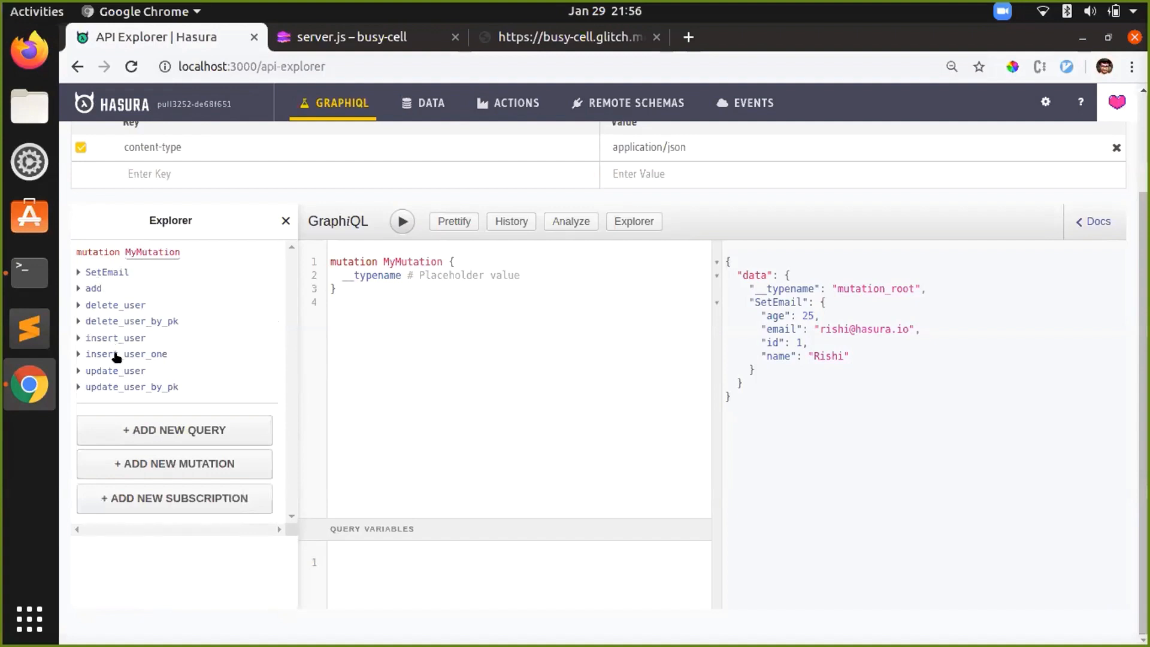
mouse_move(145, 391)
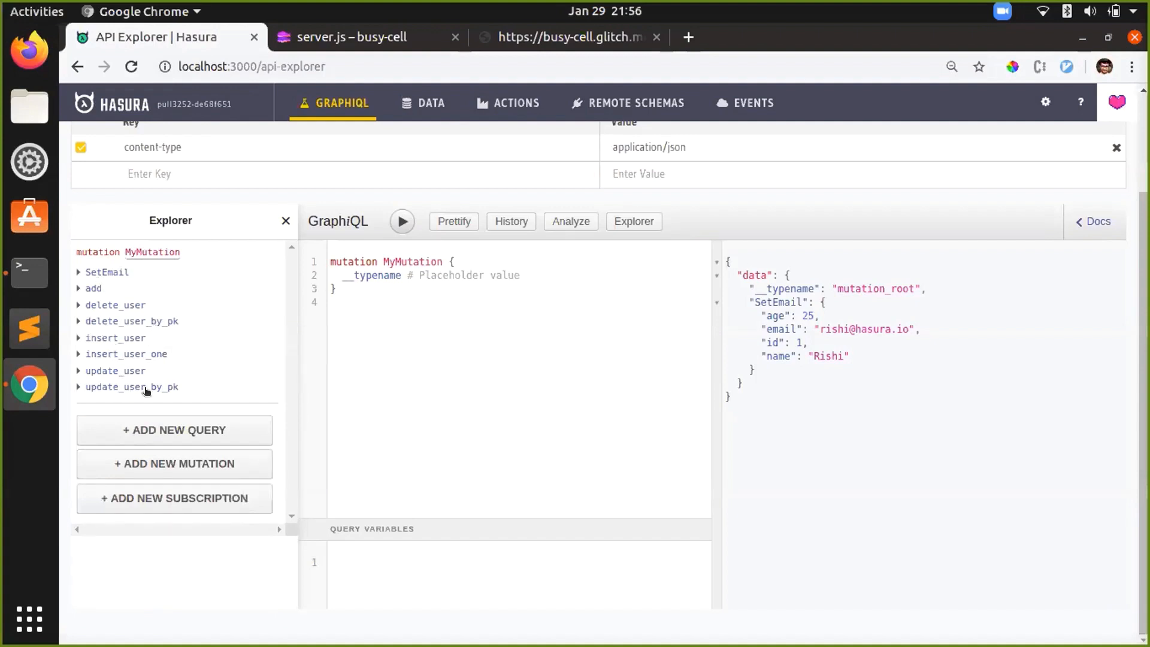
mouse_move(126, 358)
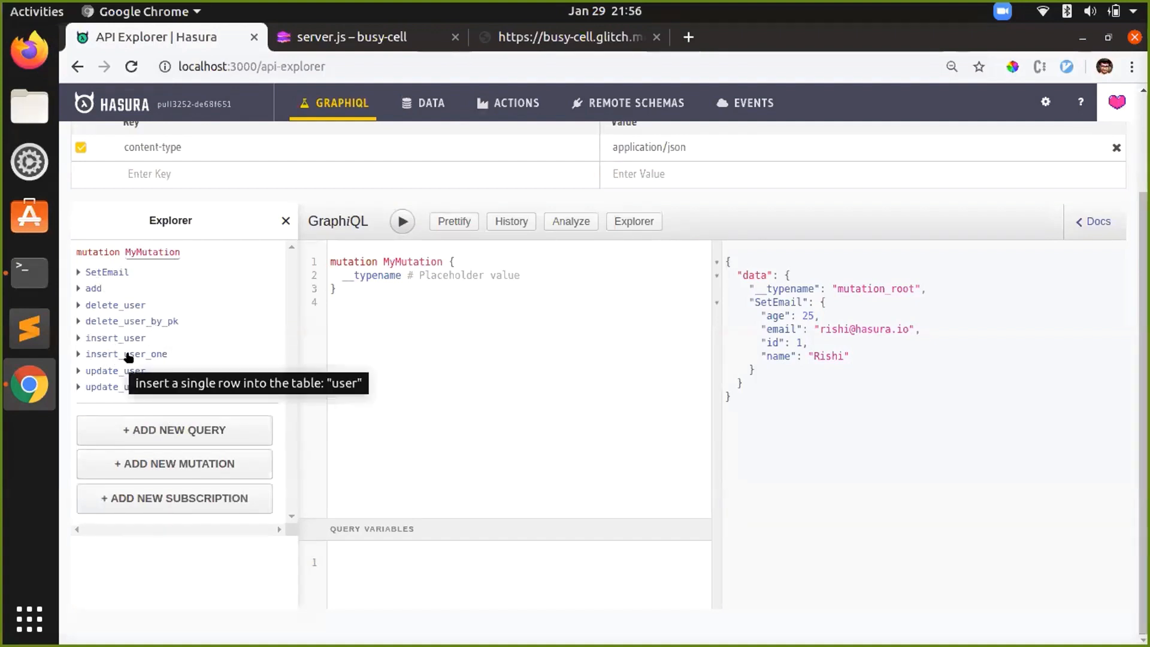
mouse_move(138, 357)
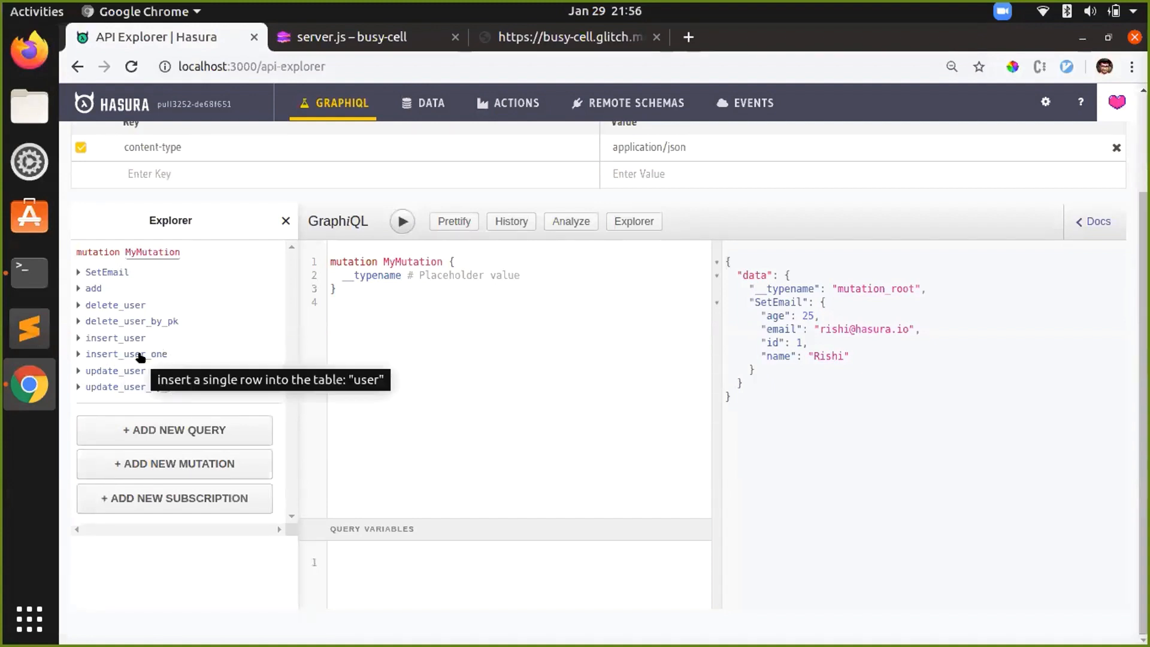
mouse_move(167, 388)
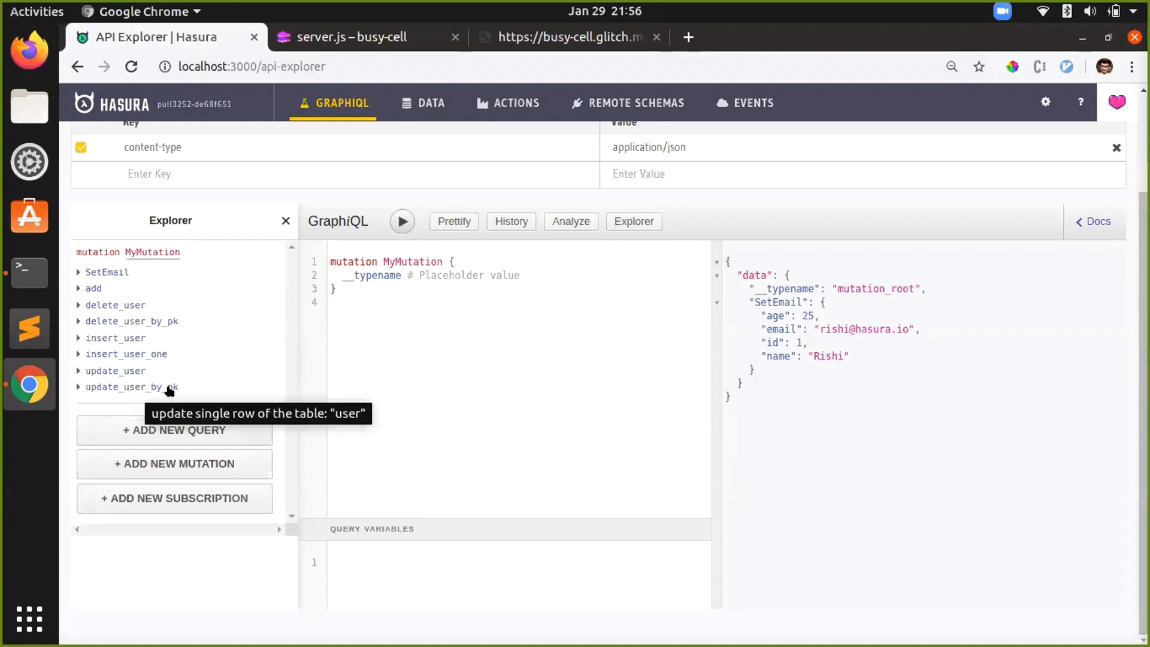
mouse_move(156, 321)
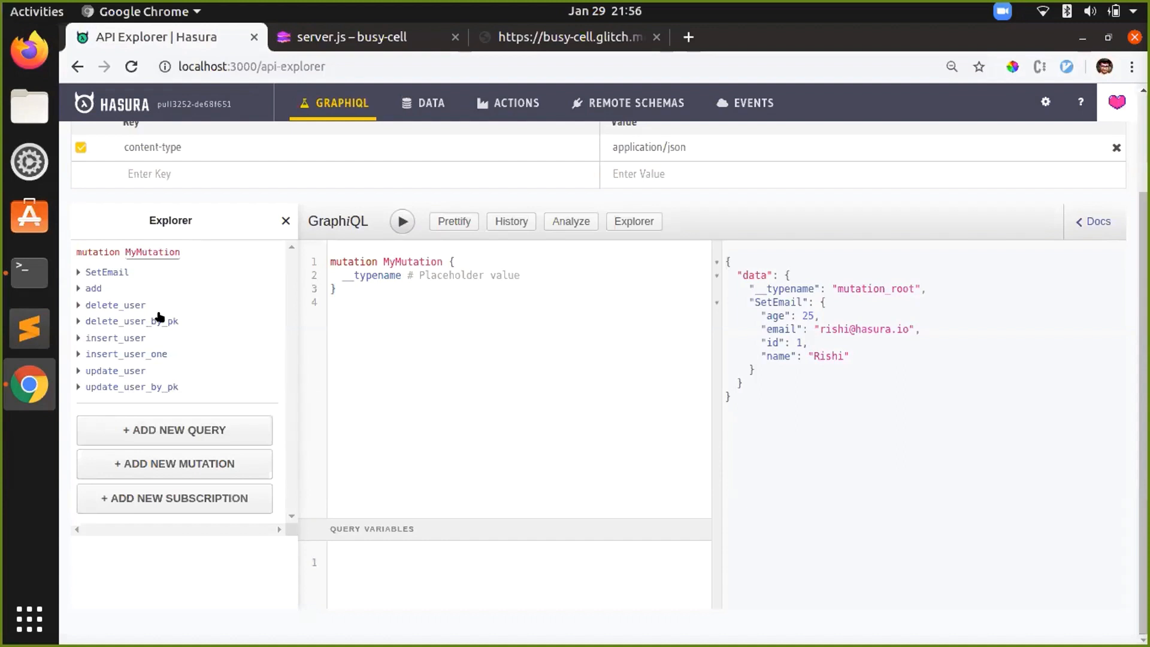
mouse_move(184, 389)
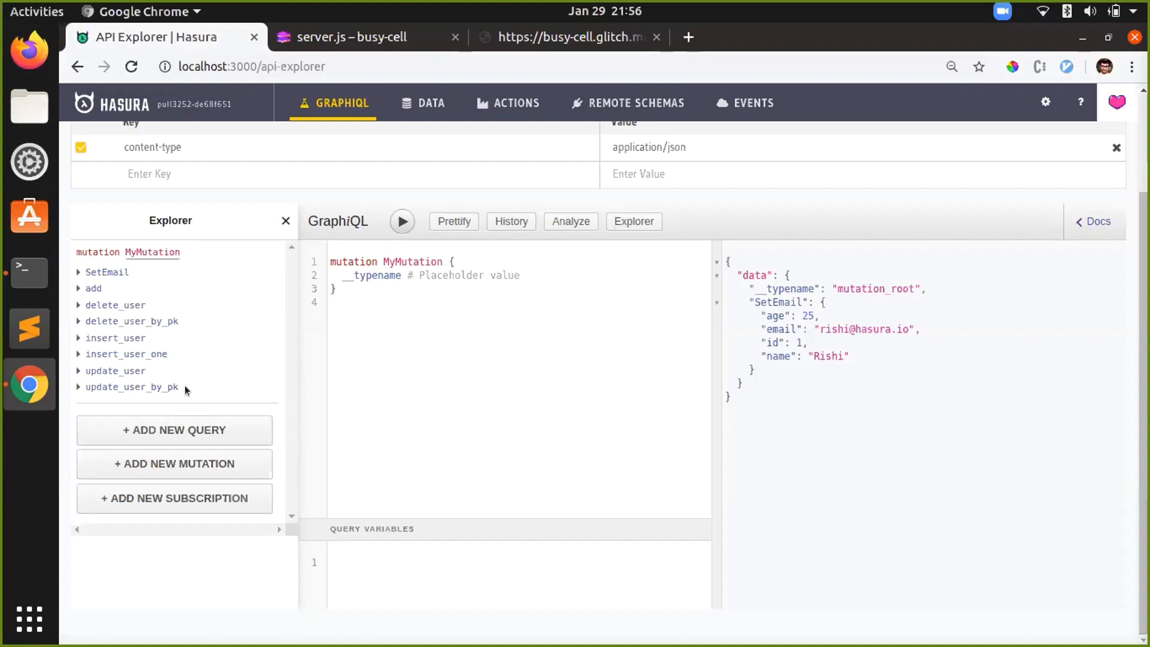
mouse_move(522, 317)
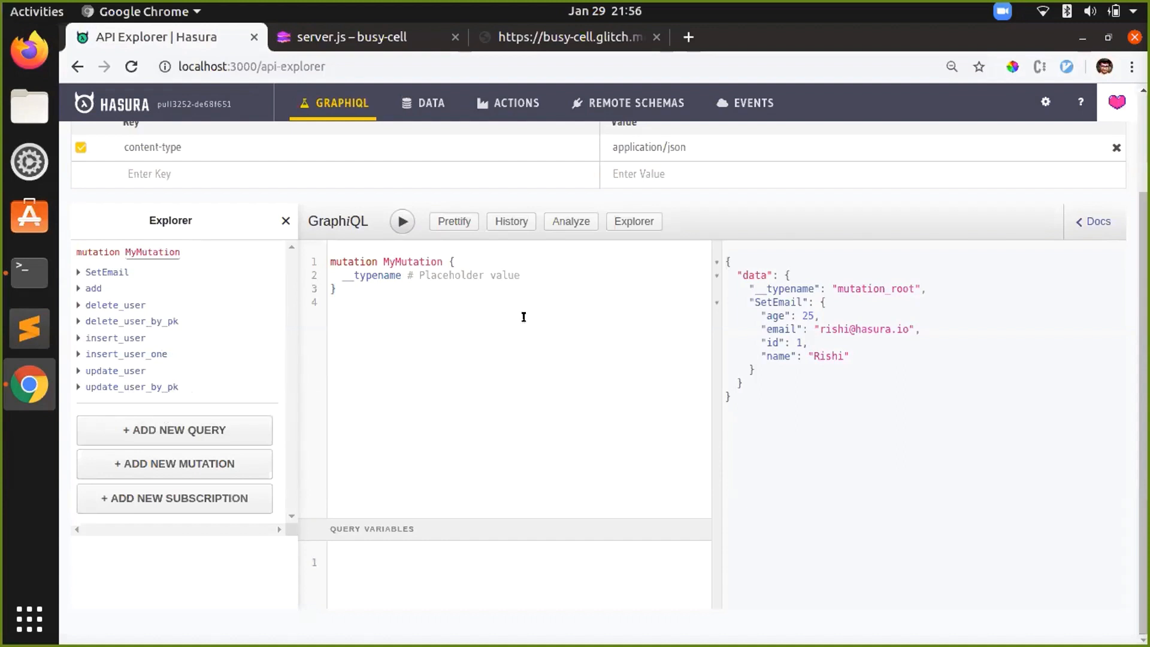